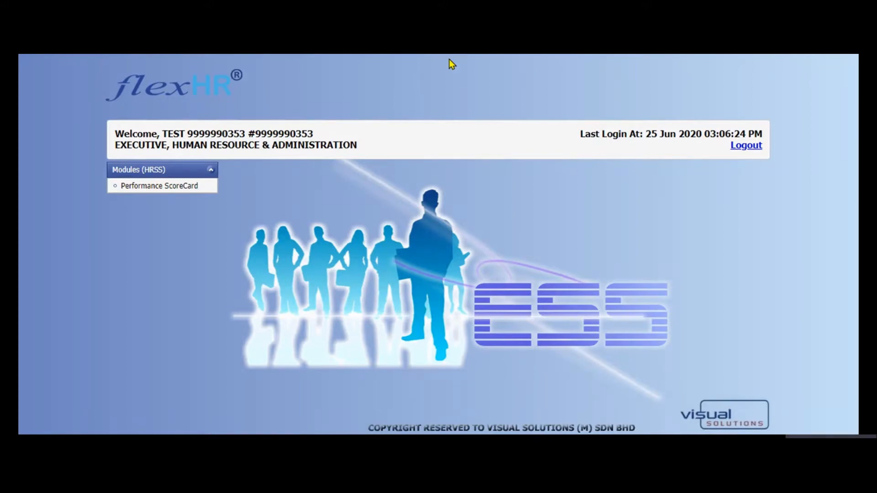
{"action": "mouse_move", "coordinate": [159, 185]}
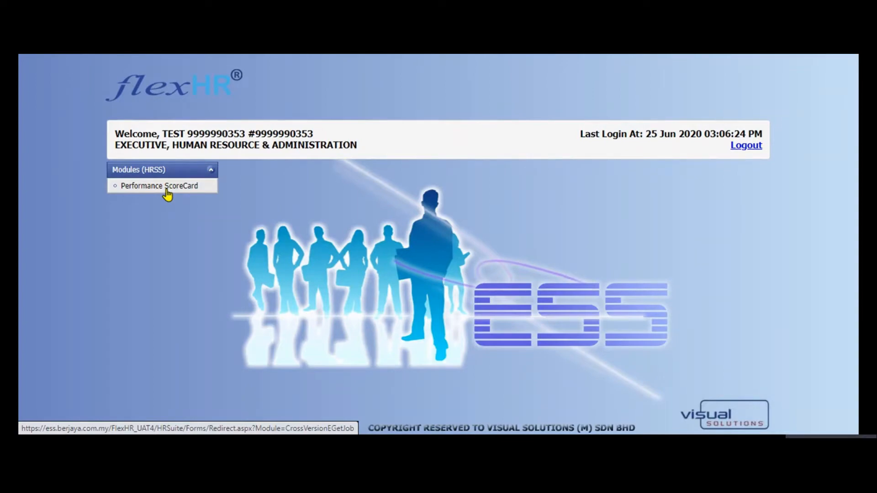
Step: Launch the Performance ScoreCard module from the Modules (HRSS) list on the home page
{"action": "left_click", "coordinate": [158, 185]}
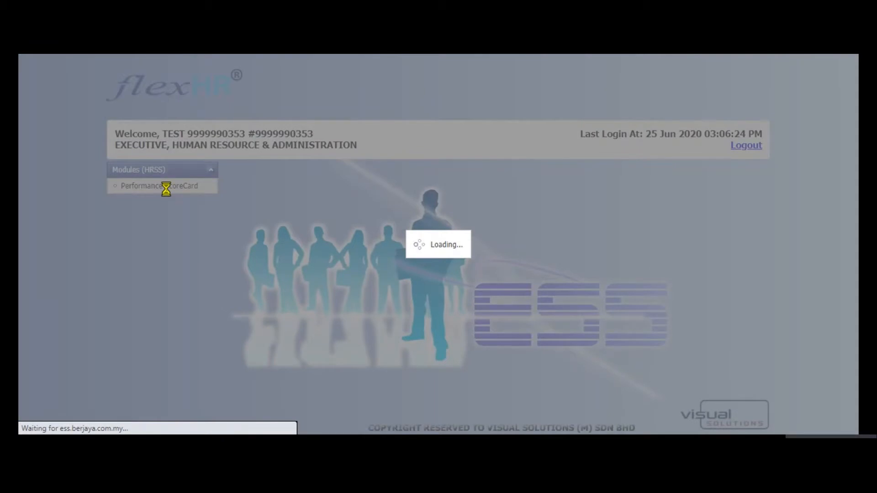
Step: Select Year End Review under Personal (View & Submit) to list the 2020 and 2019 performance forms
{"action": "left_click", "coordinate": [160, 185]}
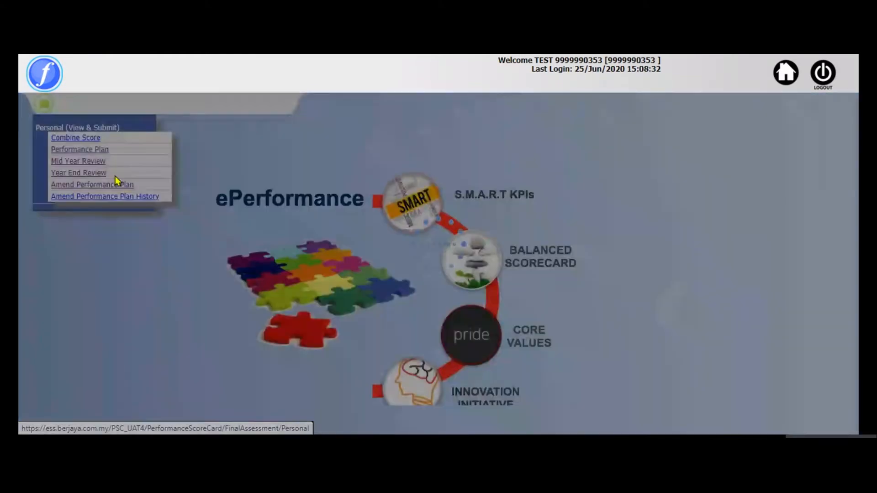
{"action": "left_click", "coordinate": [79, 148]}
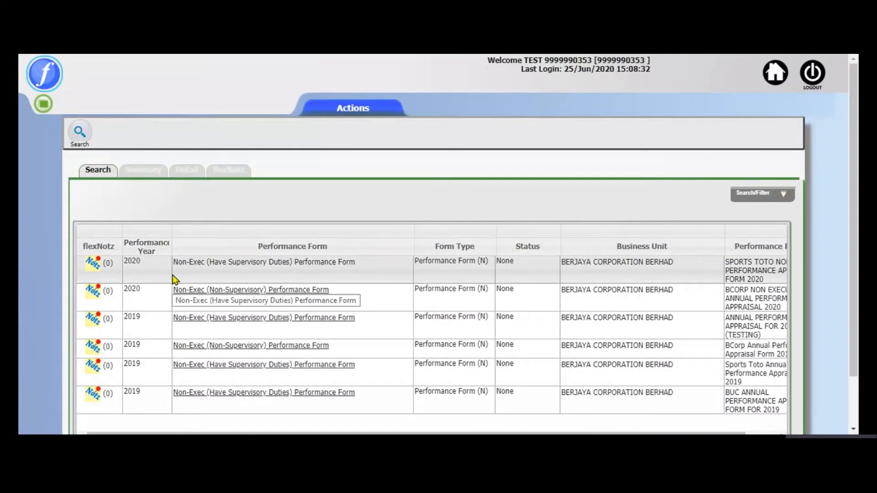
{"action": "mouse_move", "coordinate": [166, 303]}
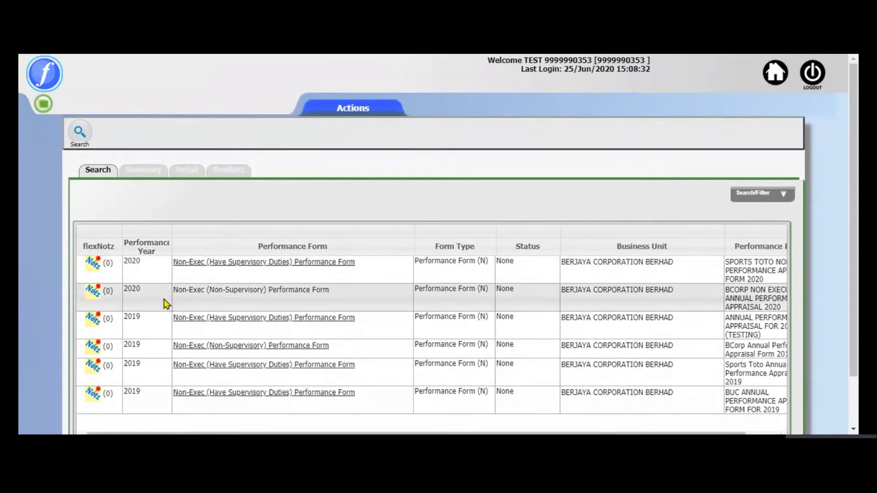
{"action": "mouse_move", "coordinate": [263, 293]}
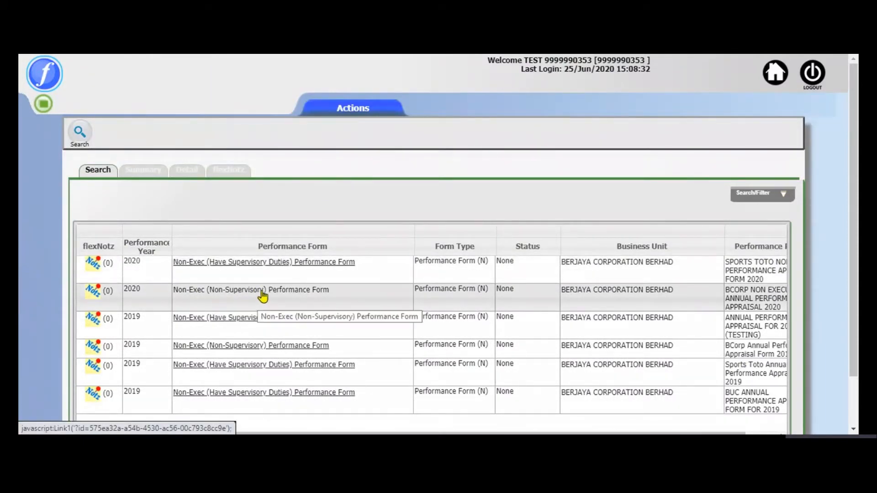
Step: View the Summary tab of the 2020 Non-Exec (Non-Supervisory) Performance Form with its section weightages
{"action": "left_click", "coordinate": [250, 289]}
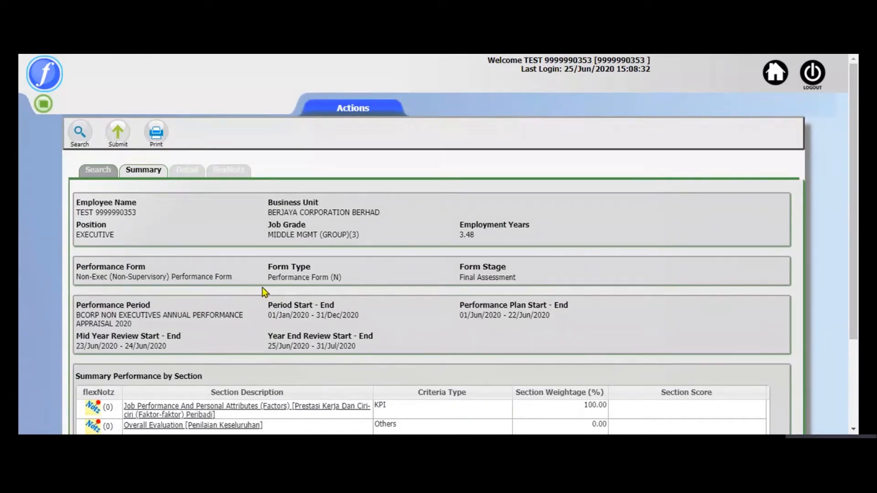
{"action": "mouse_move", "coordinate": [269, 250]}
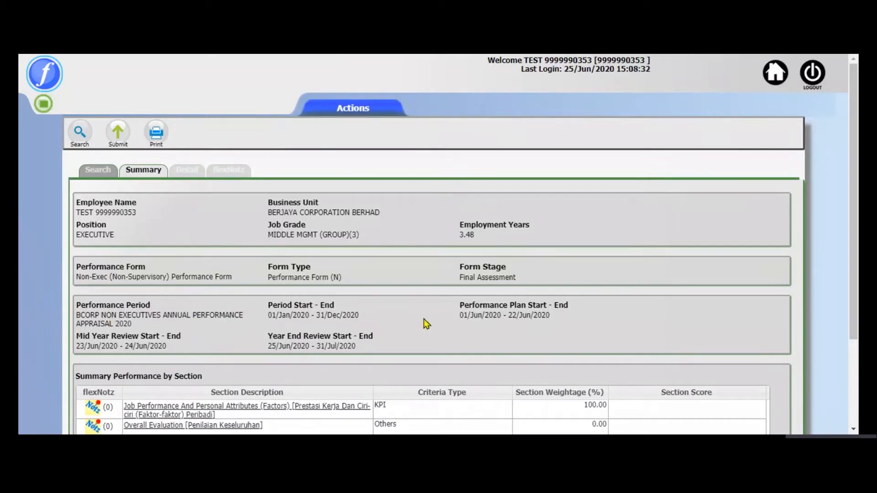
{"action": "scroll", "scroll_direction": "down", "scroll_amount": 3}
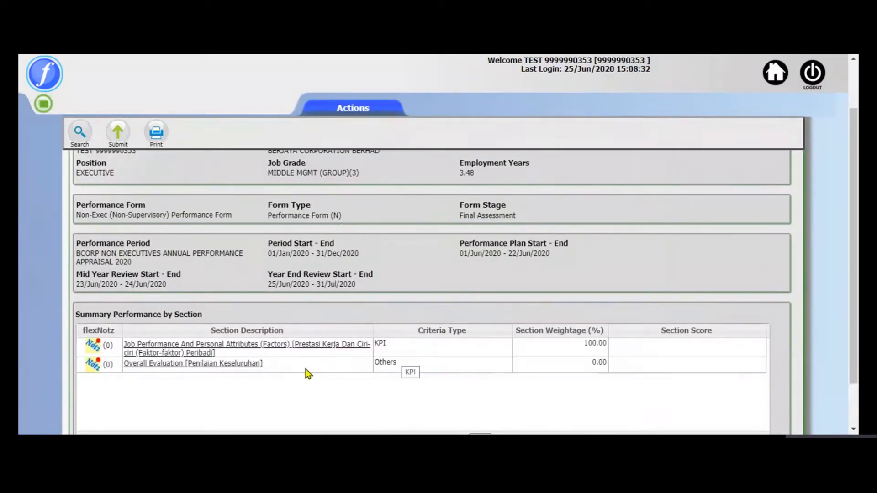
{"action": "mouse_move", "coordinate": [187, 353]}
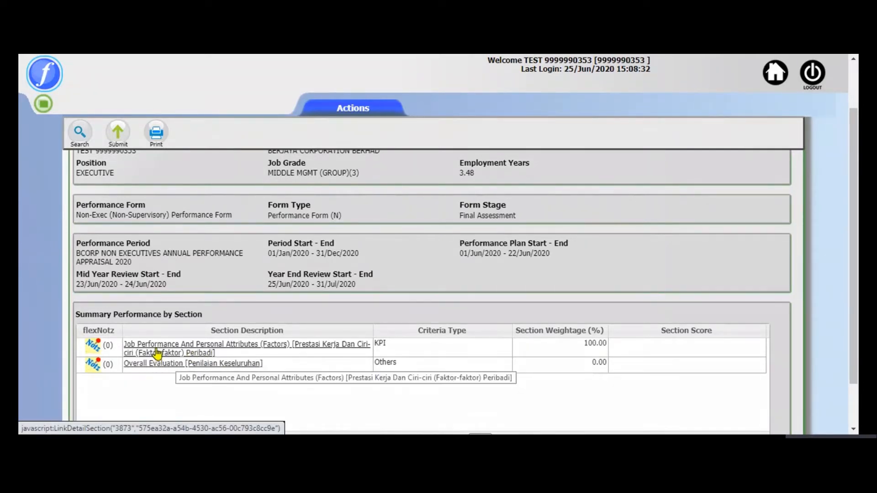
Step: Show the Detail tab listing KPIs for Job Performance And Personal Attributes (Factors)
{"action": "left_click", "coordinate": [246, 344]}
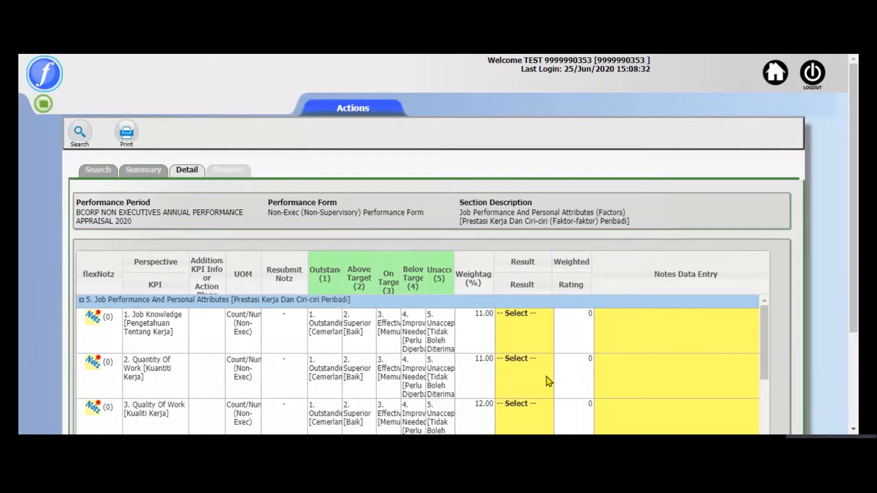
{"action": "mouse_move", "coordinate": [544, 362]}
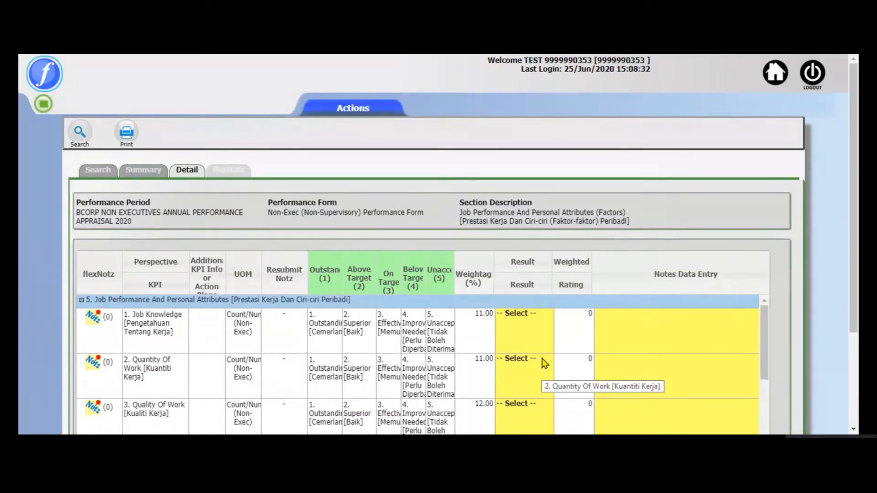
{"action": "mouse_move", "coordinate": [625, 327]}
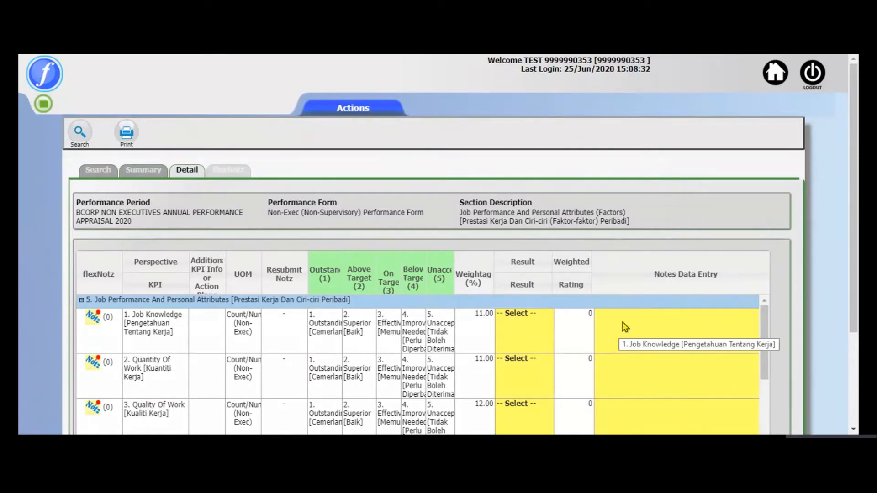
Step: Give Job Knowledge the result 1. Outstanding for a weighted rating of 0.11
{"action": "left_click", "coordinate": [522, 313]}
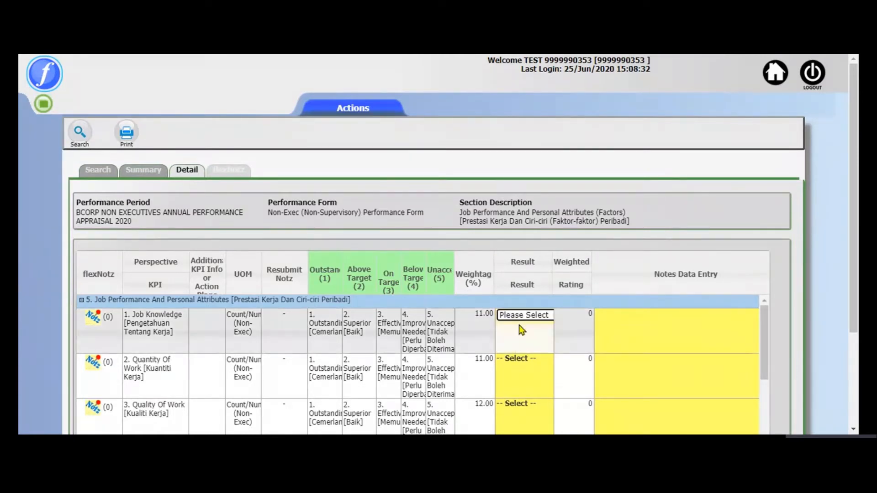
{"action": "mouse_move", "coordinate": [542, 320]}
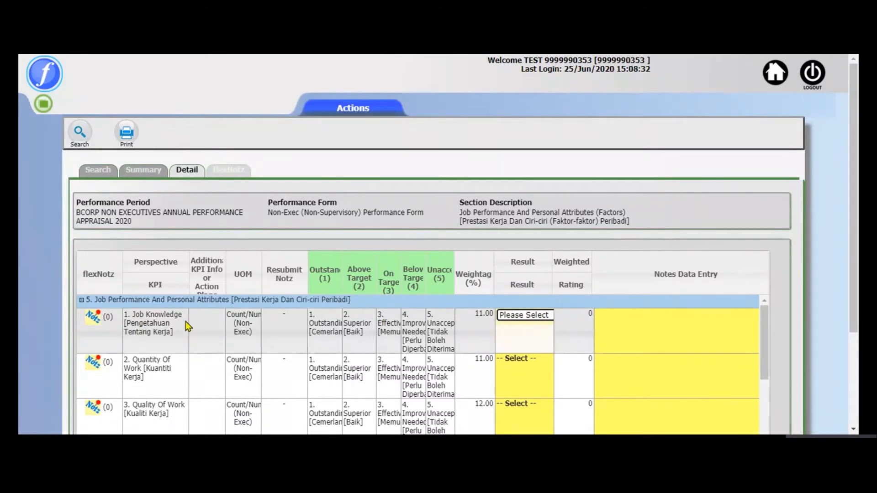
{"action": "mouse_move", "coordinate": [188, 327]}
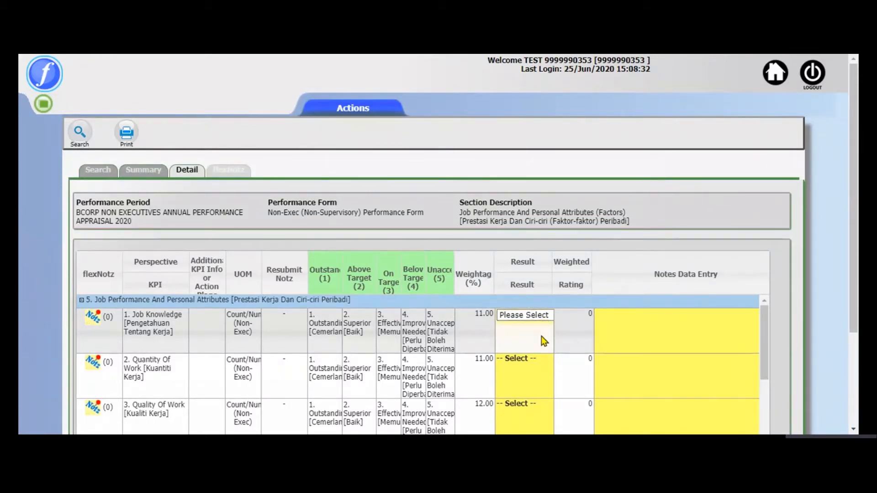
{"action": "left_click", "coordinate": [523, 315]}
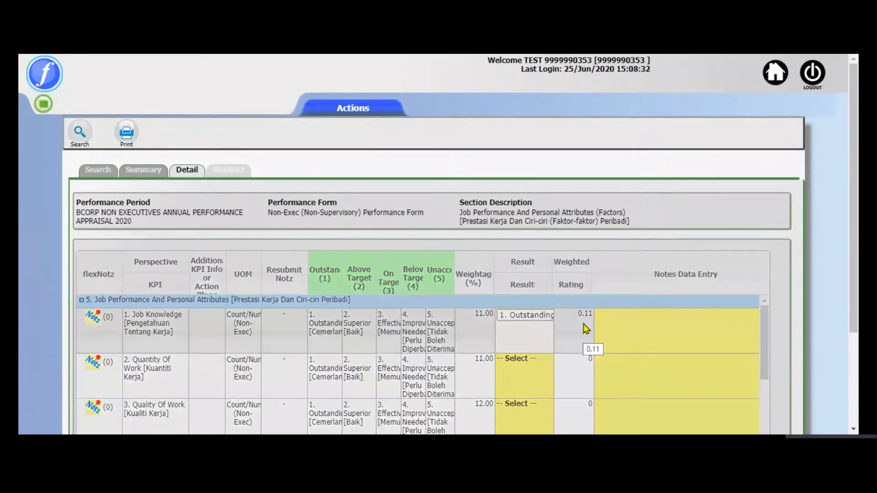
{"action": "left_click", "coordinate": [524, 314]}
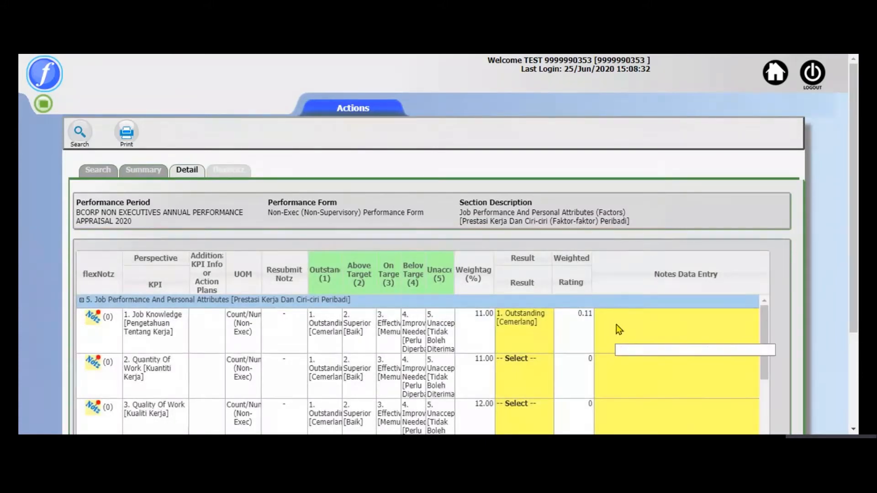
{"action": "mouse_move", "coordinate": [631, 330]}
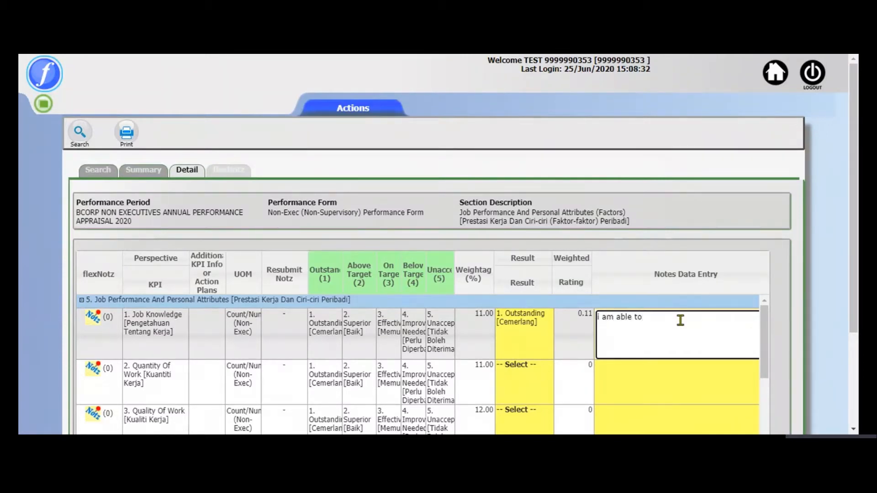
Step: Enter the Job Knowledge note about minimal supervision and receiving 3 complimentary emails from customers
{"action": "type", "text": "perform my job with"}
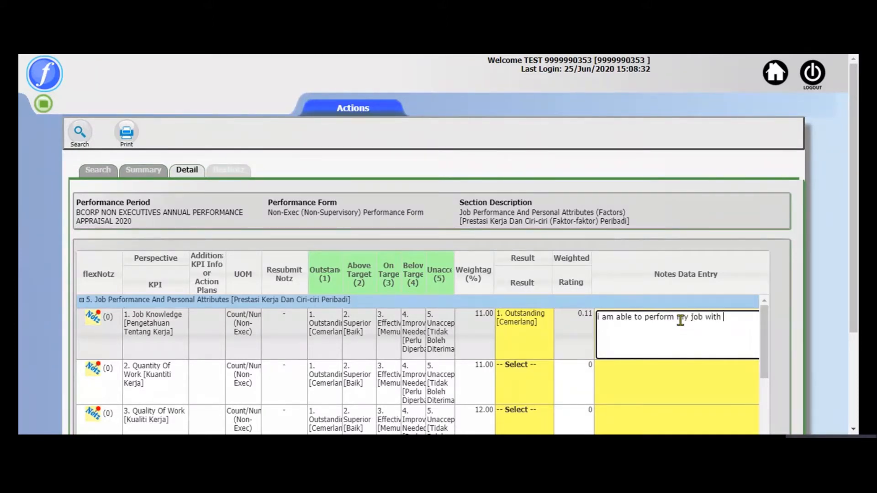
{"action": "type", "text": "minimal superv"}
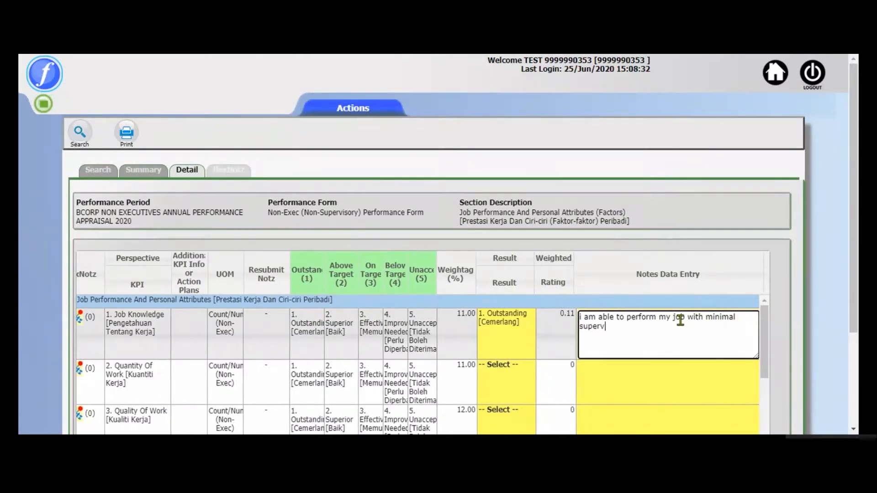
{"action": "type", "text": "ision"}
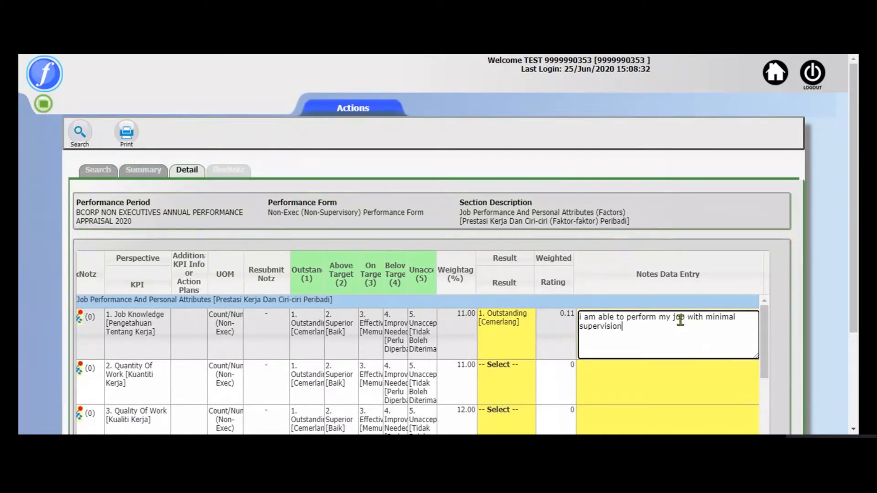
{"action": "type", "text": ". I also"}
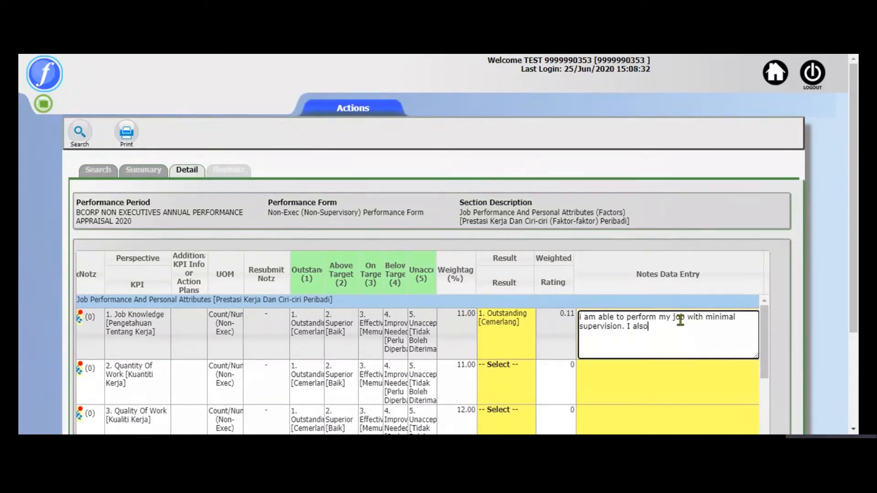
{"action": "type", "text": "received 3"}
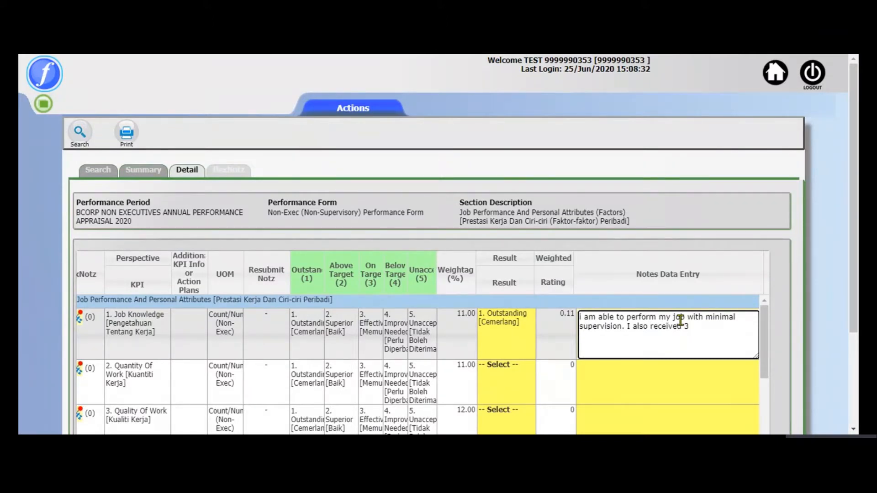
{"action": "type", "text": "complim"}
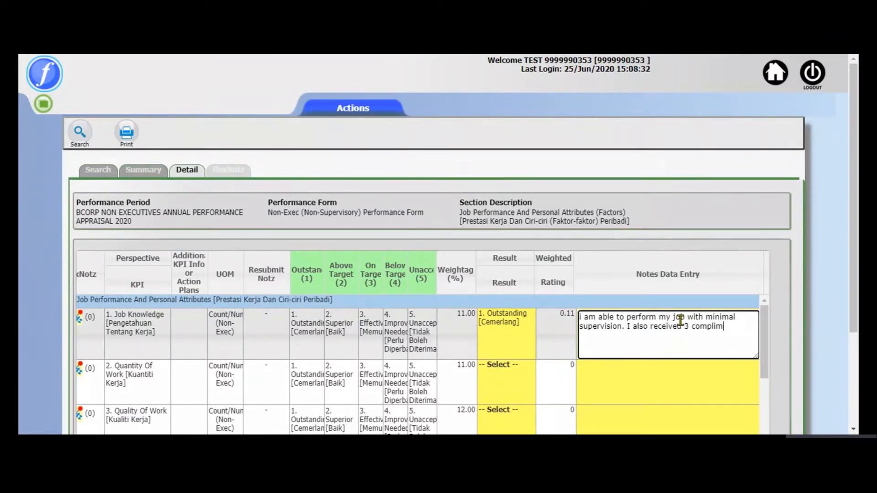
{"action": "type", "text": "entary"}
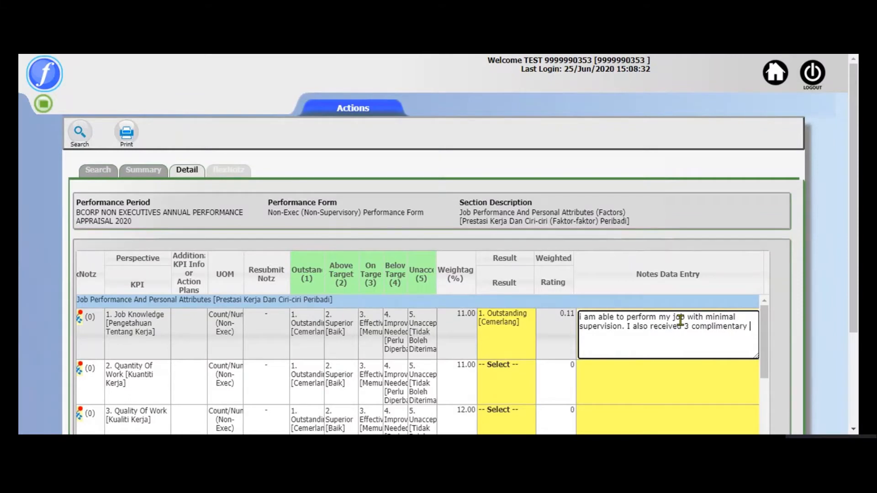
{"action": "type", "text": "e"}
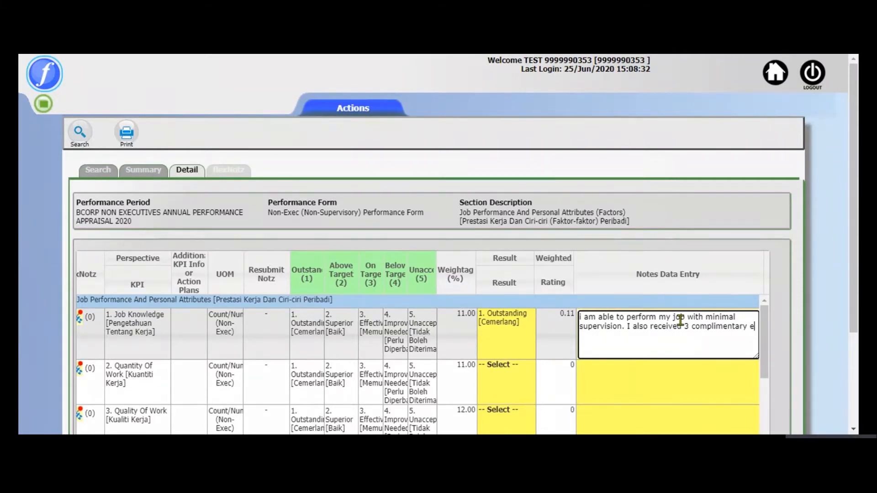
{"action": "type", "text": "mails from the"}
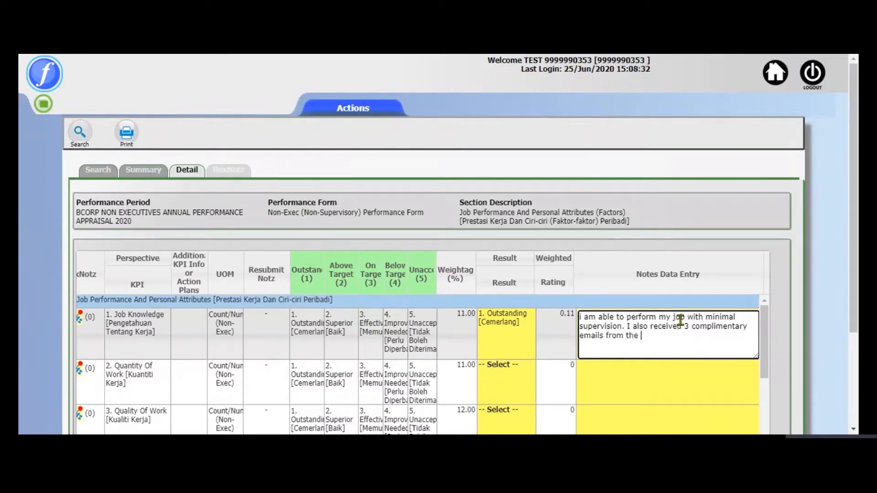
{"action": "type", "text": "customer"}
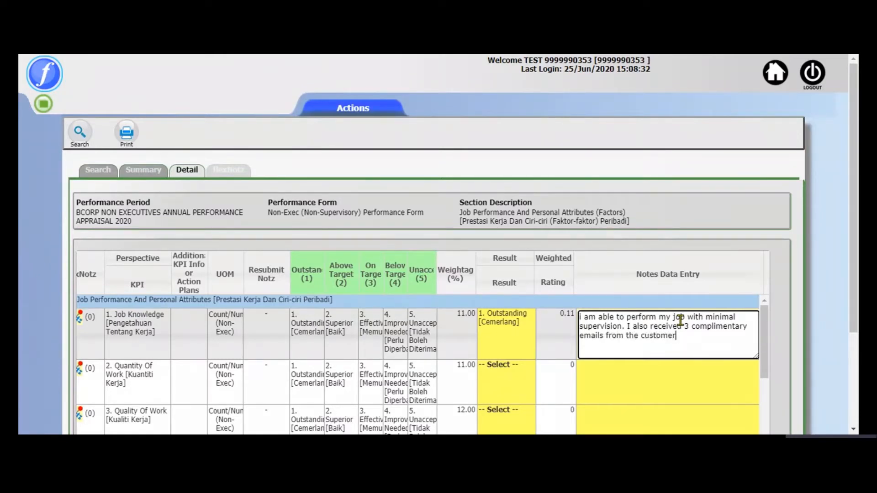
{"action": "type", "text": "s."}
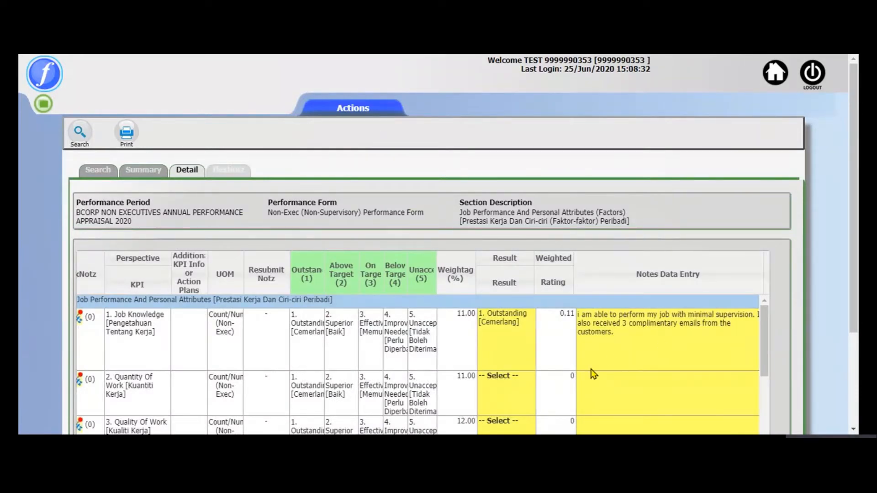
{"action": "mouse_move", "coordinate": [622, 332]}
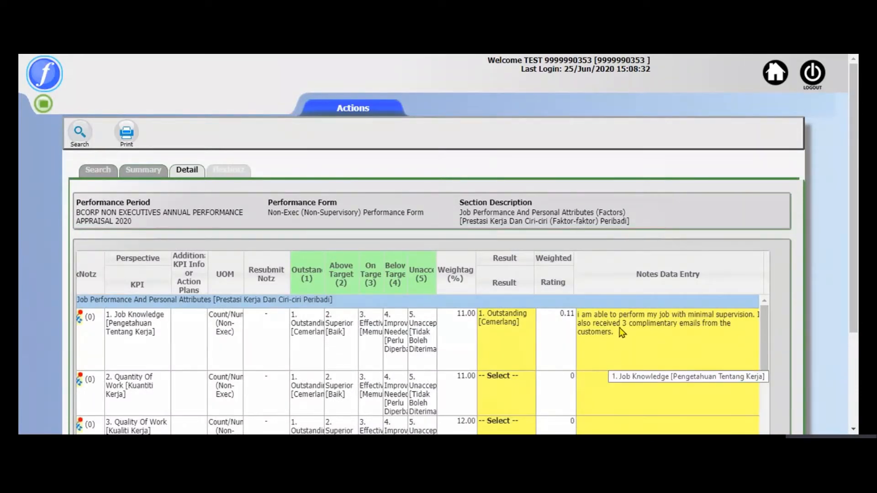
{"action": "mouse_move", "coordinate": [687, 334]}
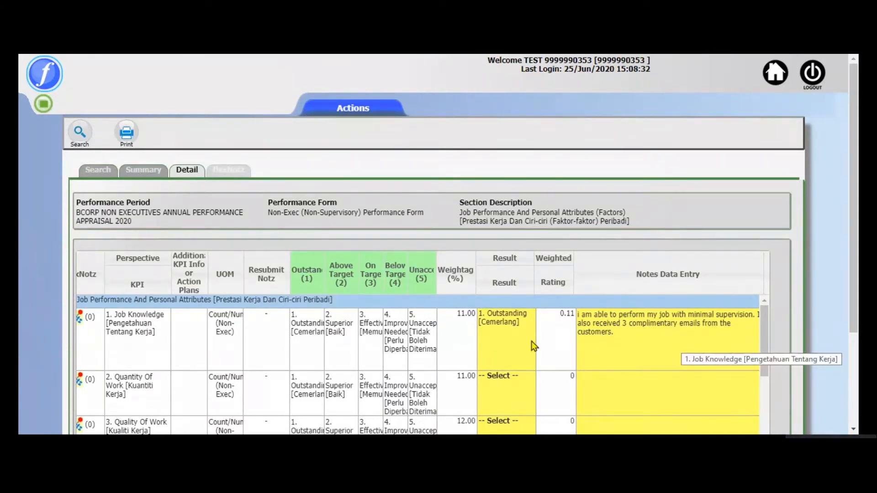
{"action": "mouse_move", "coordinate": [89, 370]}
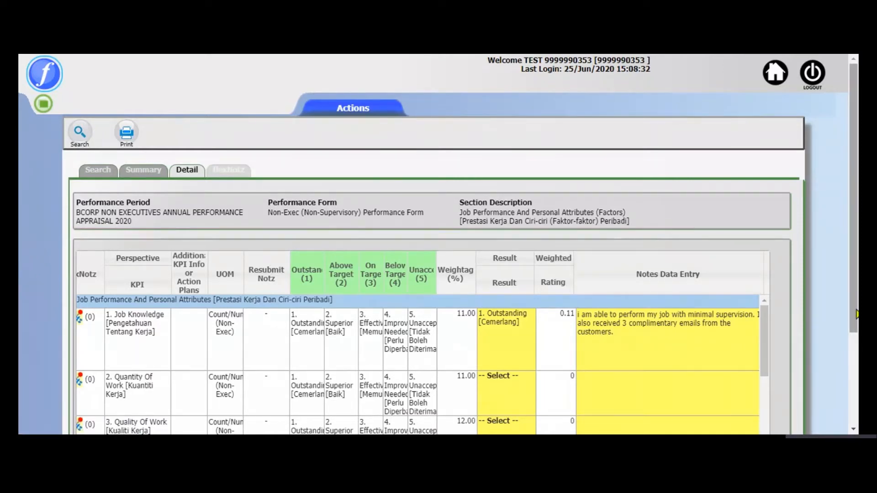
Step: Start a blank New Notz Topic for the Job Knowledge KPI via its Notz icon
{"action": "scroll", "scroll_direction": "down", "scroll_amount": 3}
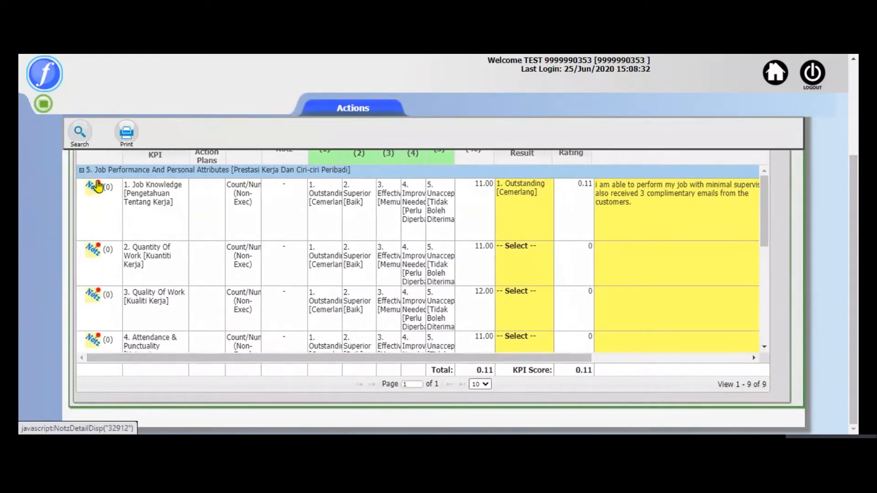
{"action": "left_click", "coordinate": [94, 187]}
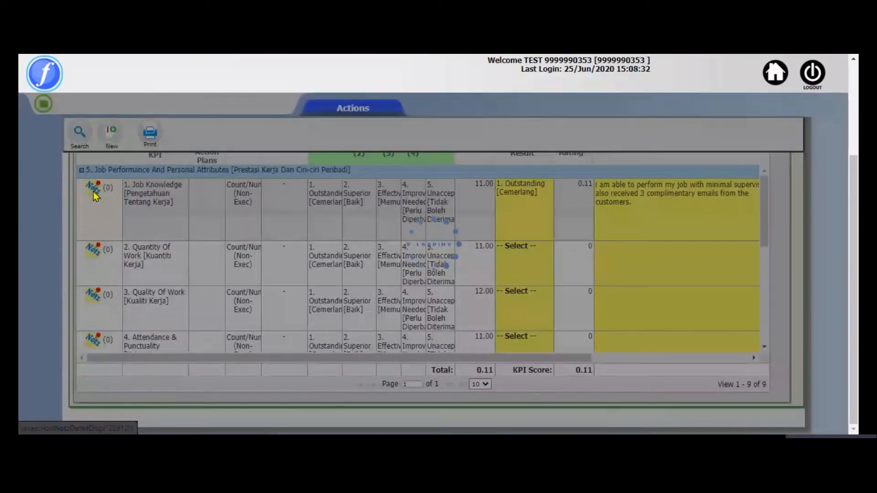
{"action": "left_click", "coordinate": [94, 188]}
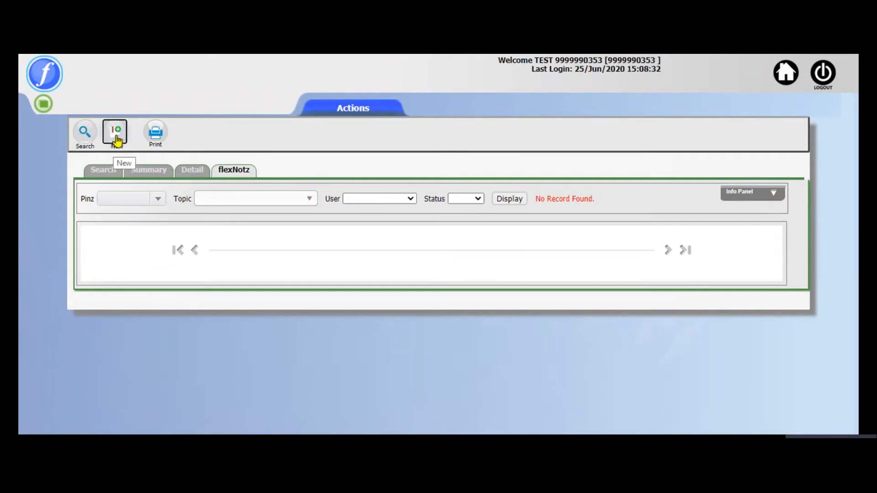
{"action": "left_click", "coordinate": [114, 131]}
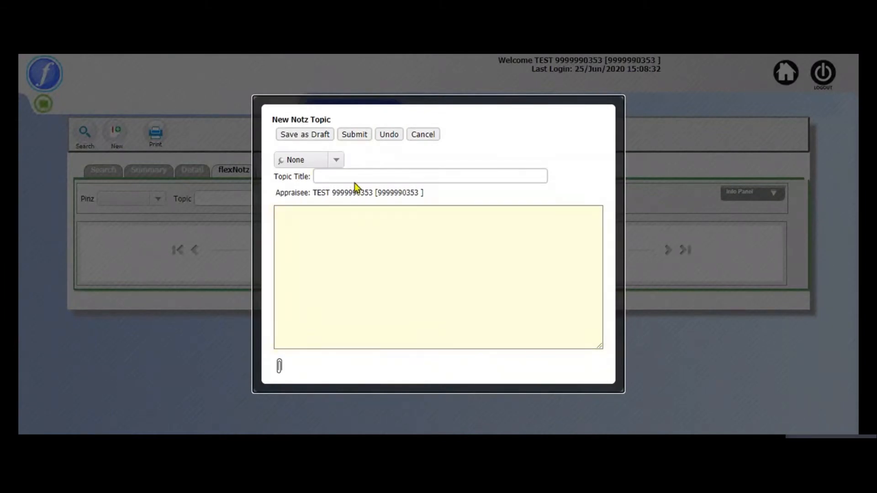
Step: Title the new Notz topic 'Job Knowledge'
{"action": "left_click", "coordinate": [429, 177]}
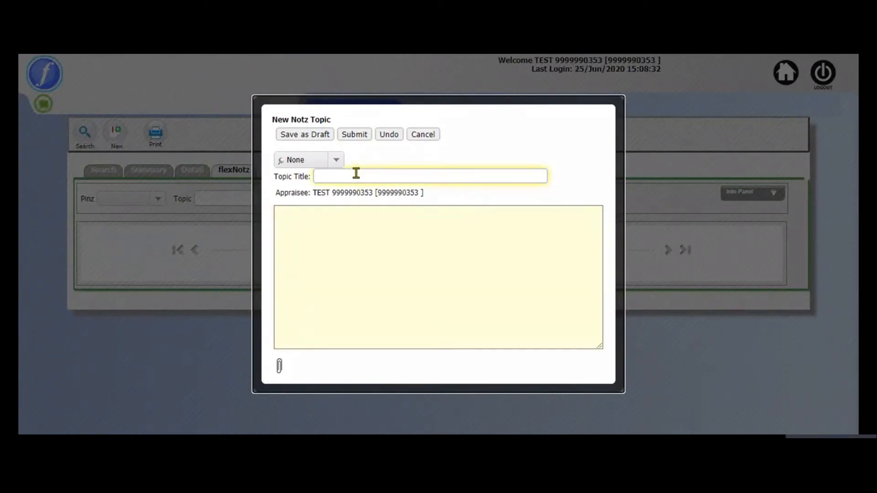
{"action": "left_click", "coordinate": [429, 175]}
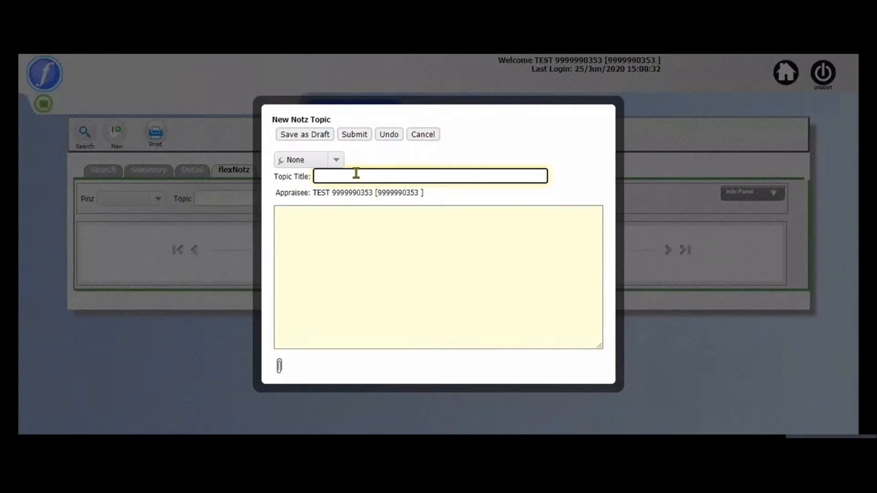
{"action": "type", "text": "Job"}
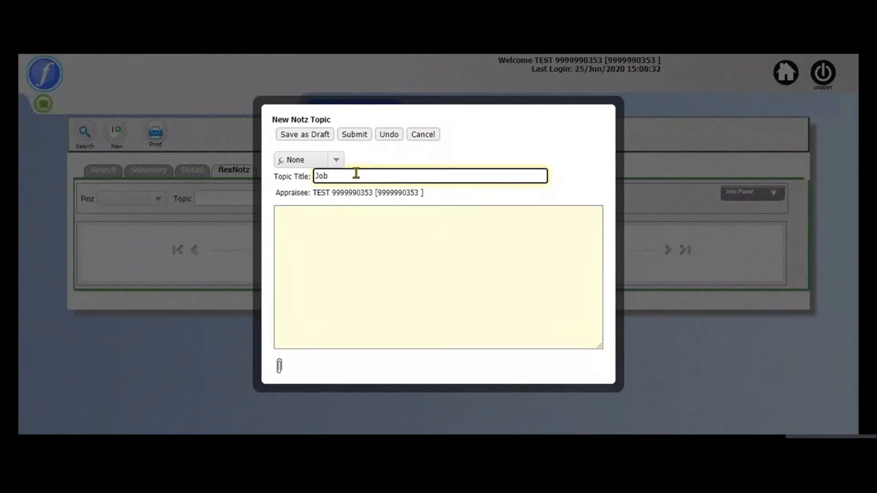
{"action": "type", "text": "Know"}
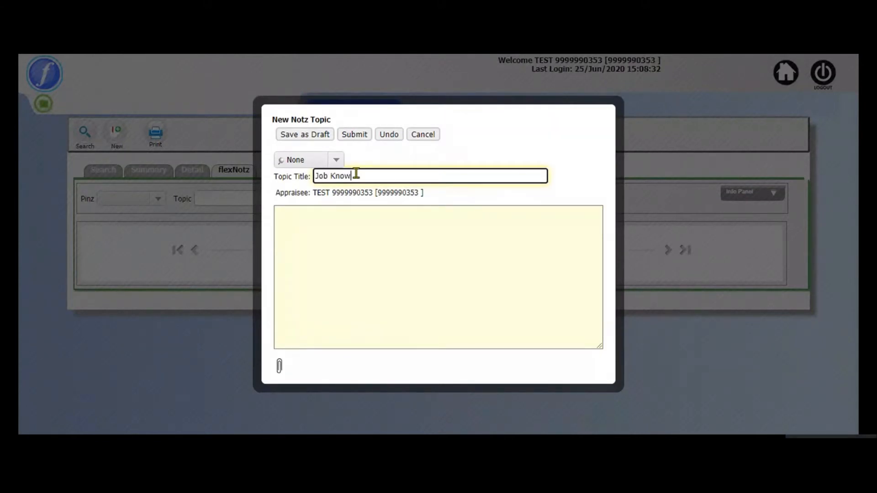
{"action": "type", "text": "ledge"}
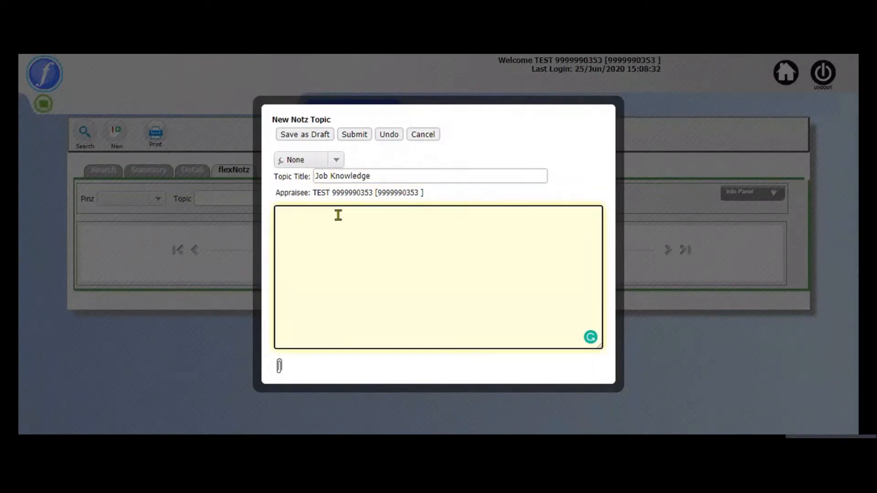
Step: Write the message 'my 3 complimentary emails are as attached.' in the topic text
{"action": "type", "text": "my"}
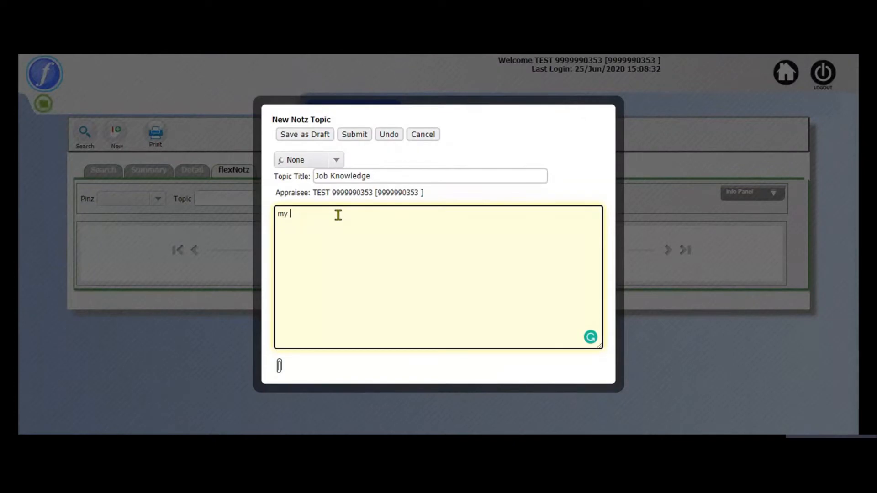
{"action": "type", "text": "3 complime"}
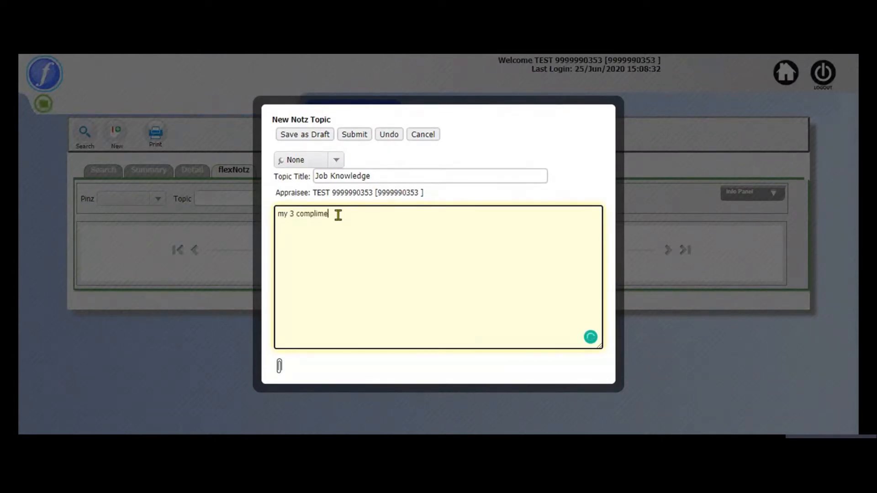
{"action": "type", "text": "ntary e"}
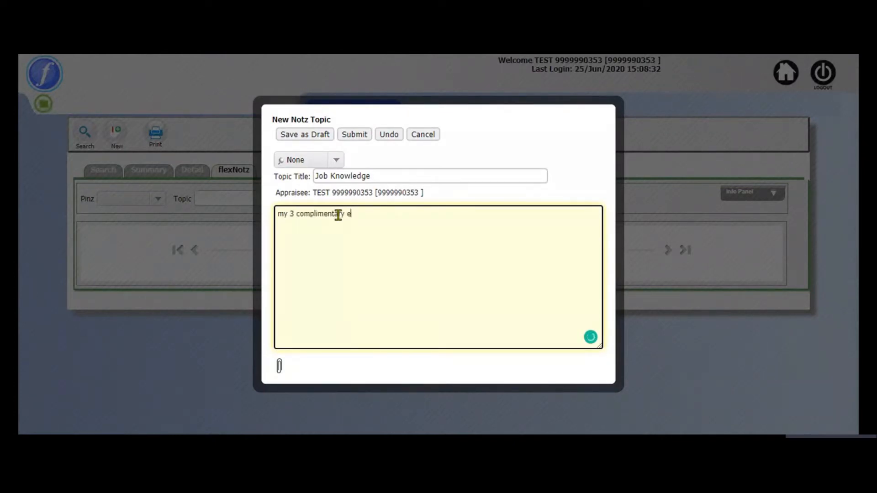
{"action": "type", "text": "mails a"}
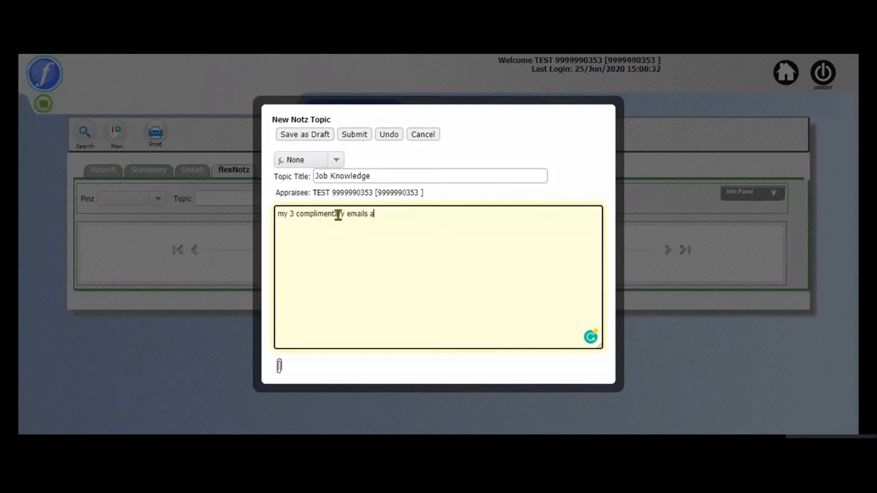
{"action": "type", "text": "re as attached"}
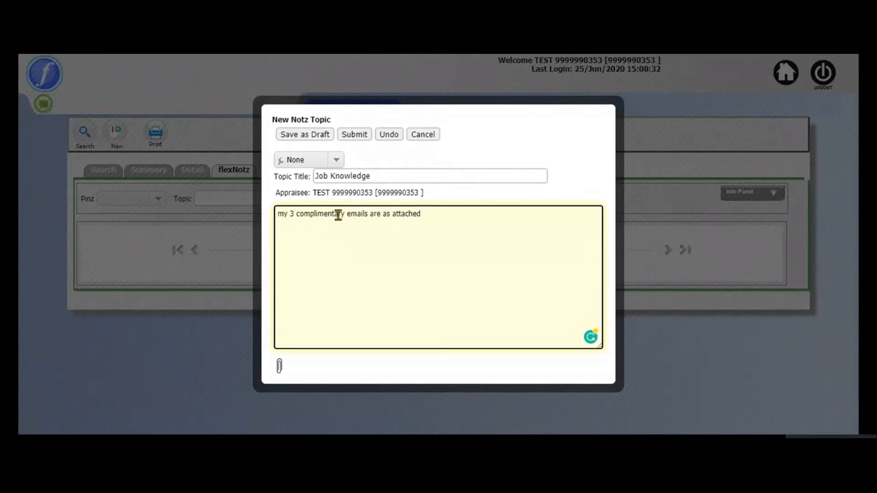
{"action": "type", "text": "."}
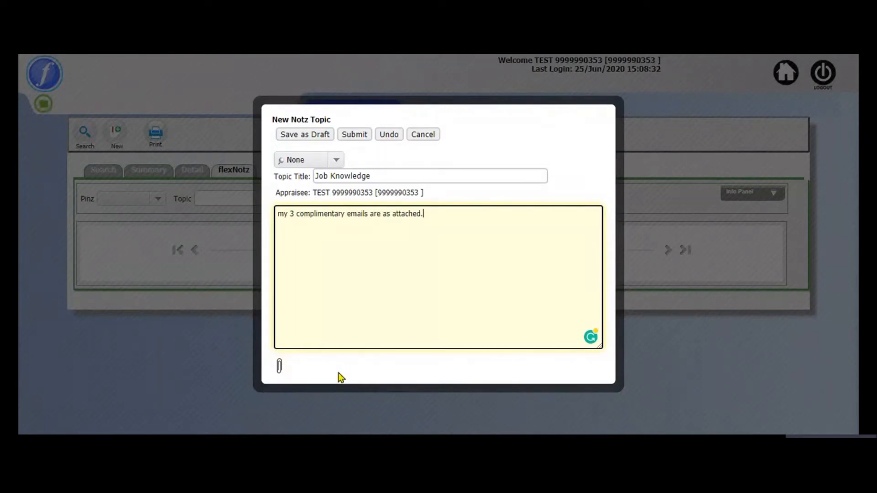
{"action": "mouse_move", "coordinate": [329, 225]}
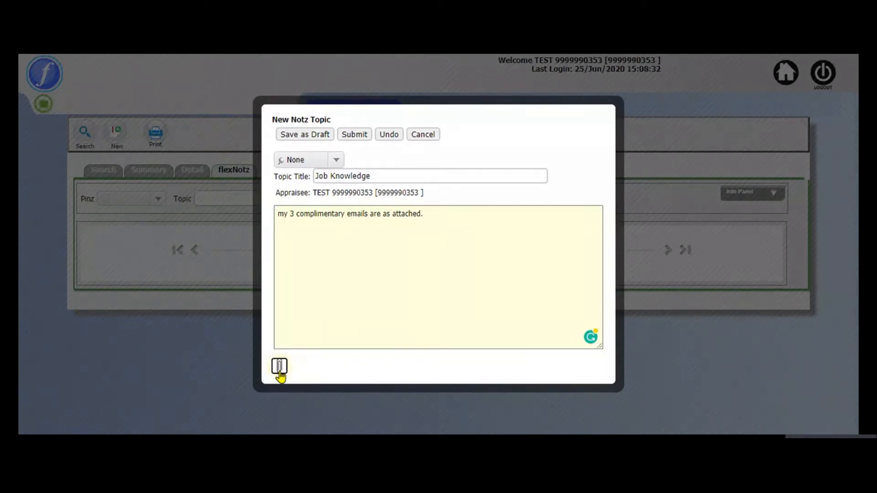
{"action": "left_click", "coordinate": [279, 367]}
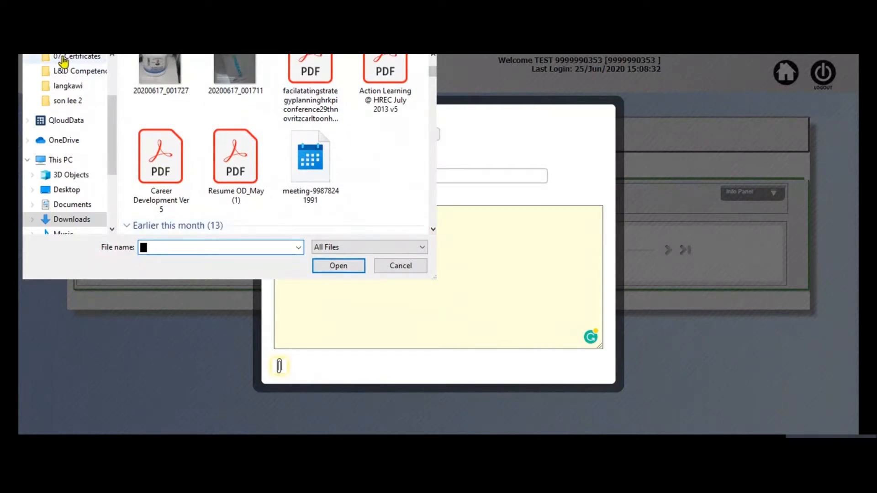
{"action": "left_click", "coordinate": [67, 100]}
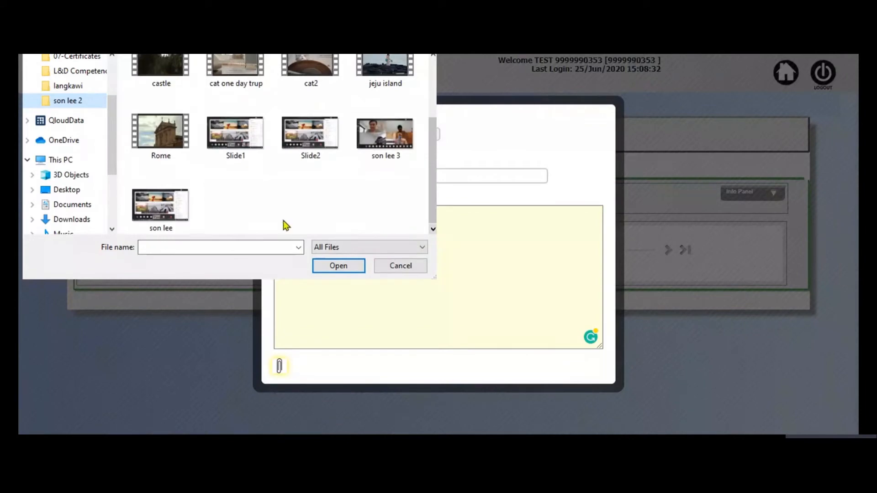
{"action": "left_click", "coordinate": [73, 189]}
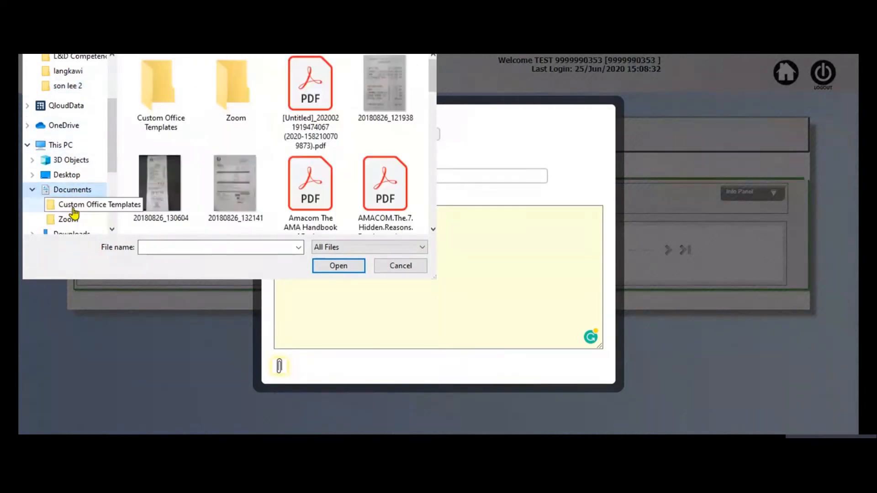
{"action": "mouse_move", "coordinate": [232, 156]}
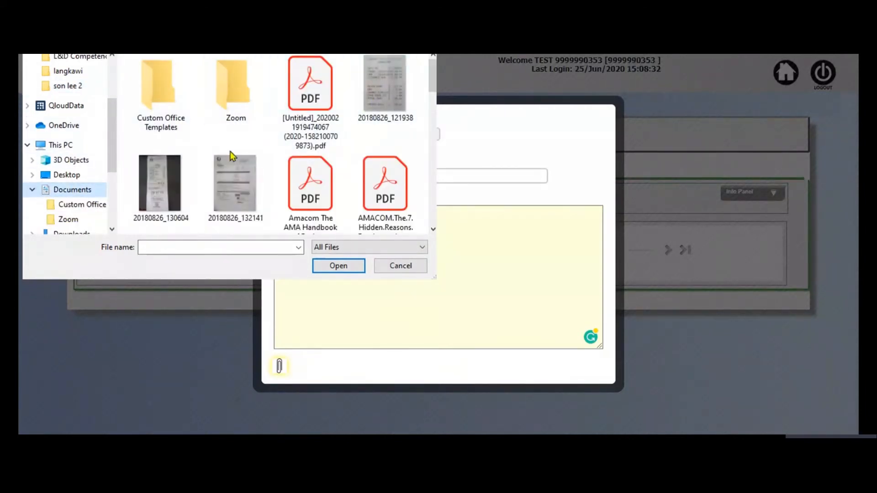
{"action": "scroll", "scroll_direction": "down", "scroll_amount": 3}
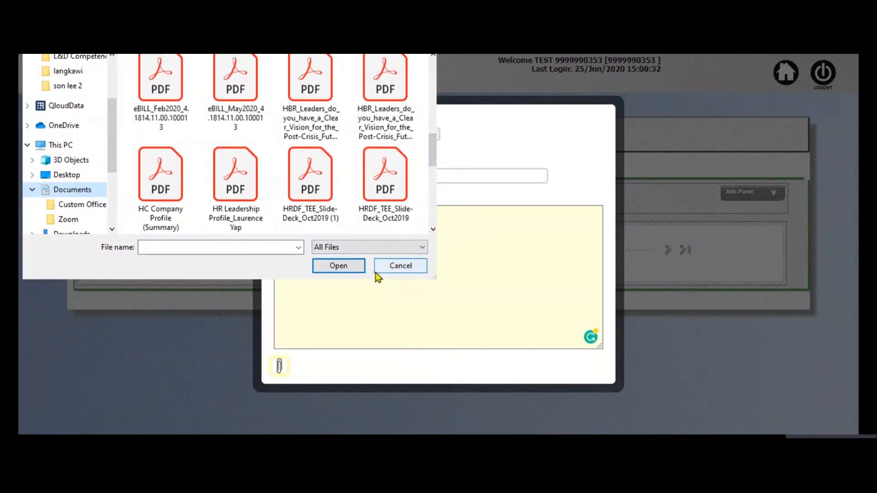
{"action": "left_click", "coordinate": [310, 175]}
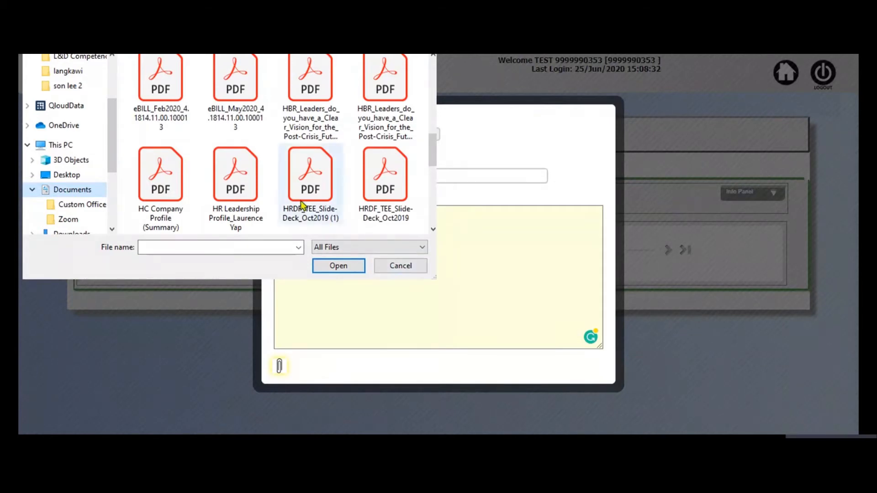
{"action": "left_click", "coordinate": [338, 265]}
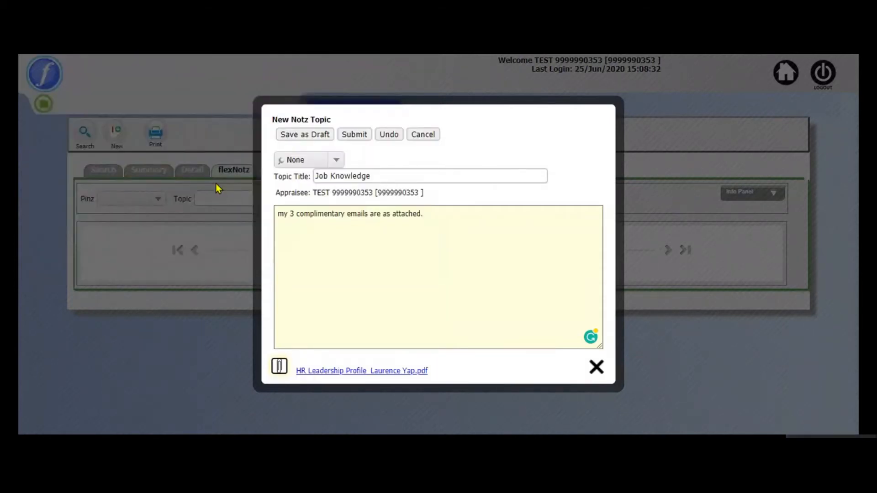
{"action": "mouse_move", "coordinate": [384, 413]}
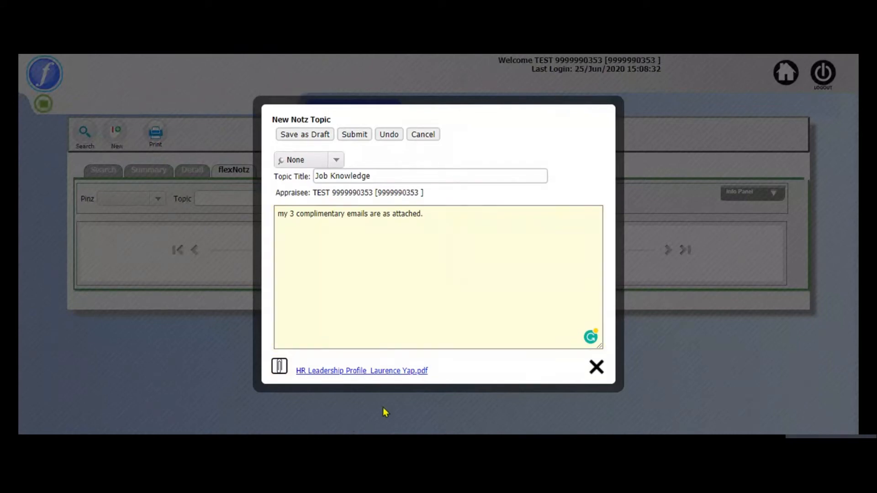
{"action": "mouse_move", "coordinate": [302, 375]}
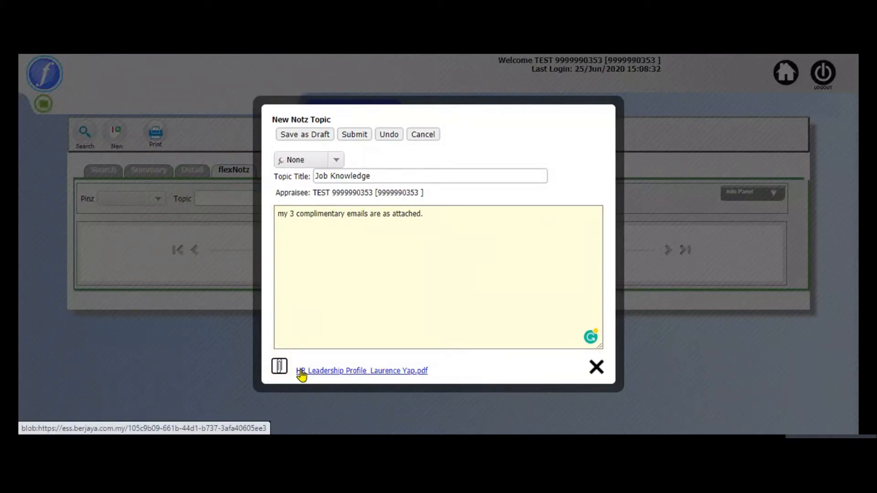
{"action": "mouse_move", "coordinate": [743, 375]}
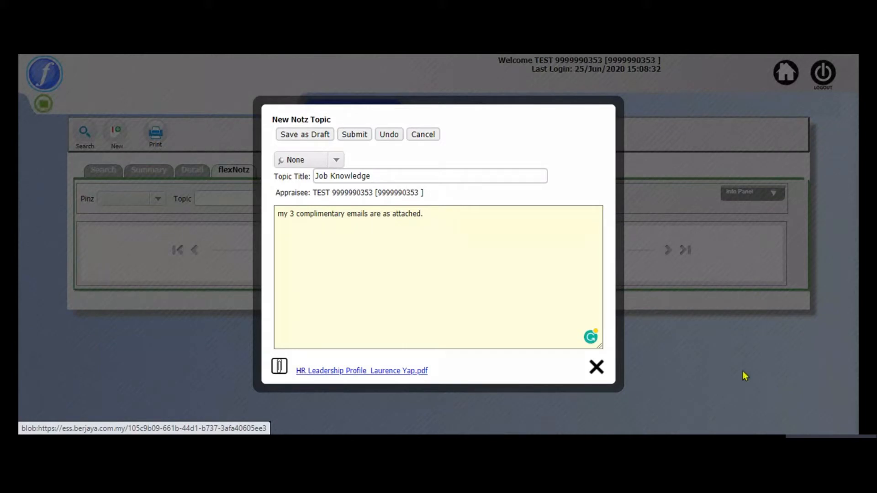
{"action": "mouse_move", "coordinate": [451, 158]}
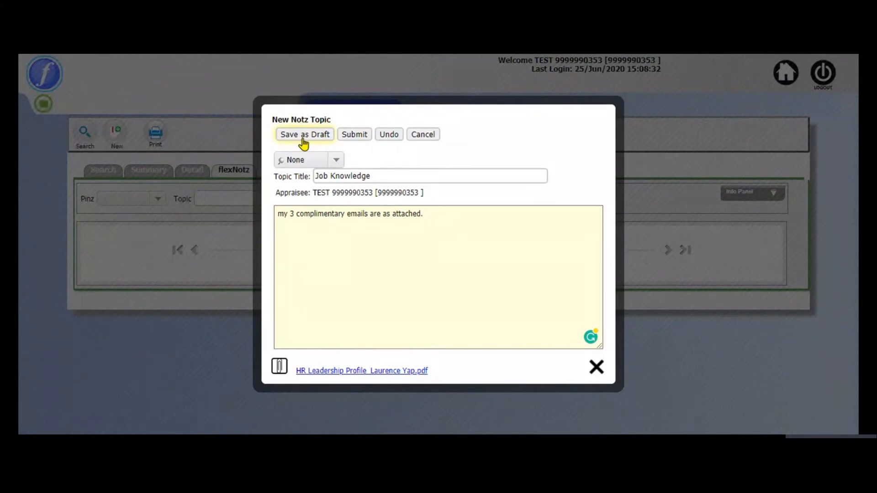
{"action": "mouse_move", "coordinate": [328, 138]}
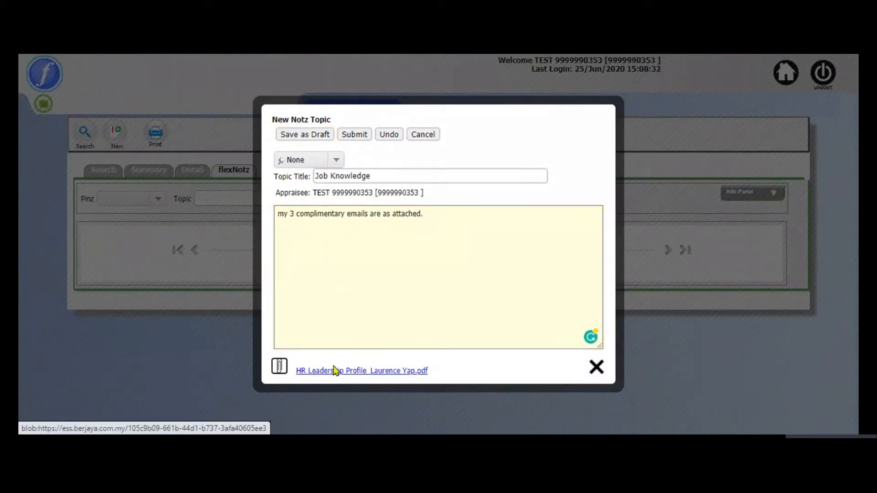
Step: Submit the Job Knowledge Notz topic with its attached PDF
{"action": "left_click", "coordinate": [354, 135]}
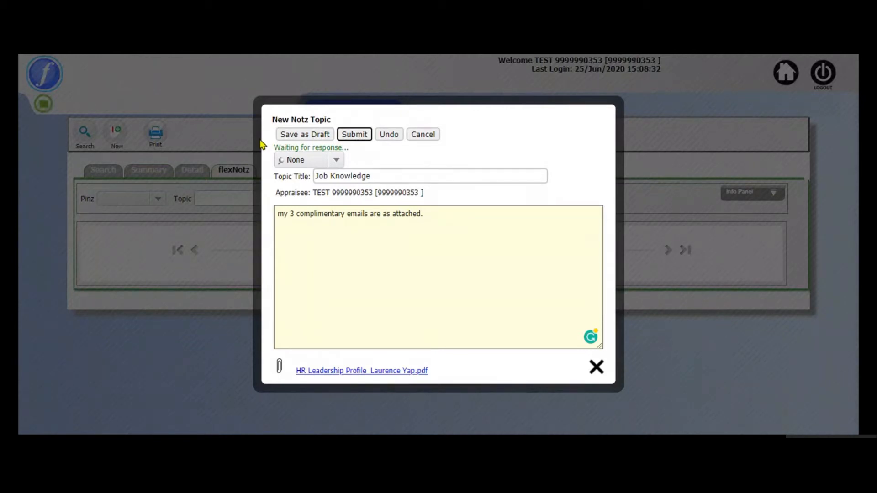
Step: Attach the image 20180826_132141.jpg to the Job Knowledge note in place of the failed PDF
{"action": "left_click", "coordinate": [355, 134]}
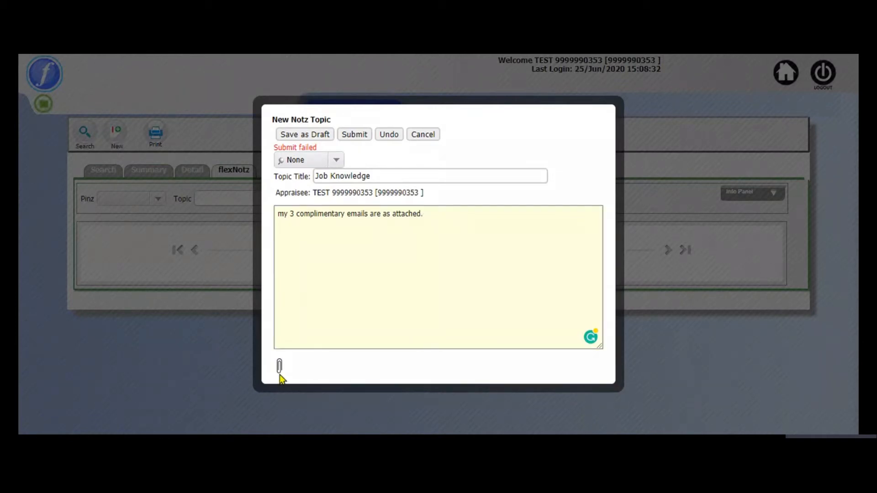
{"action": "left_click", "coordinate": [280, 366]}
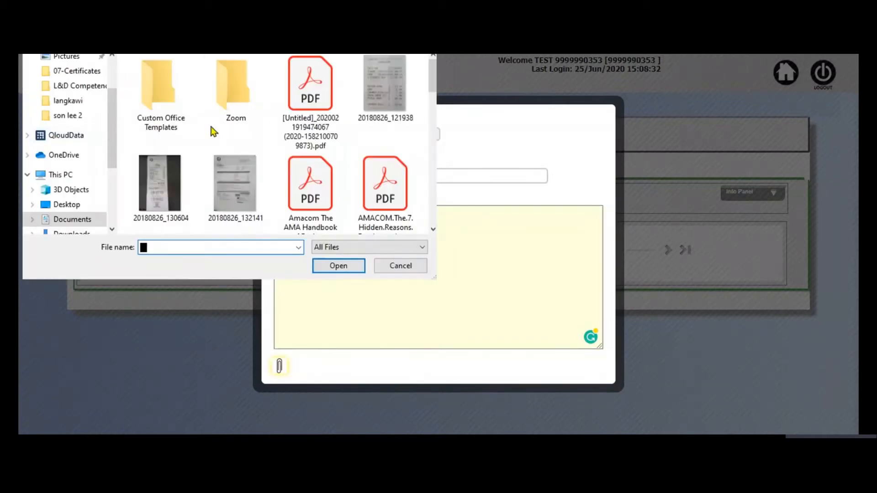
{"action": "left_click", "coordinate": [235, 184]}
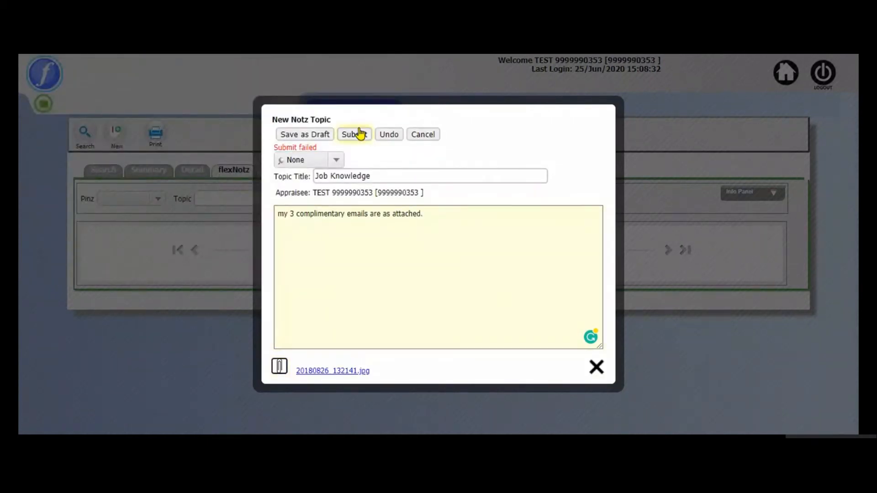
Step: Resubmit the Job Knowledge note so it is saved as an open Notz with the jpg
{"action": "left_click", "coordinate": [354, 134]}
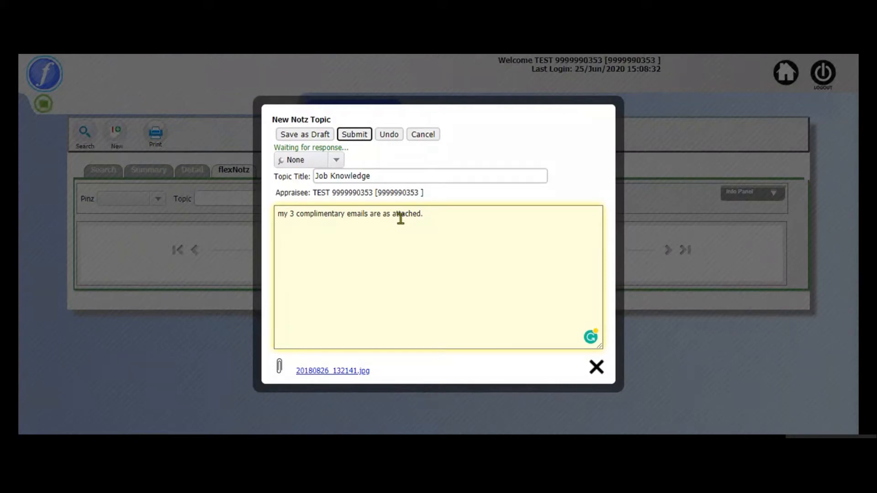
{"action": "left_click", "coordinate": [354, 134]}
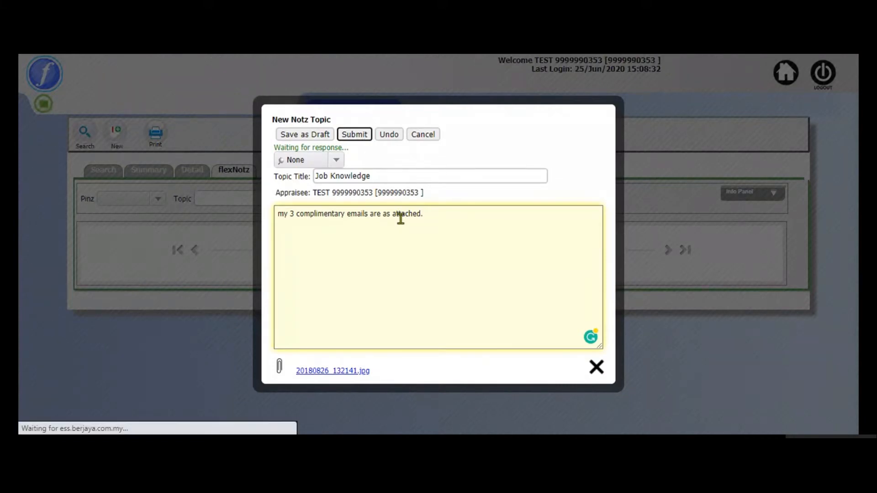
{"action": "left_click", "coordinate": [354, 134]}
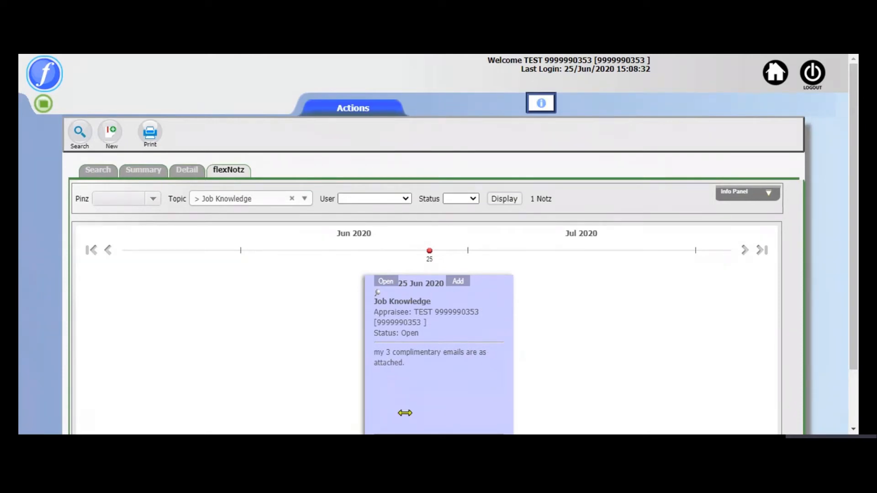
{"action": "mouse_move", "coordinate": [477, 409]}
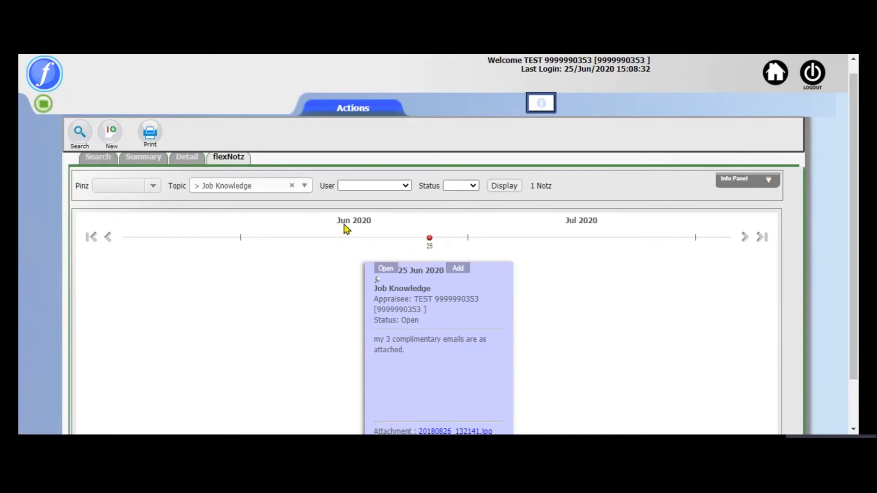
{"action": "mouse_move", "coordinate": [508, 333]}
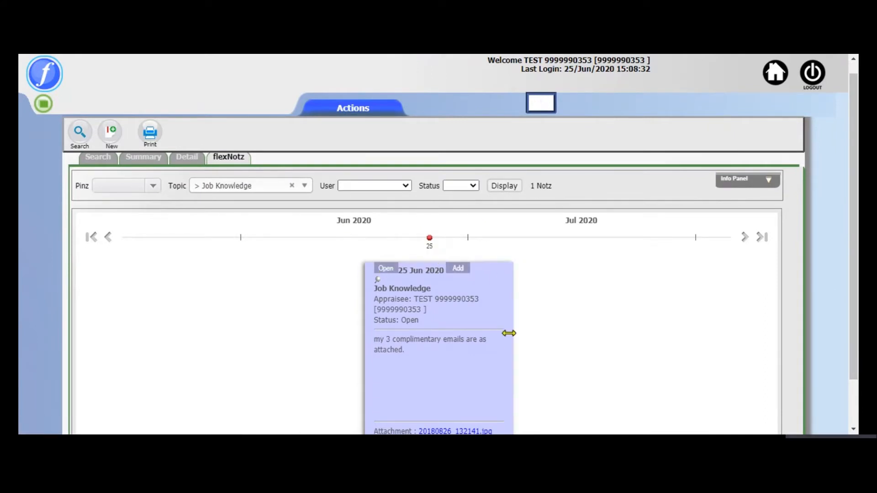
{"action": "mouse_move", "coordinate": [376, 429]}
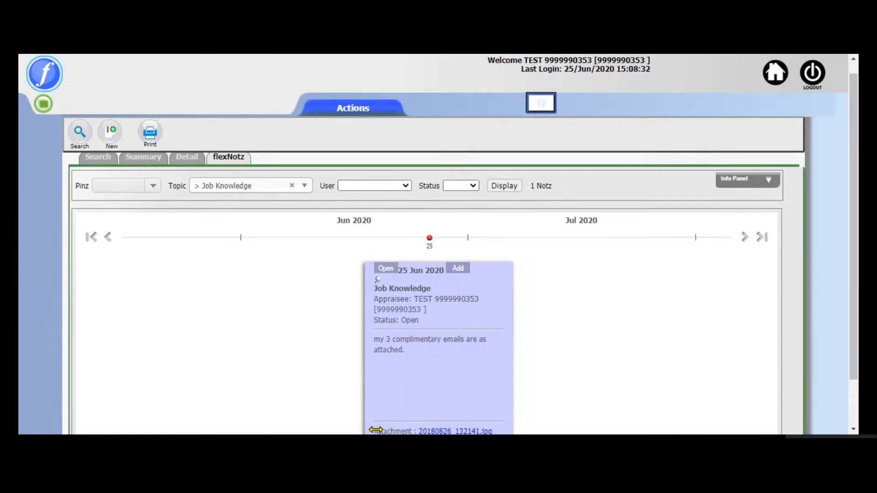
Step: Scroll the flexNotz timeline to the Job Knowledge note dated 25 Jun 2020 with its jpg attachment
{"action": "scroll", "scroll_direction": "down", "scroll_amount": 3}
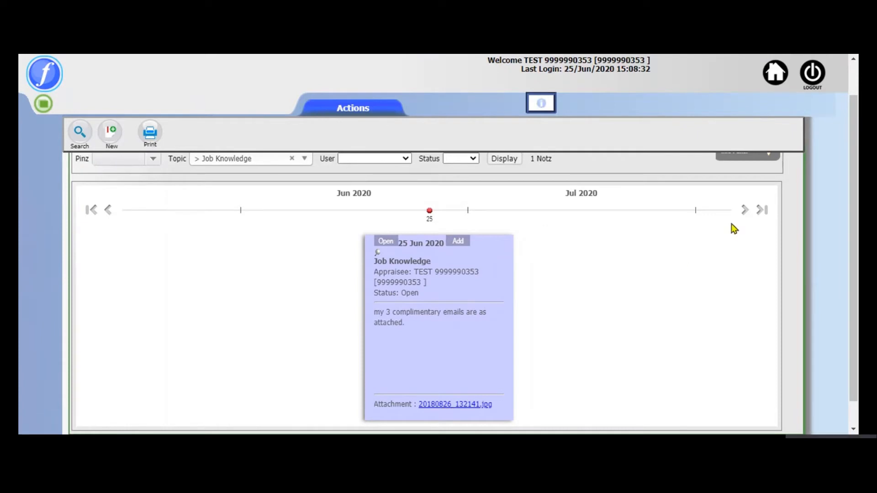
{"action": "mouse_move", "coordinate": [651, 235]}
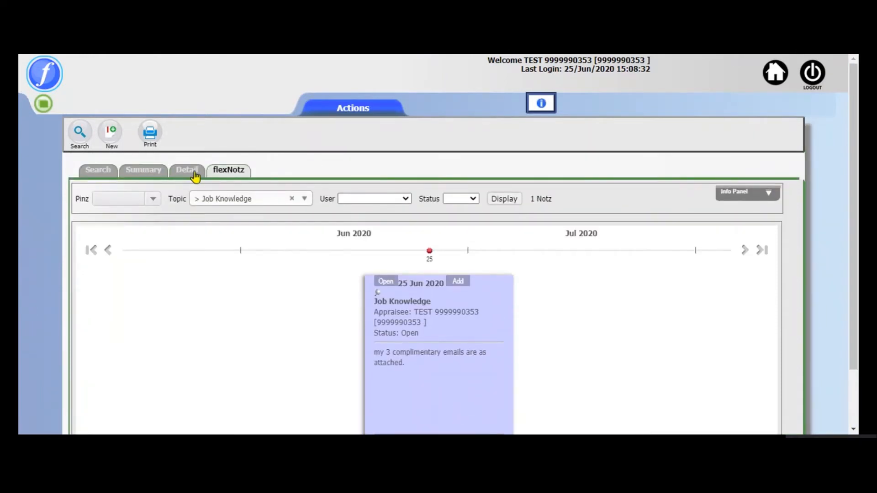
Step: In the detailed ratings, rate Quantity of Work Superior, Quality of Work Unacceptable, Attendance & Punctuality Effective
{"action": "left_click", "coordinate": [186, 170]}
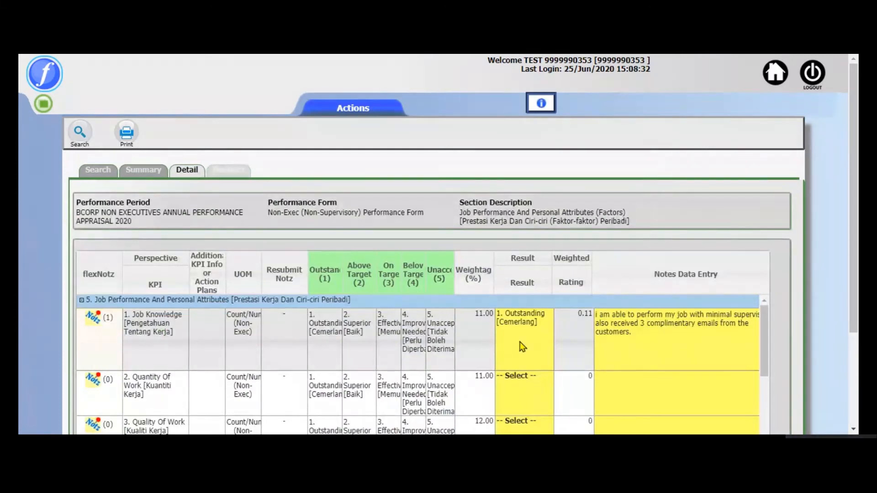
{"action": "mouse_move", "coordinate": [120, 345]}
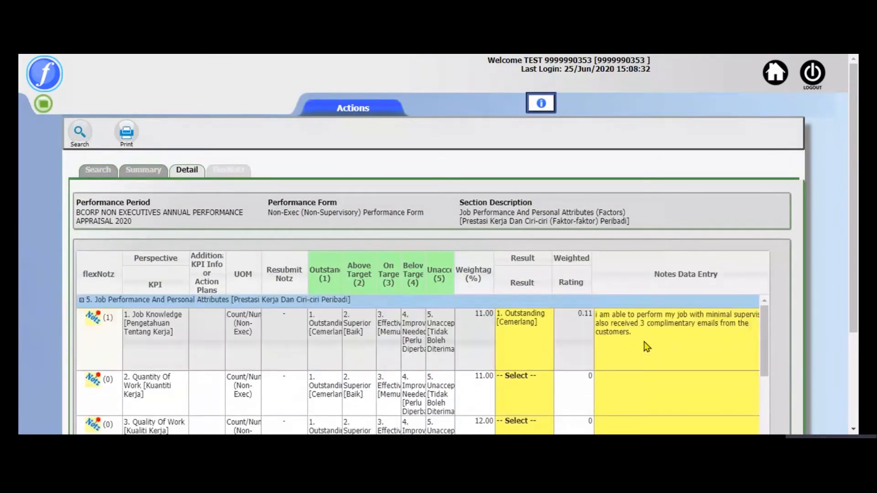
{"action": "left_click", "coordinate": [522, 376]}
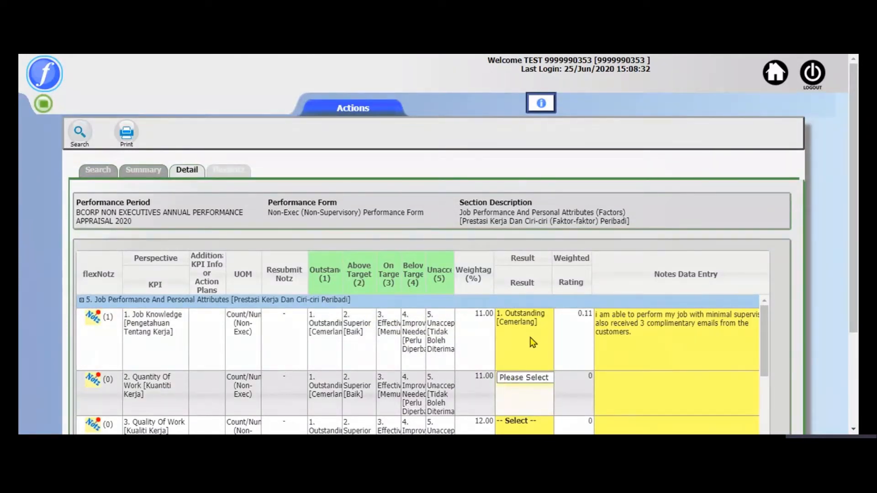
{"action": "left_click", "coordinate": [522, 377]}
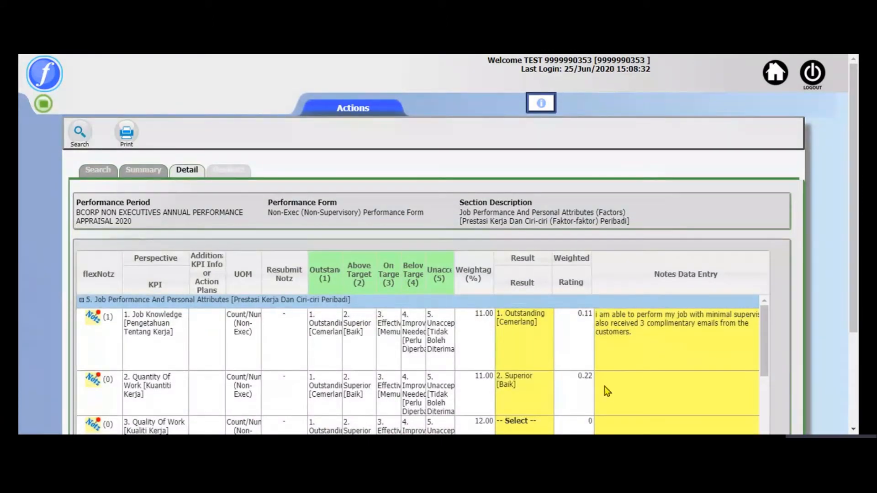
{"action": "scroll", "scroll_direction": "down", "scroll_amount": 3}
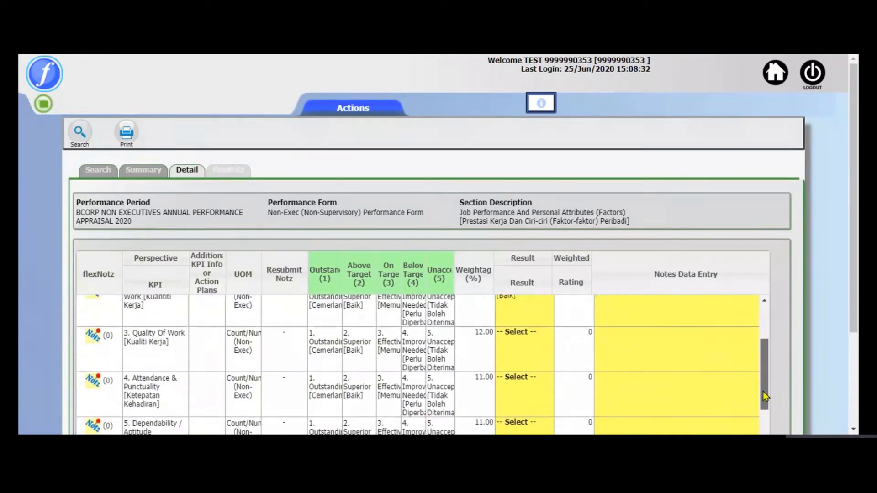
{"action": "left_click", "coordinate": [521, 332]}
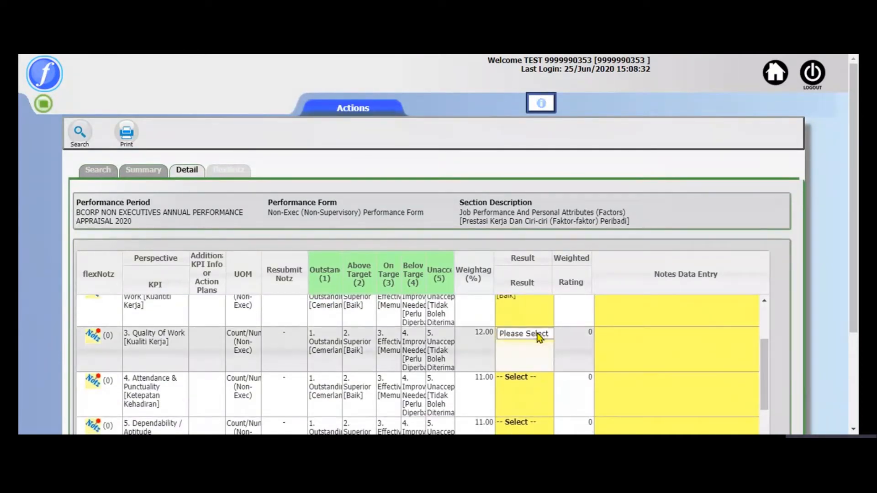
{"action": "left_click", "coordinate": [525, 333]}
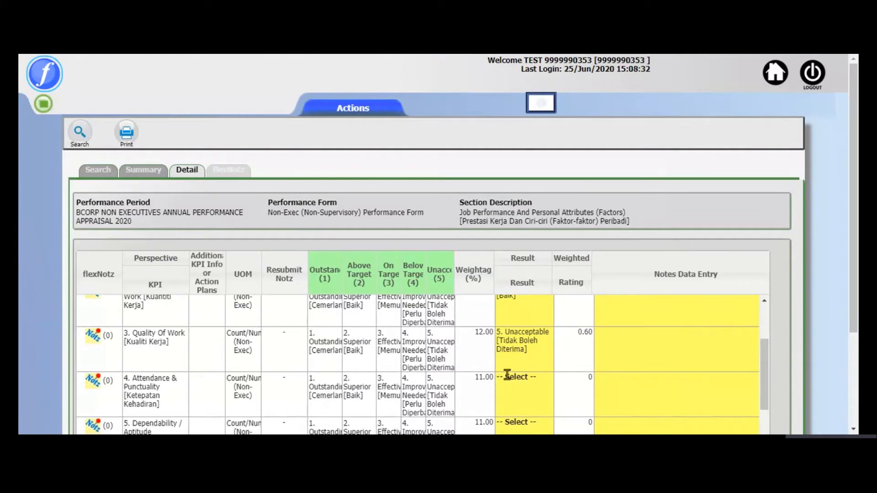
{"action": "left_click", "coordinate": [521, 376]}
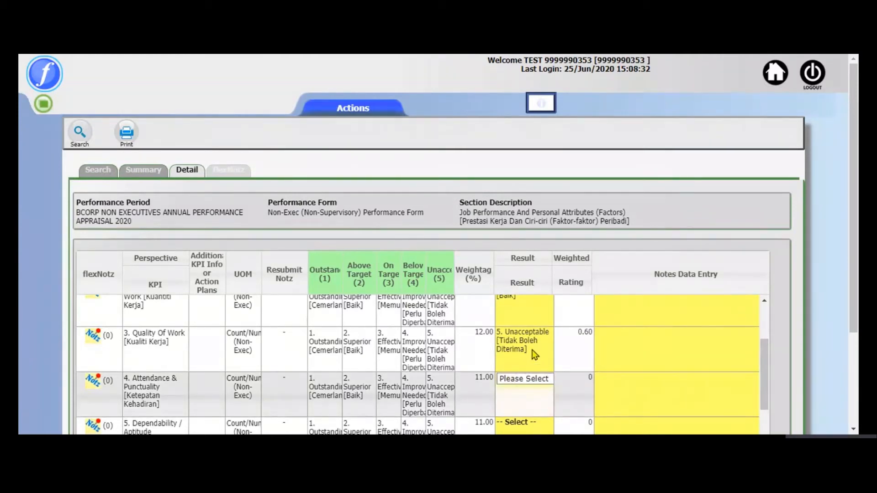
{"action": "left_click", "coordinate": [524, 378]}
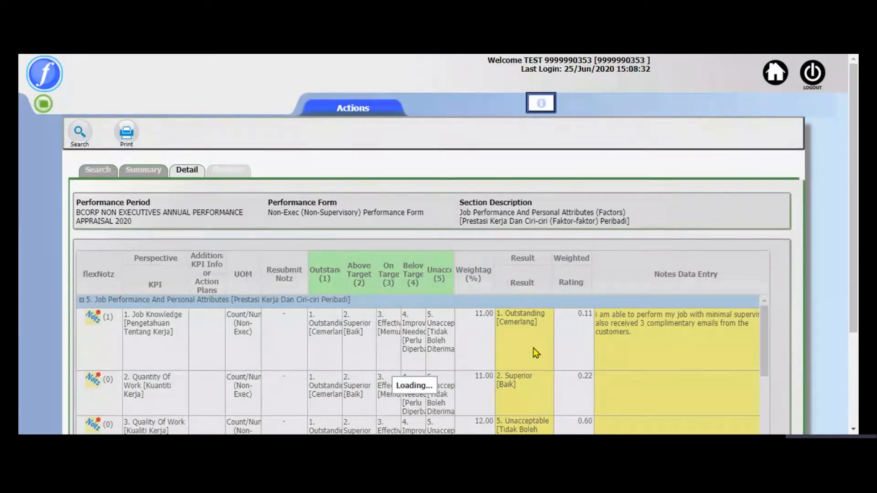
Step: Rate Initiative Effective, Honesty & Integrity Superior and Conduct & Behaviour, bringing the KPI score to 2.58
{"action": "scroll", "scroll_direction": "down", "scroll_amount": 3}
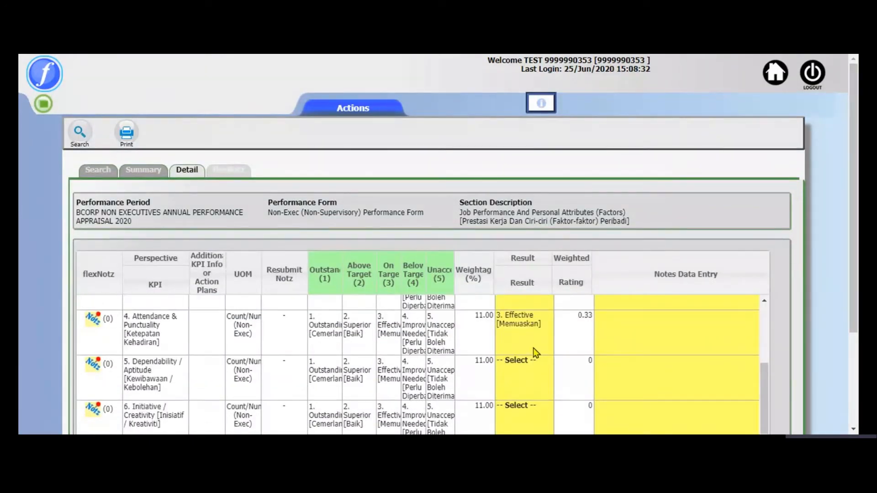
{"action": "left_click", "coordinate": [524, 360]}
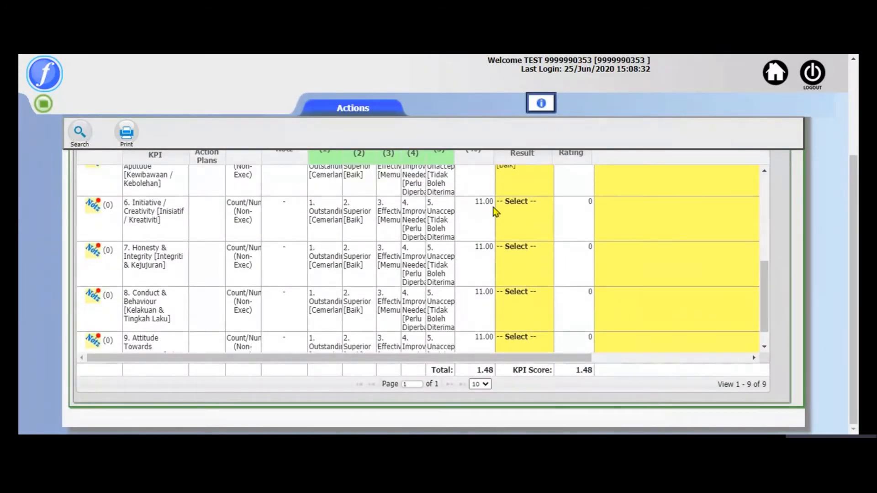
{"action": "left_click", "coordinate": [515, 201]}
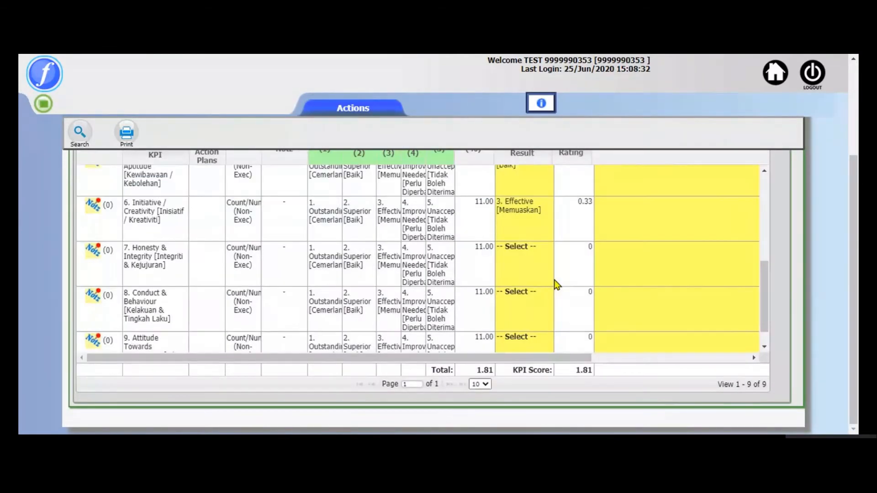
{"action": "left_click", "coordinate": [522, 246]}
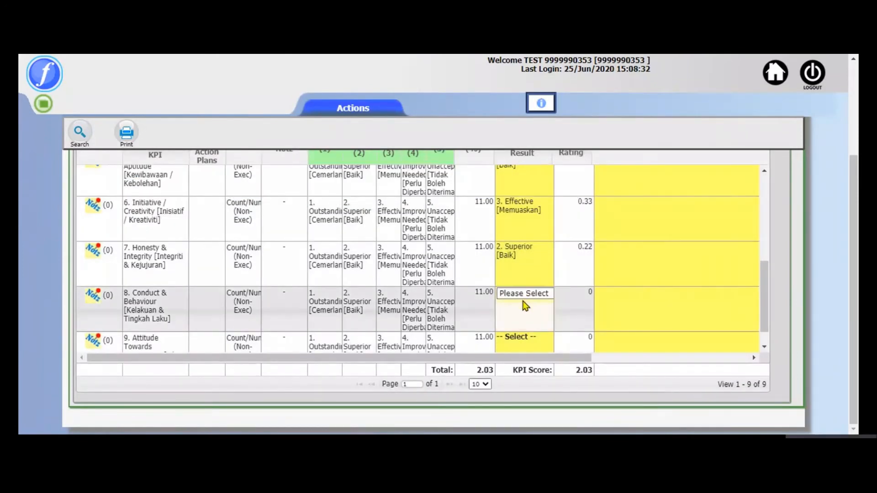
{"action": "left_click", "coordinate": [523, 293]}
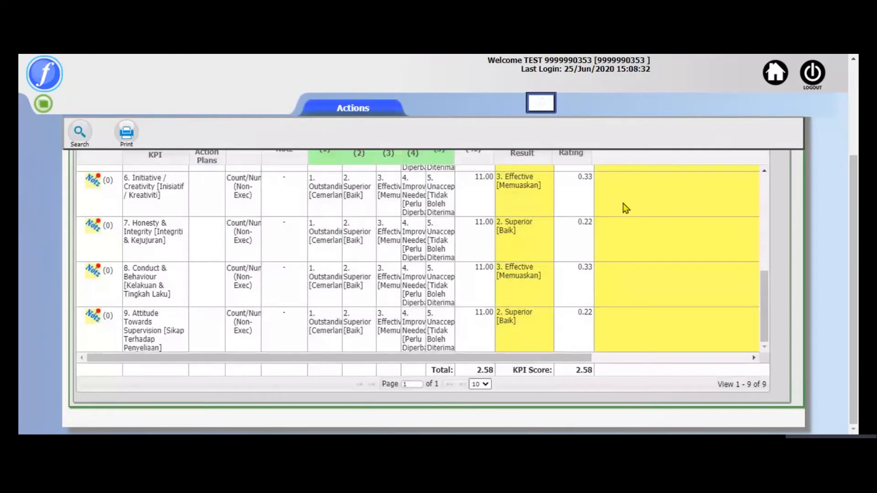
{"action": "mouse_move", "coordinate": [626, 216]}
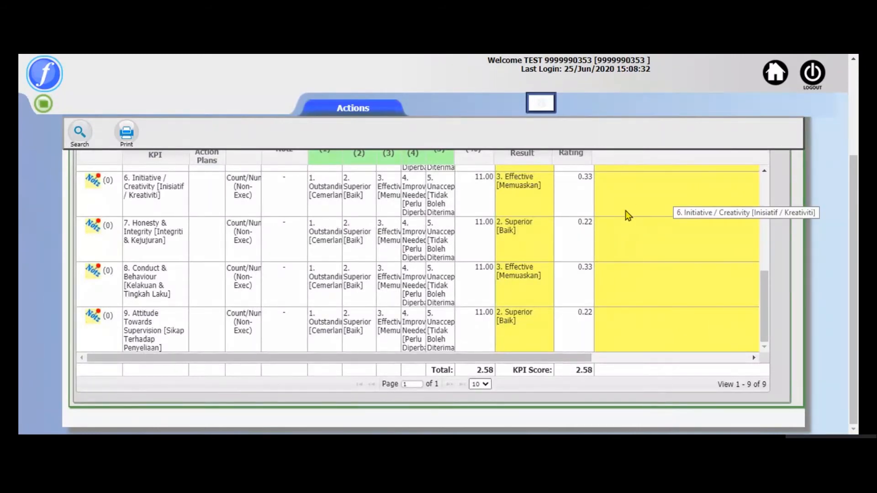
Step: Review the Job Knowledge note, then return to the form summary showing the 2.58 section score
{"action": "scroll", "scroll_direction": "up", "scroll_amount": 3}
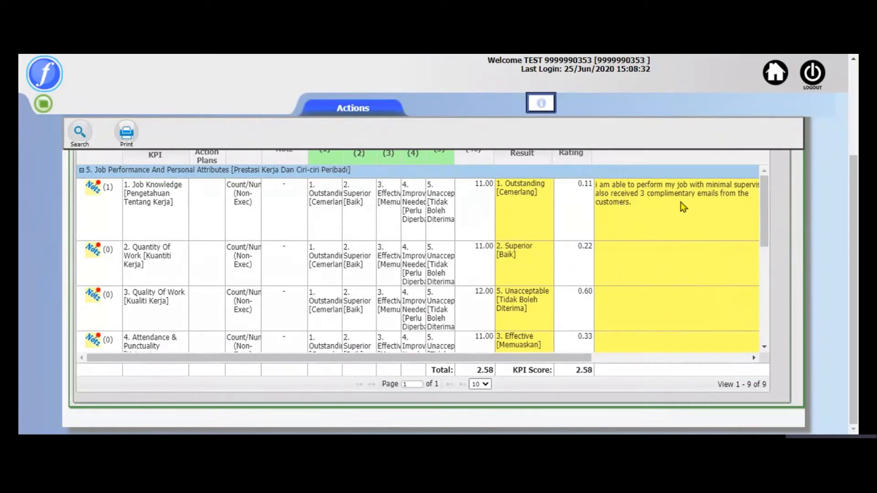
{"action": "mouse_move", "coordinate": [642, 208]}
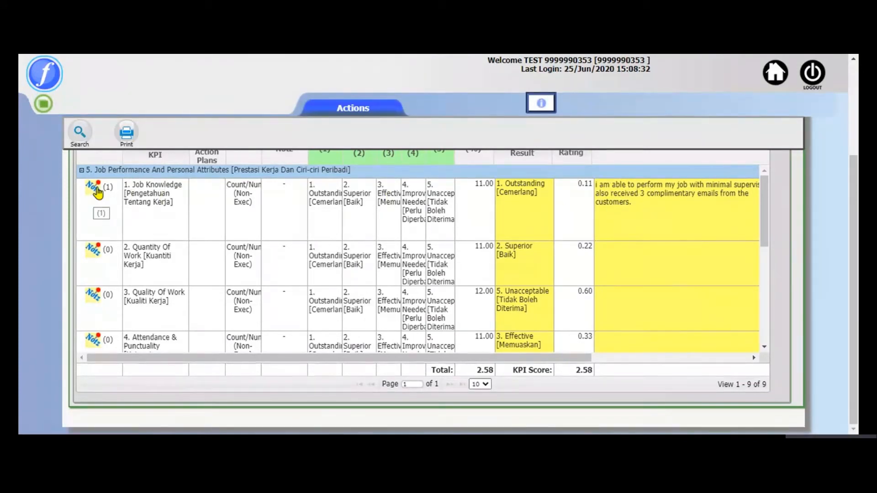
{"action": "mouse_move", "coordinate": [643, 211]}
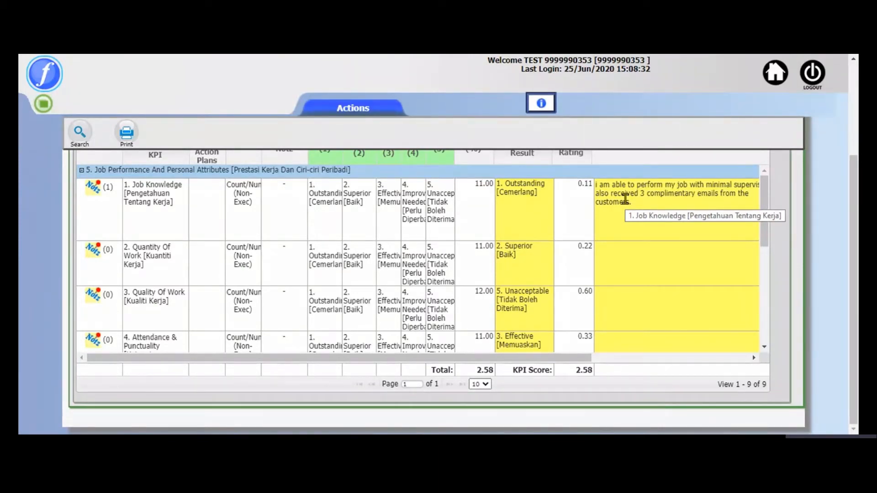
{"action": "scroll", "scroll_direction": "down", "scroll_amount": 3}
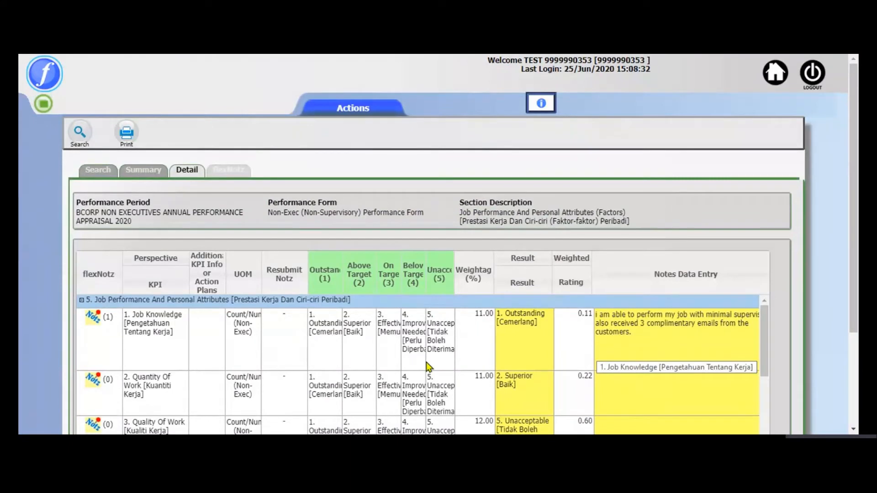
{"action": "left_click", "coordinate": [143, 169]}
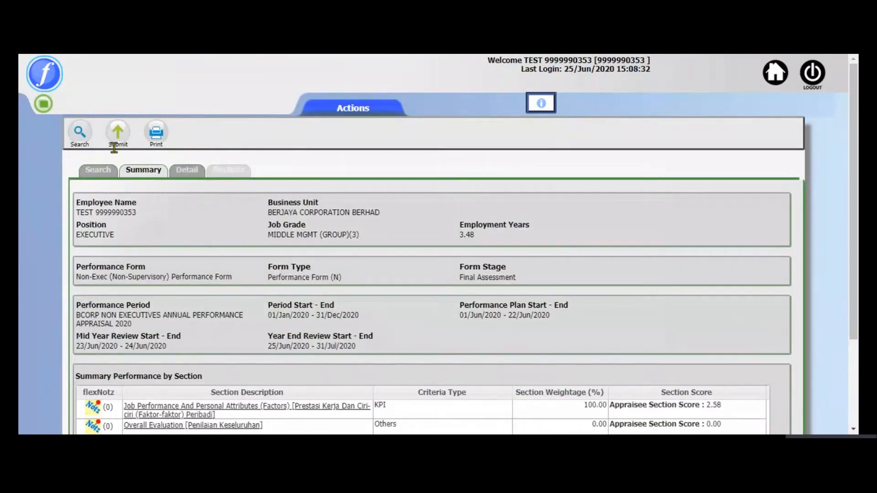
{"action": "mouse_move", "coordinate": [156, 134]}
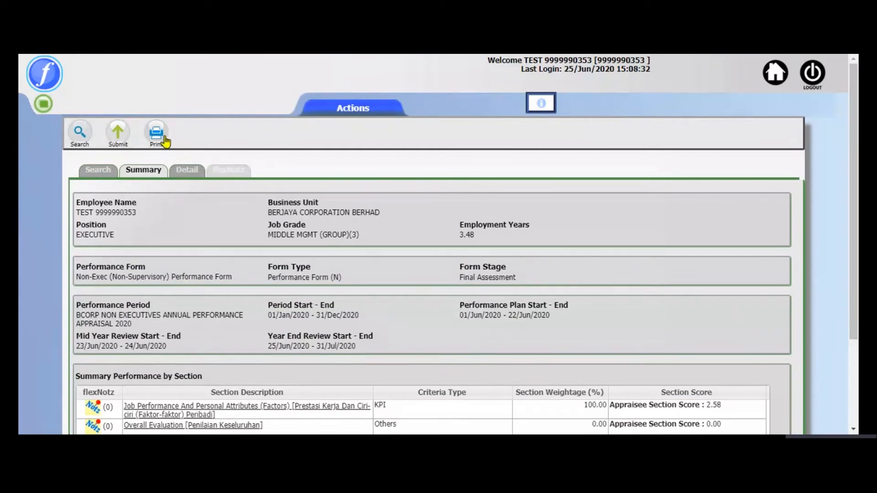
{"action": "mouse_move", "coordinate": [540, 153]}
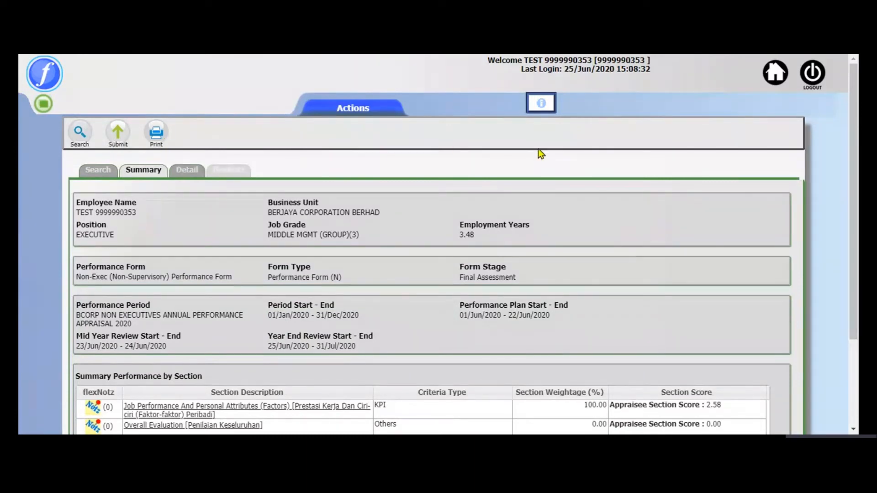
{"action": "mouse_move", "coordinate": [282, 198]}
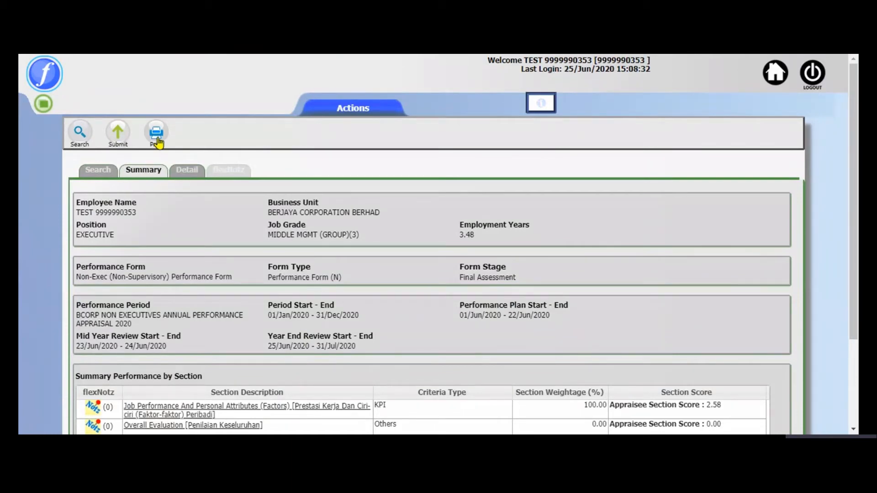
Step: Bring up the printable Summary Screen Report of the 2020 appraisal form and look through it
{"action": "left_click", "coordinate": [157, 132]}
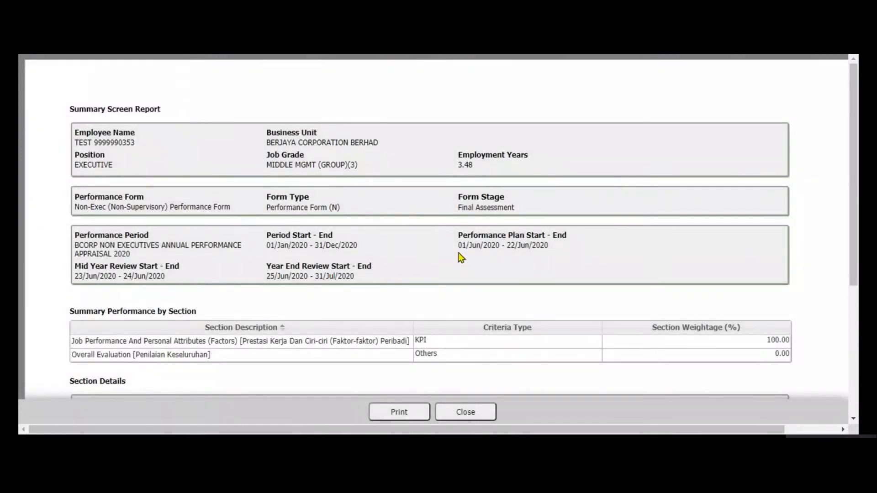
{"action": "scroll", "scroll_direction": "down", "scroll_amount": 3}
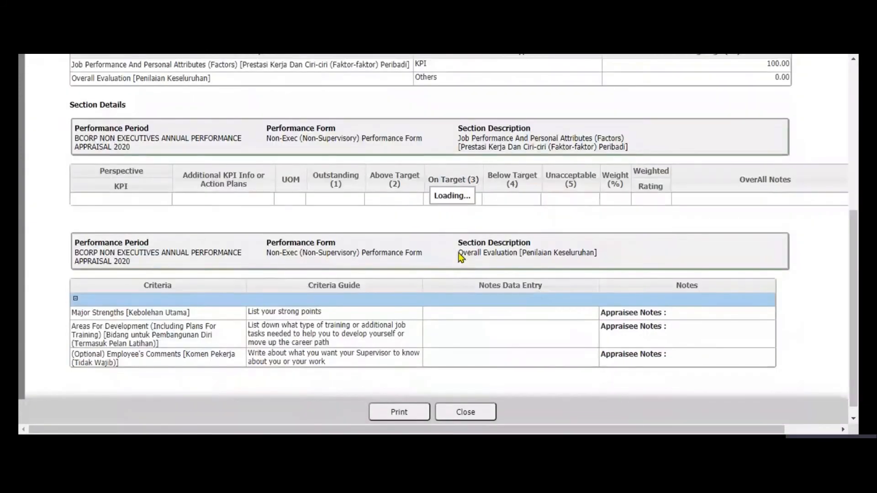
{"action": "mouse_move", "coordinate": [357, 224]}
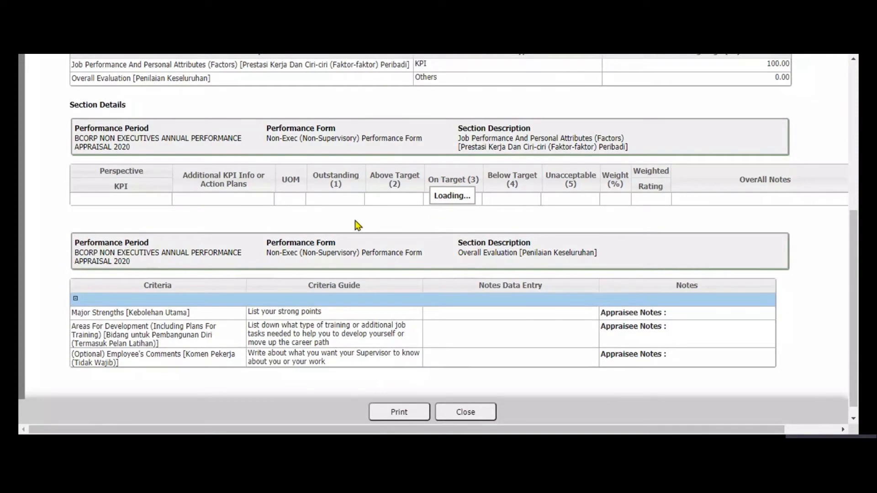
{"action": "mouse_move", "coordinate": [345, 201]}
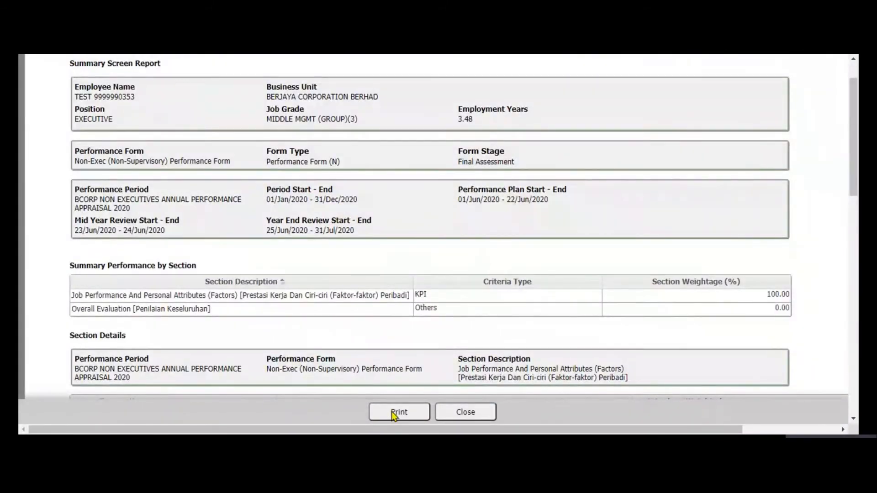
Step: Print the summary report, dismiss the browser print options and close the report back to the summary
{"action": "left_click", "coordinate": [398, 411]}
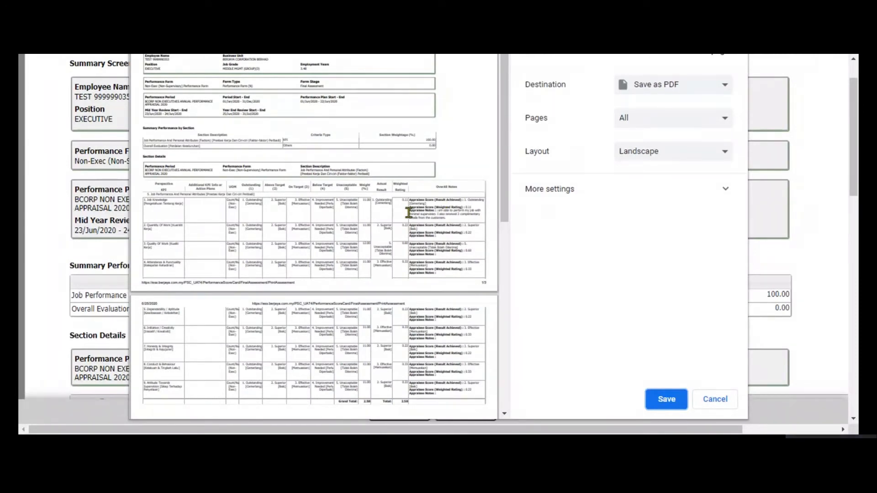
{"action": "mouse_move", "coordinate": [718, 165]}
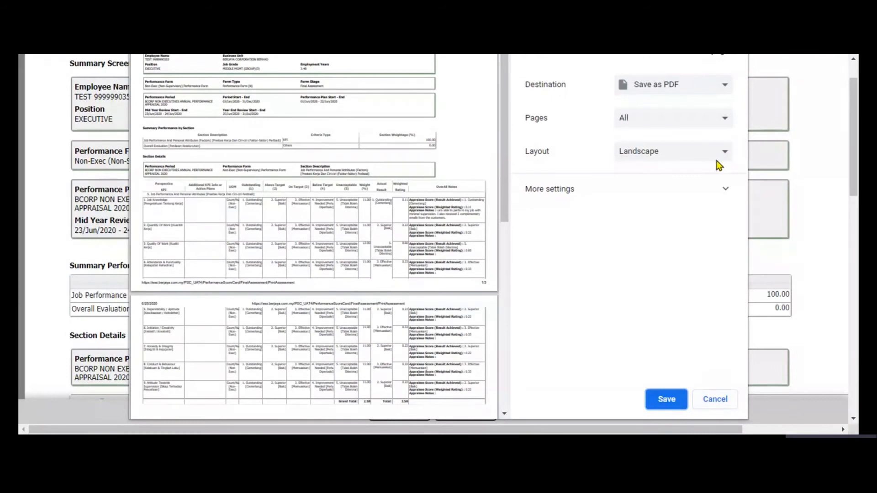
{"action": "left_click", "coordinate": [671, 84]}
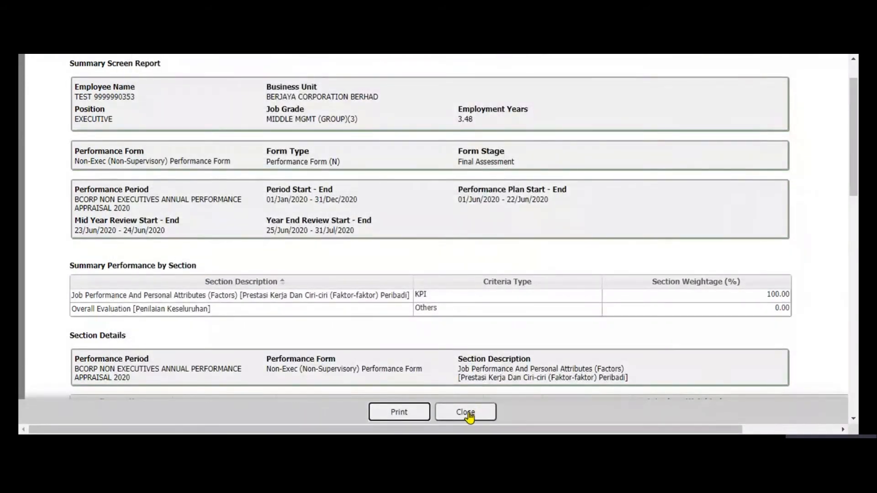
{"action": "left_click", "coordinate": [465, 412]}
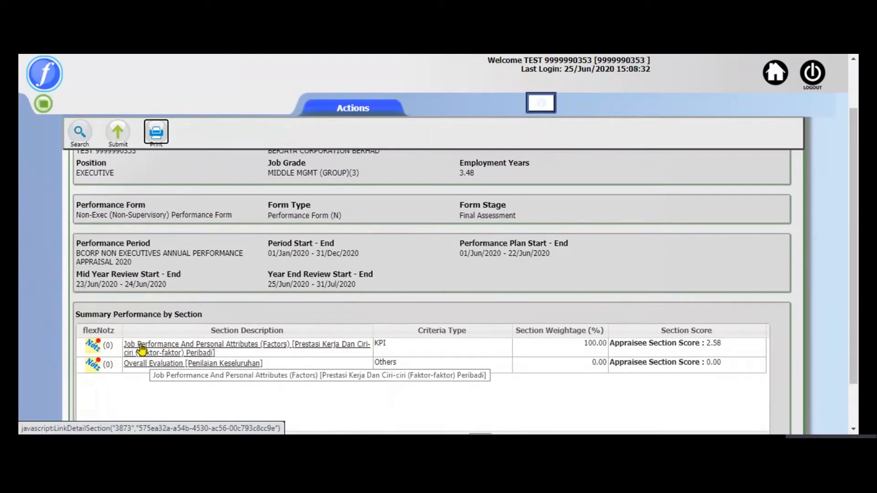
Step: Reopen the Job Performance section details and view the Job Knowledge note on the flexNotz timeline
{"action": "left_click", "coordinate": [137, 348]}
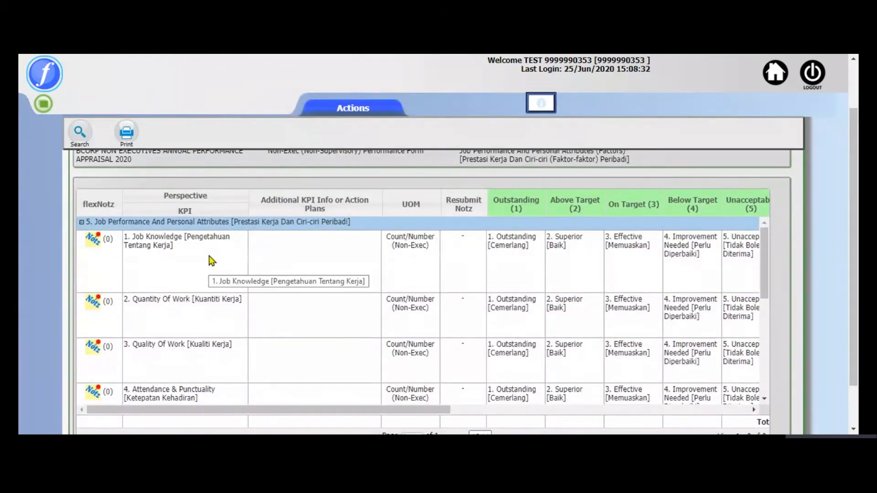
{"action": "left_click", "coordinate": [92, 239]}
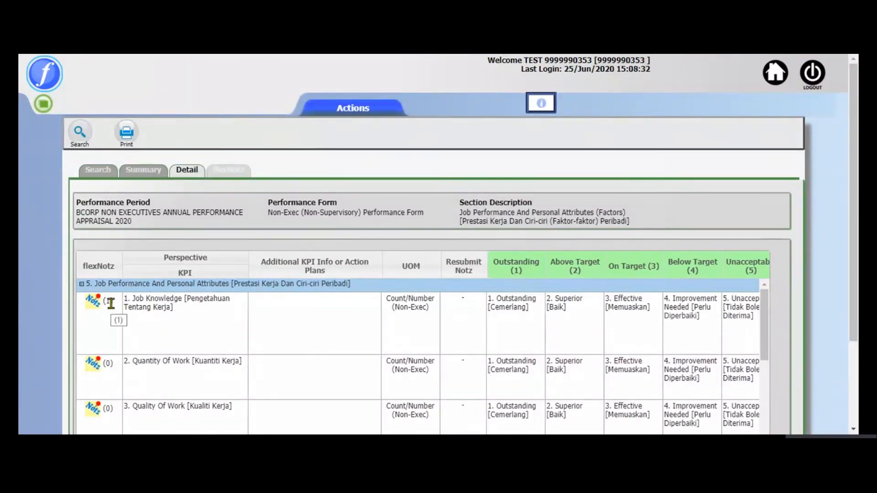
{"action": "mouse_move", "coordinate": [161, 370]}
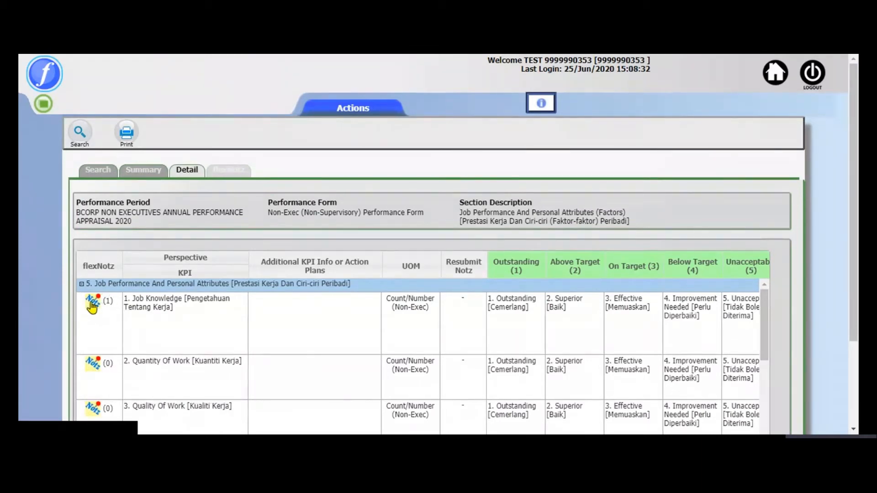
{"action": "left_click", "coordinate": [91, 303]}
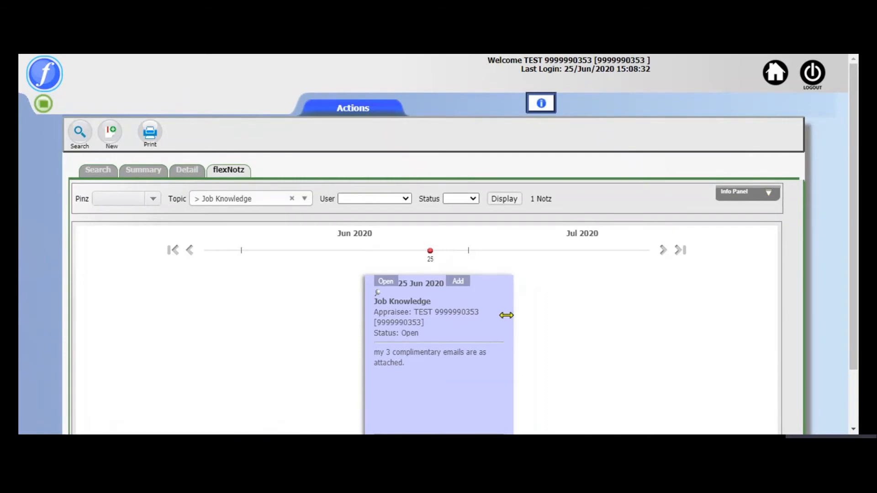
{"action": "mouse_move", "coordinate": [600, 281]}
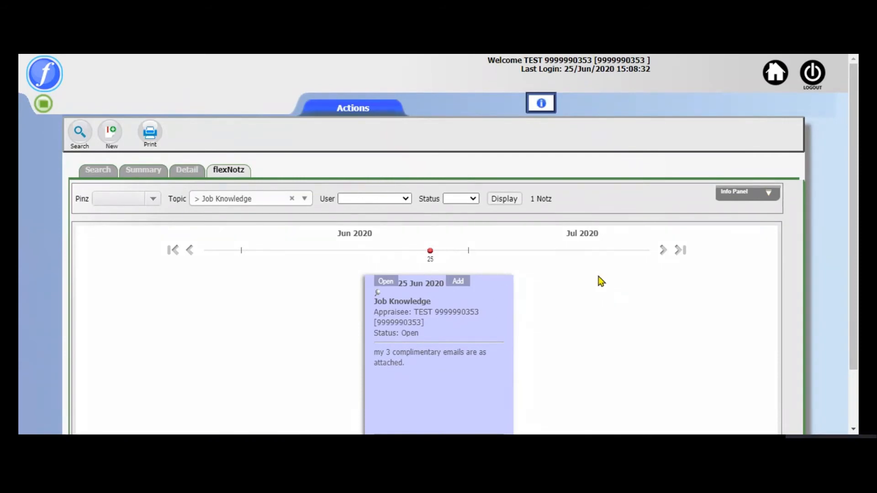
{"action": "mouse_move", "coordinate": [519, 361]}
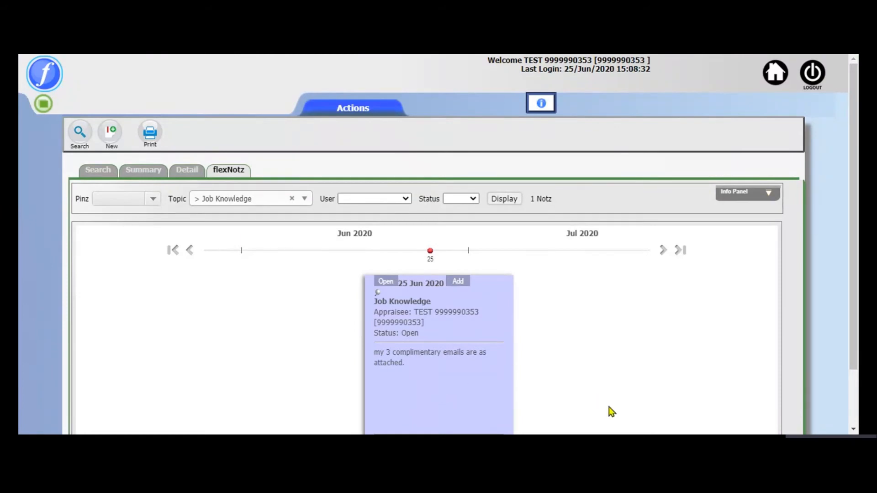
{"action": "mouse_move", "coordinate": [474, 124]}
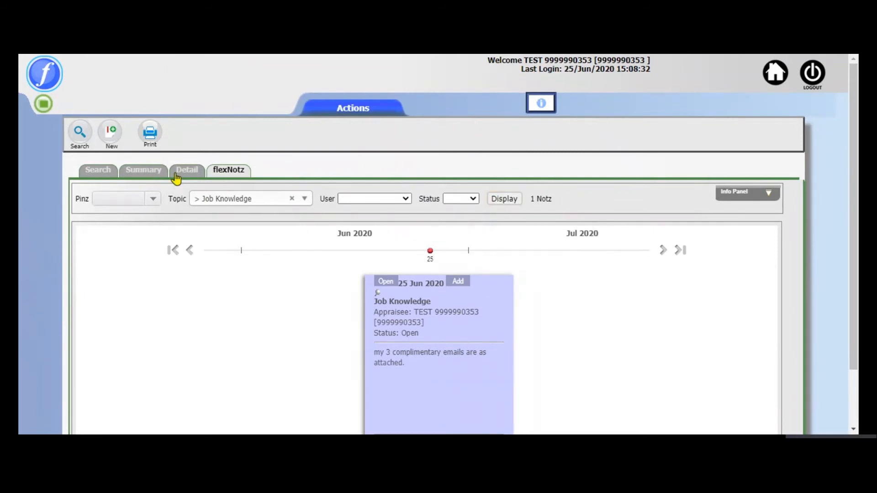
{"action": "mouse_move", "coordinate": [150, 134]}
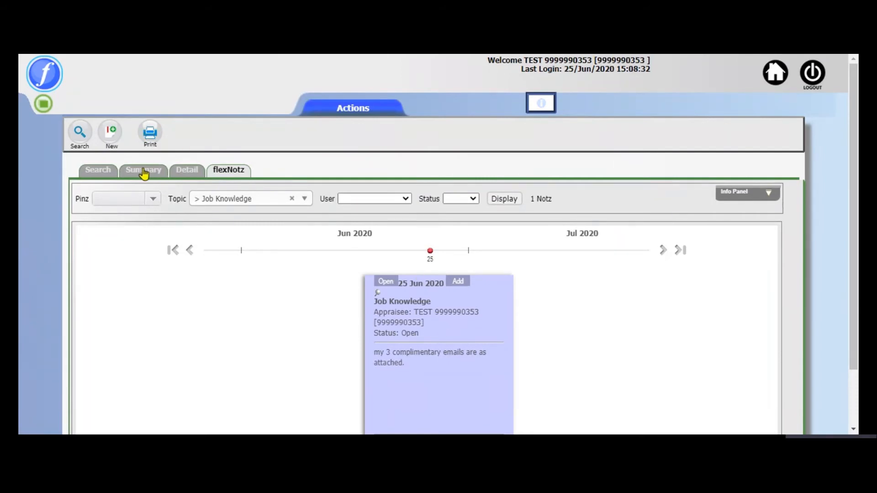
Step: Submit the year-end review form from its summary so the 2020 Non-Supervisory form shows Pending
{"action": "left_click", "coordinate": [144, 170]}
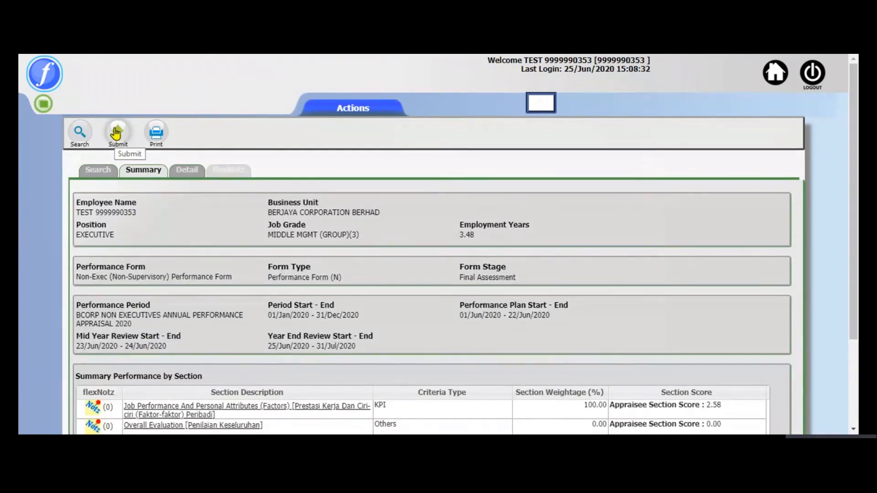
{"action": "left_click", "coordinate": [118, 133]}
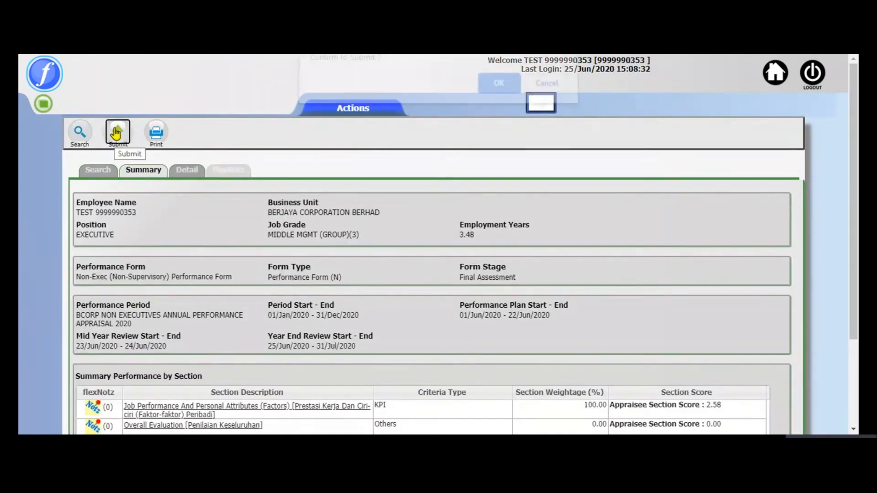
{"action": "left_click", "coordinate": [498, 83]}
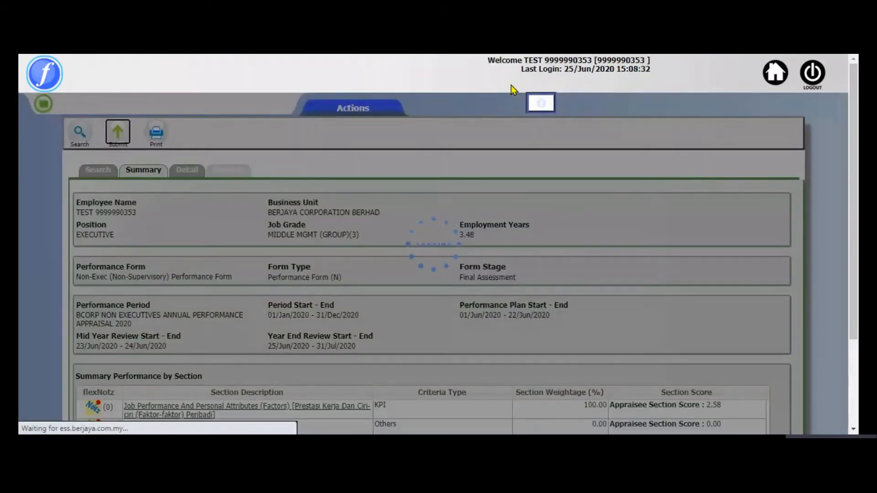
{"action": "left_click", "coordinate": [118, 132]}
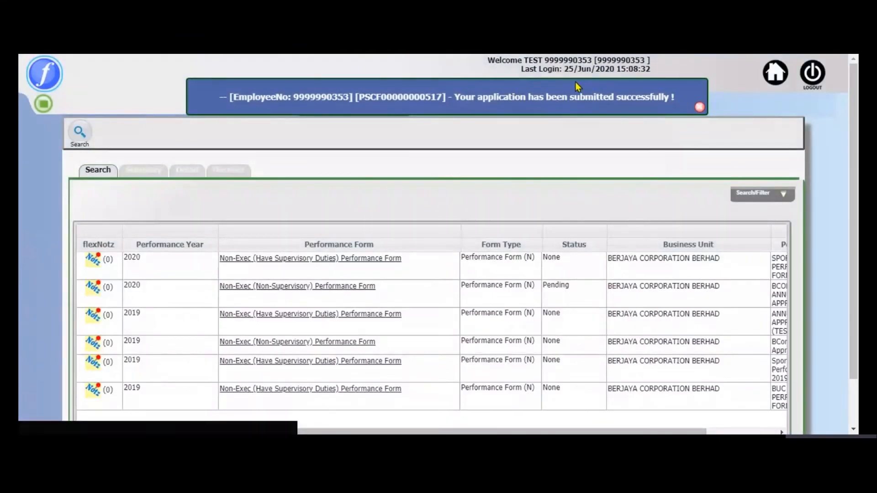
{"action": "mouse_move", "coordinate": [529, 185]}
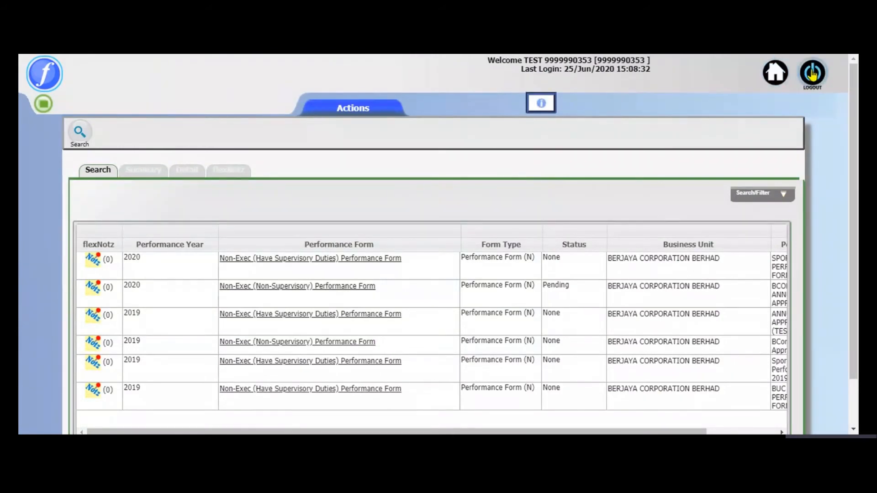
Step: Log out, sign in as approver 999999 and choose the Performance ScoreCard module
{"action": "left_click", "coordinate": [812, 73]}
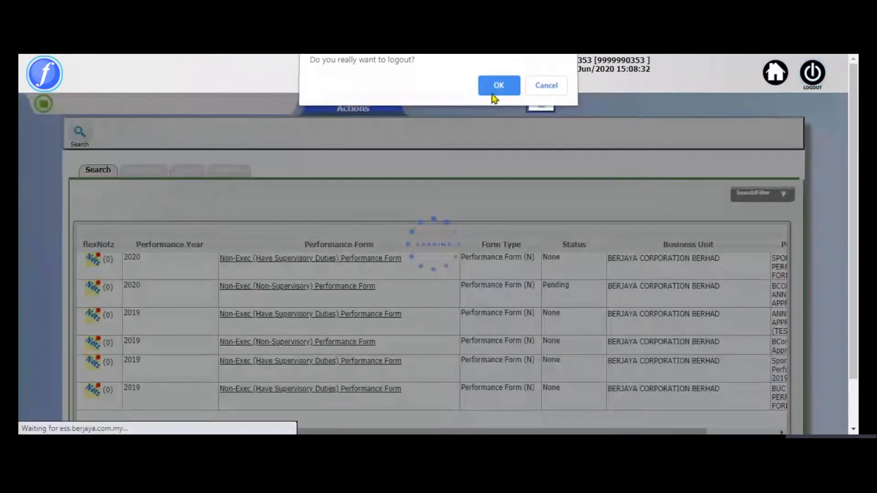
{"action": "left_click", "coordinate": [497, 85]}
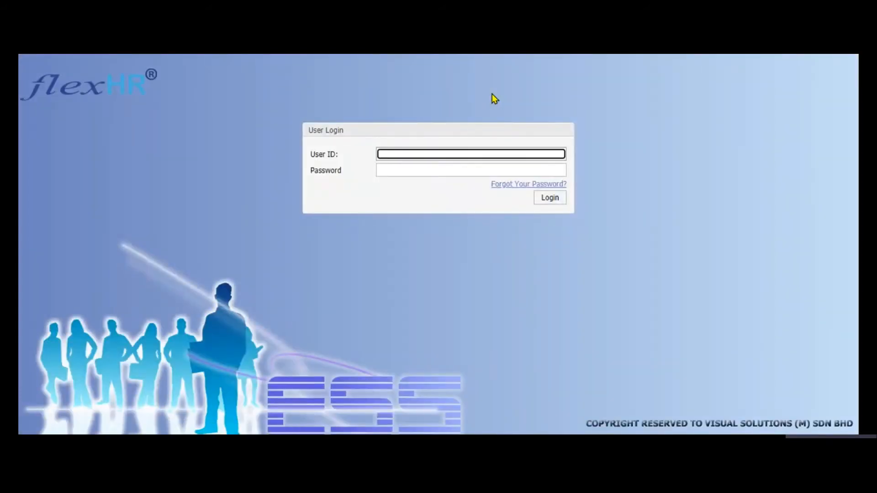
{"action": "type", "text": "9999990000"}
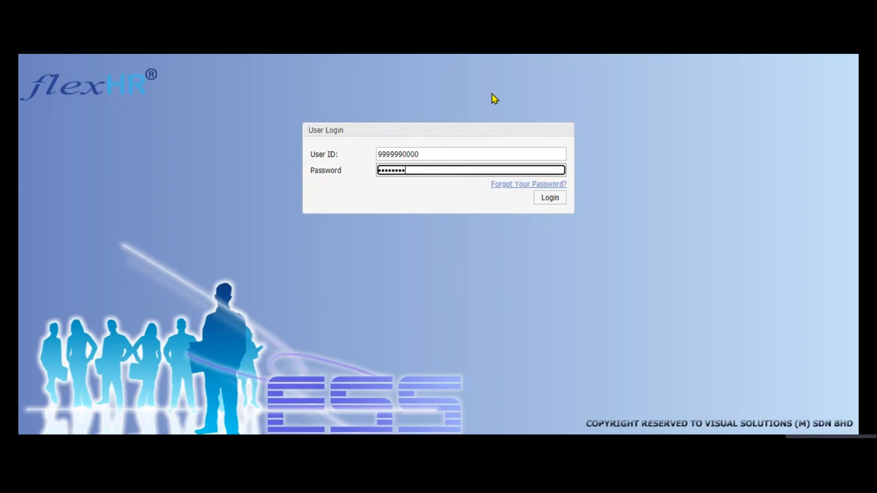
{"action": "left_click", "coordinate": [549, 197]}
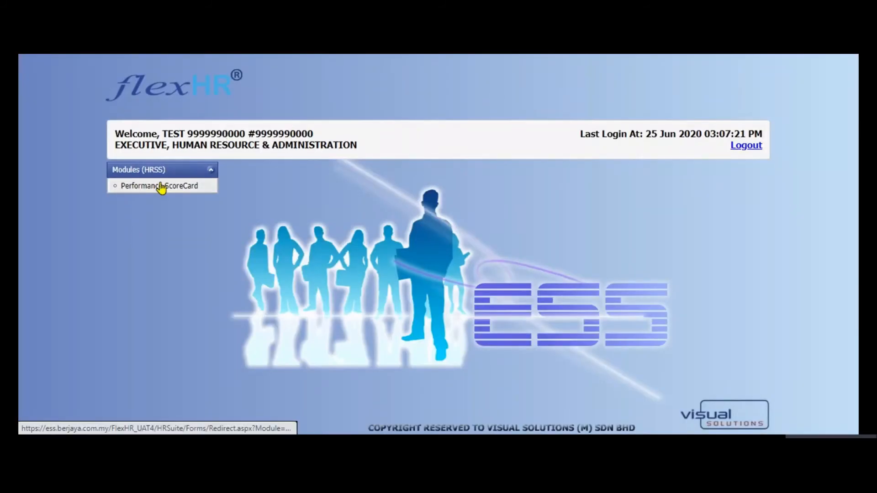
{"action": "left_click", "coordinate": [159, 185]}
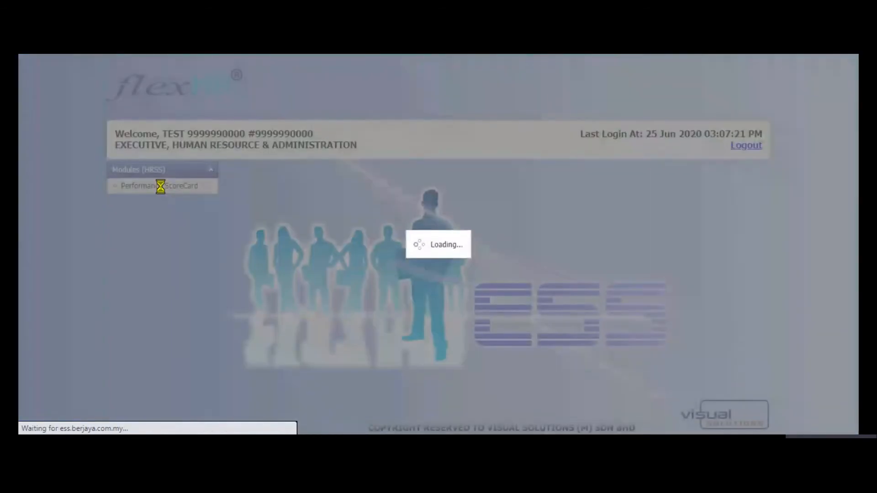
Step: Under Tasks, open the Year End Review list of forms awaiting approval
{"action": "left_click", "coordinate": [159, 186]}
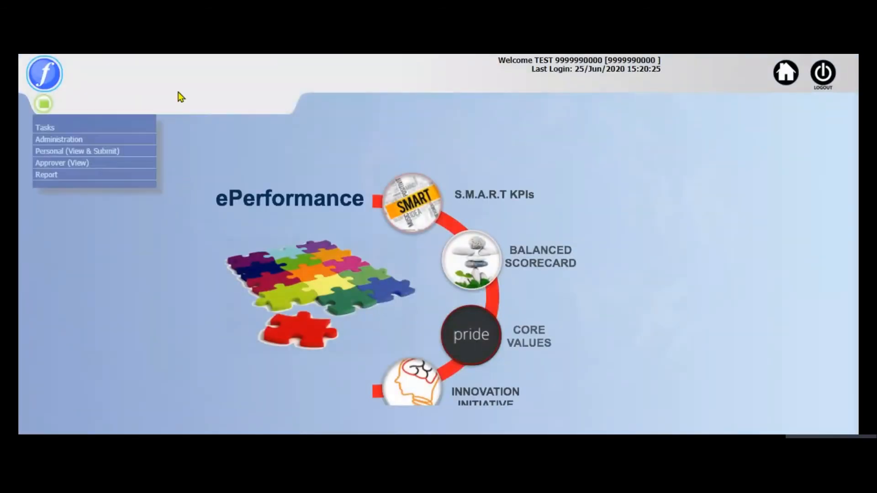
{"action": "left_click", "coordinate": [45, 127]}
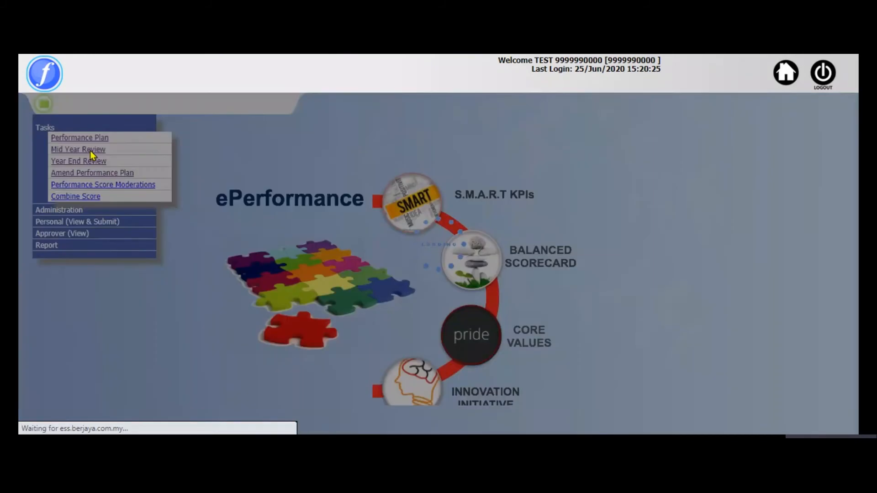
{"action": "left_click", "coordinate": [78, 149]}
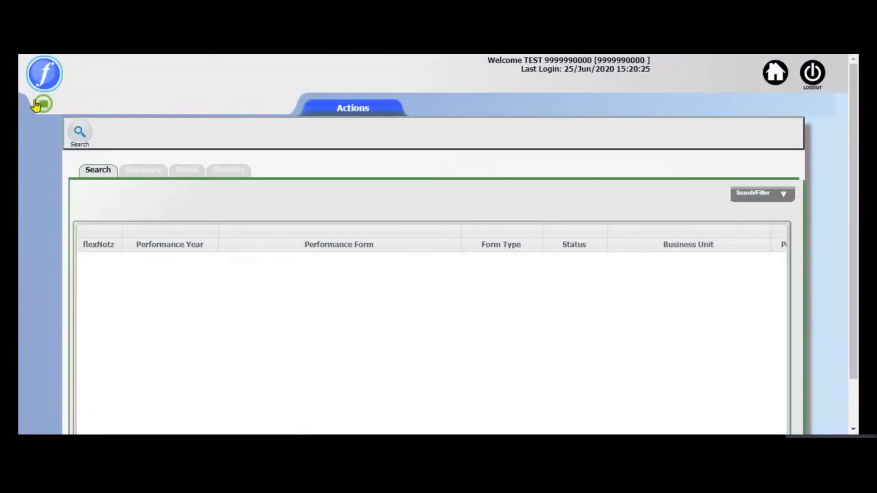
{"action": "left_click", "coordinate": [43, 104]}
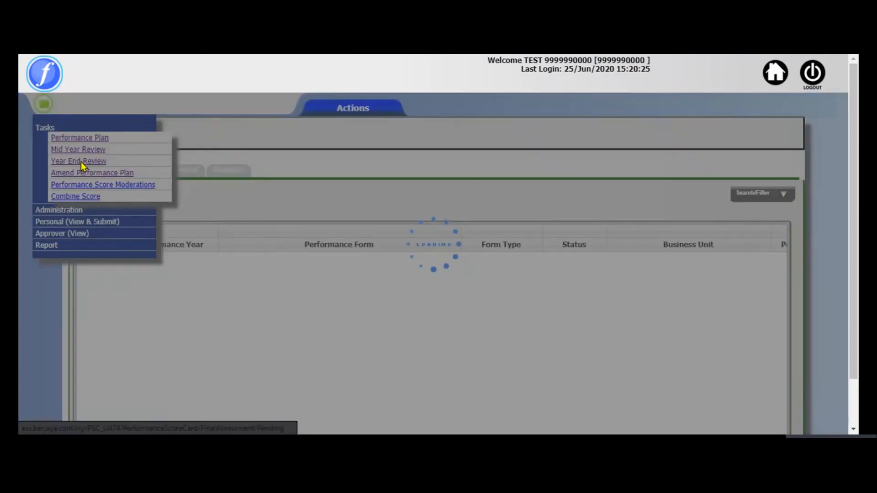
{"action": "left_click", "coordinate": [78, 161]}
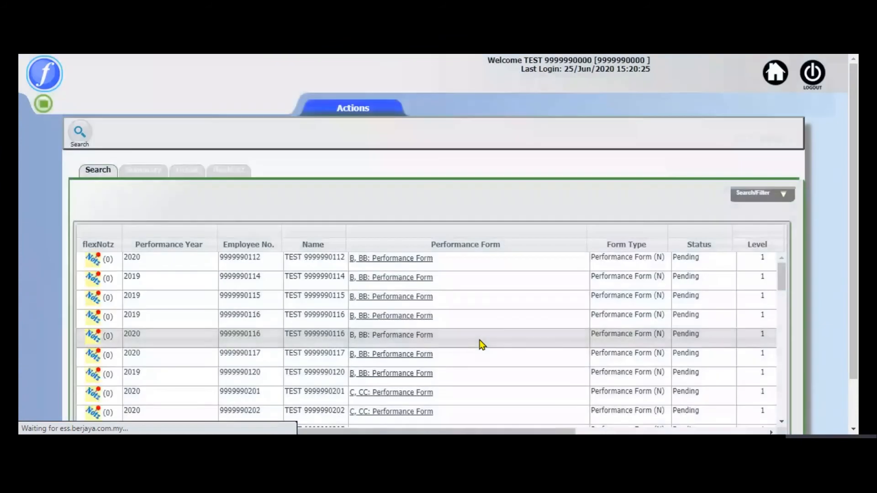
{"action": "mouse_move", "coordinate": [352, 353]}
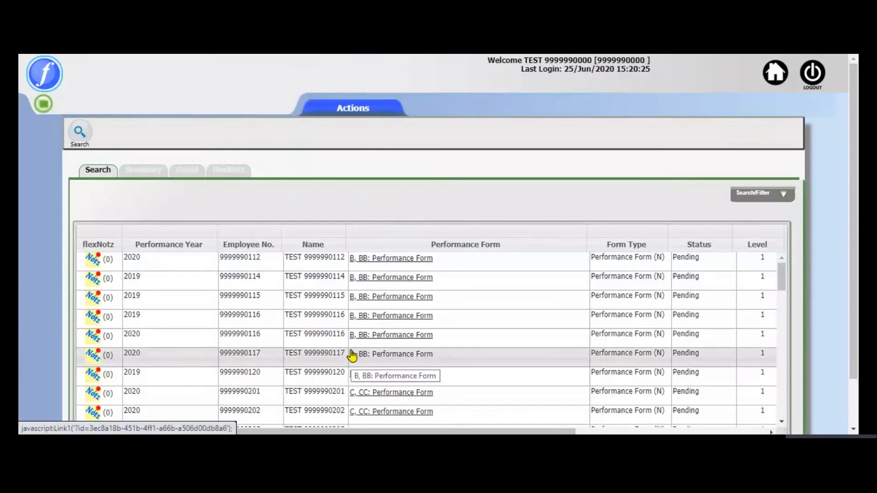
{"action": "scroll", "scroll_direction": "down", "scroll_amount": 3}
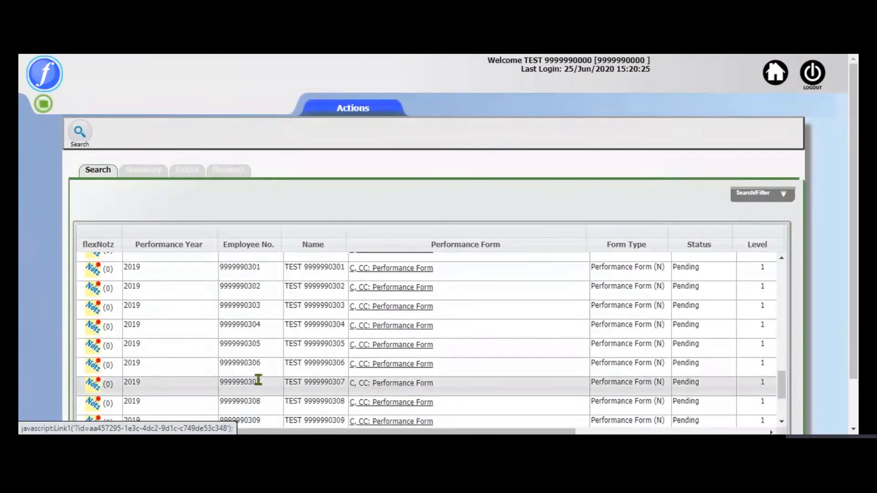
{"action": "scroll", "scroll_direction": "down", "scroll_amount": 3}
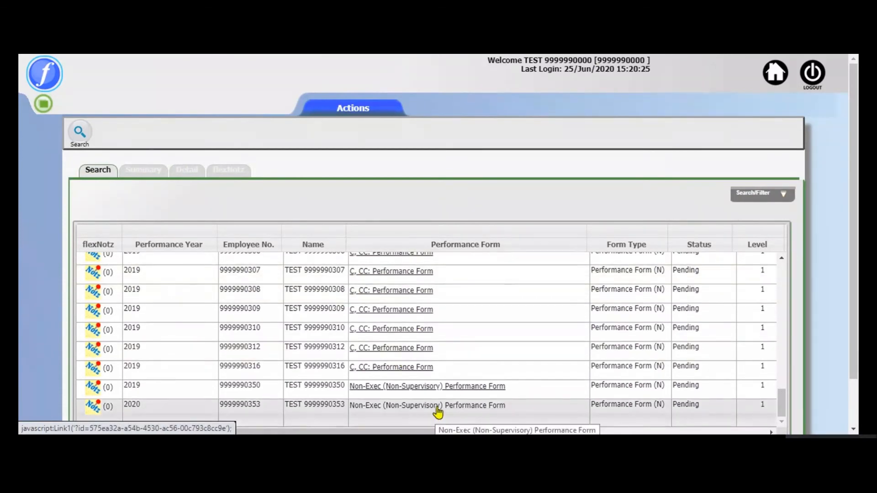
{"action": "left_click", "coordinate": [427, 404]}
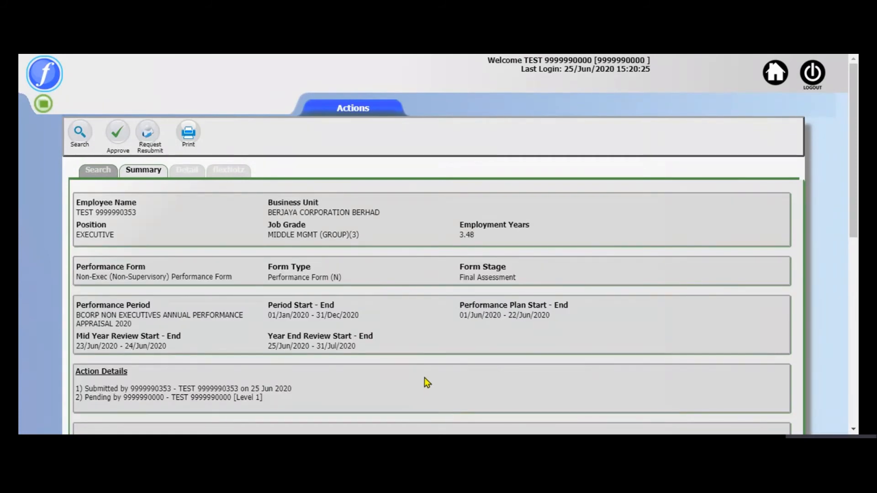
{"action": "scroll", "scroll_direction": "down", "scroll_amount": 3}
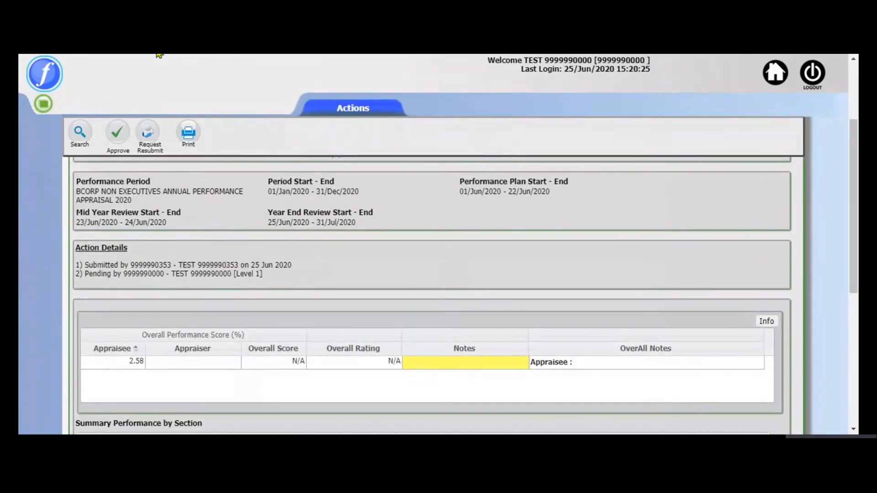
{"action": "mouse_move", "coordinate": [147, 135]}
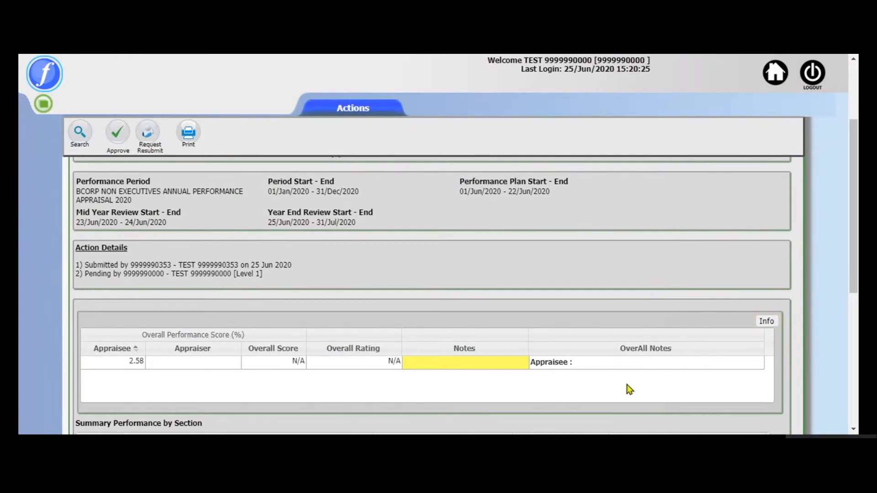
{"action": "mouse_move", "coordinate": [112, 366]}
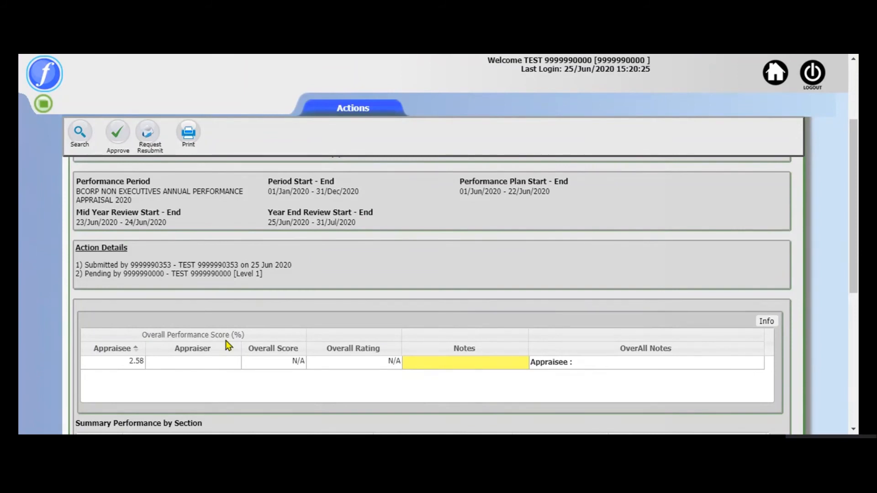
{"action": "mouse_move", "coordinate": [190, 346]}
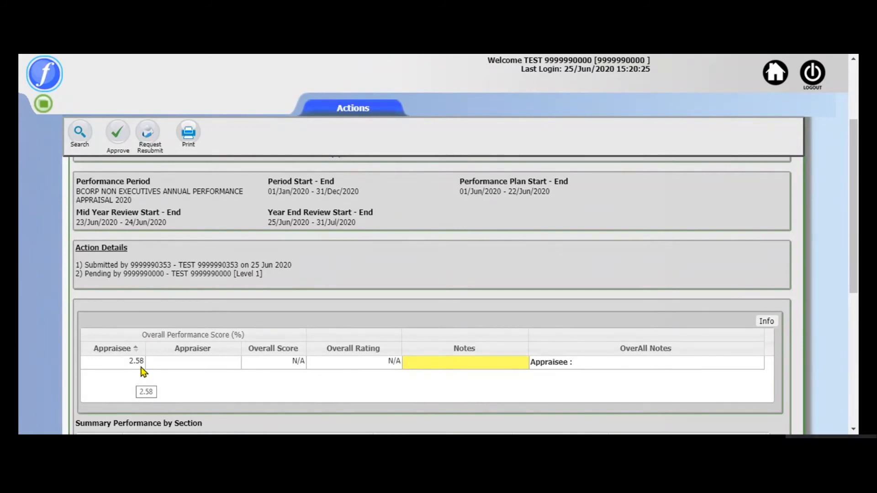
{"action": "mouse_move", "coordinate": [206, 359]}
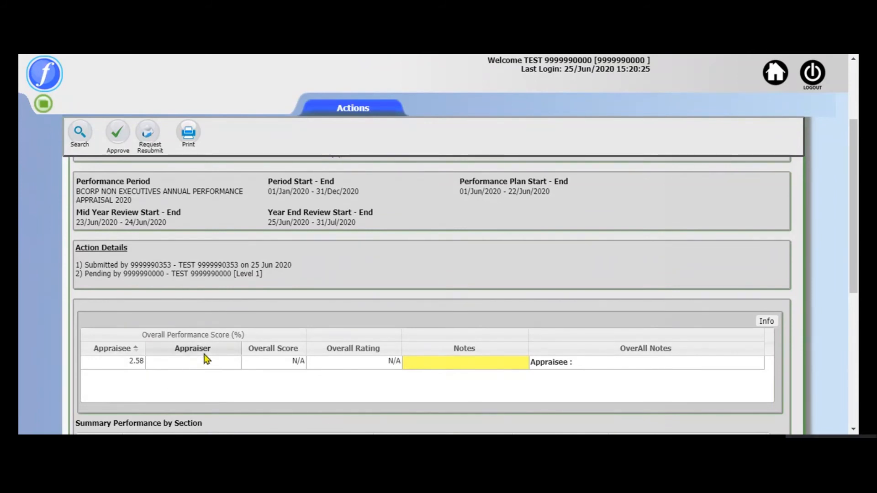
{"action": "mouse_move", "coordinate": [211, 358]}
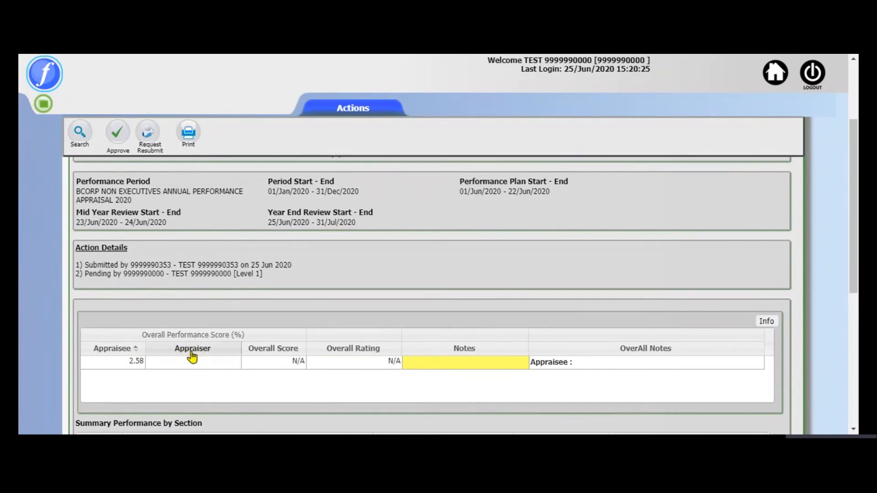
{"action": "mouse_move", "coordinate": [219, 369]}
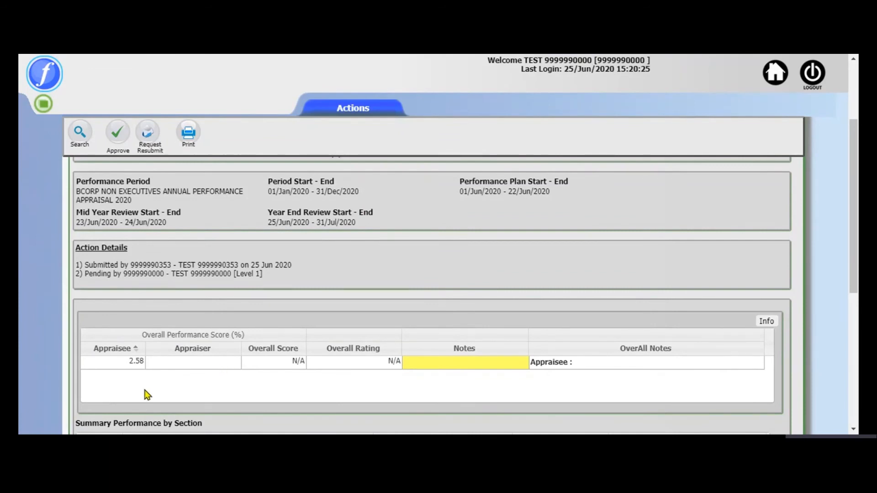
{"action": "scroll", "scroll_direction": "down", "scroll_amount": 3}
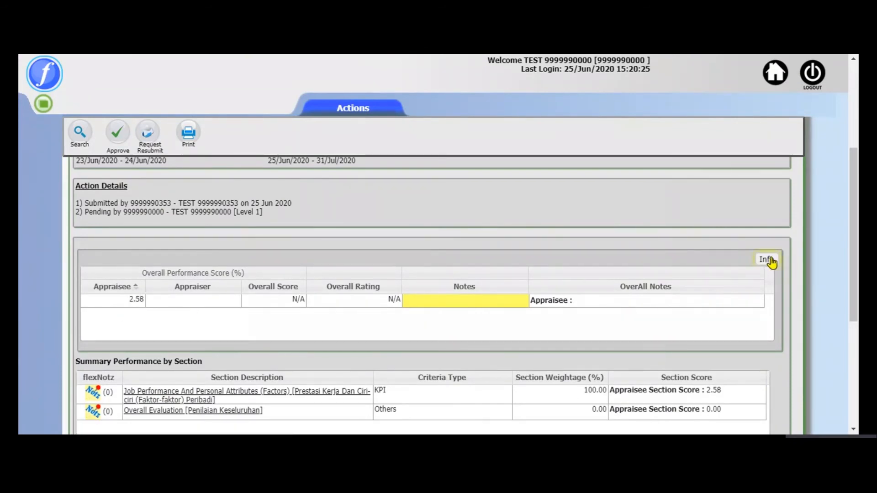
{"action": "left_click", "coordinate": [765, 259]}
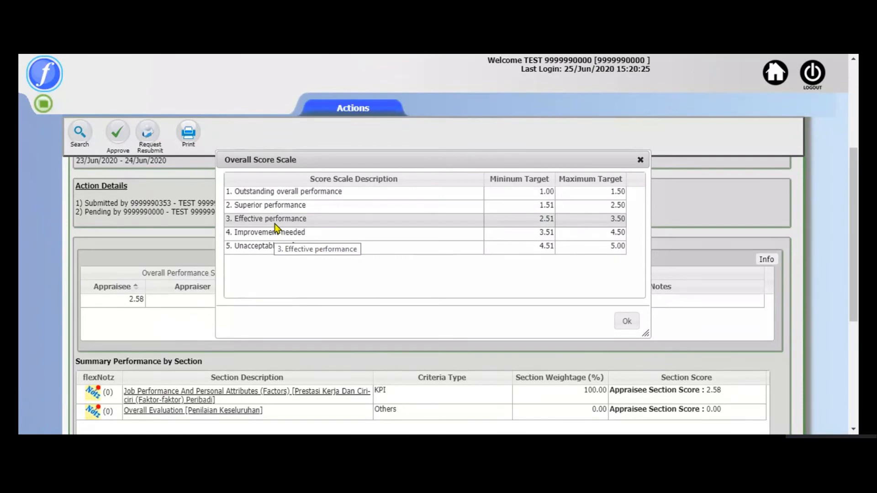
{"action": "mouse_move", "coordinate": [561, 300]}
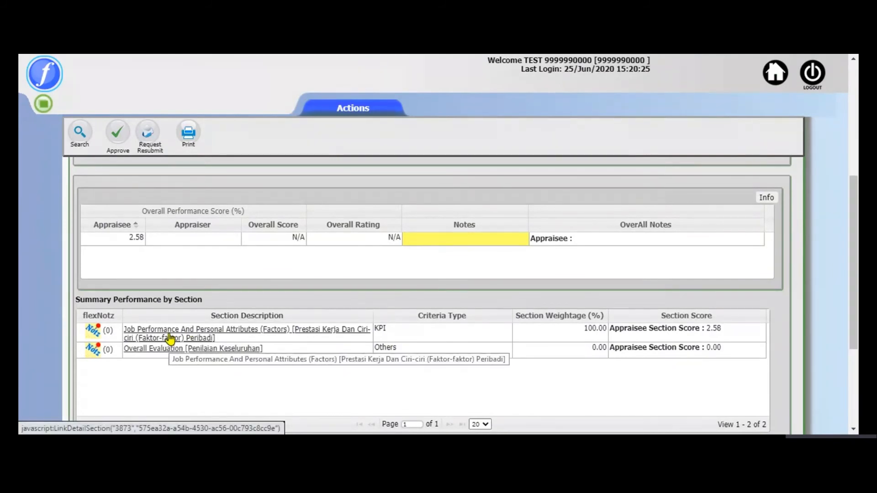
Step: Close the Overall Score Scale dialog and enter the Job Performance section's KPI rating sheet
{"action": "left_click", "coordinate": [243, 333]}
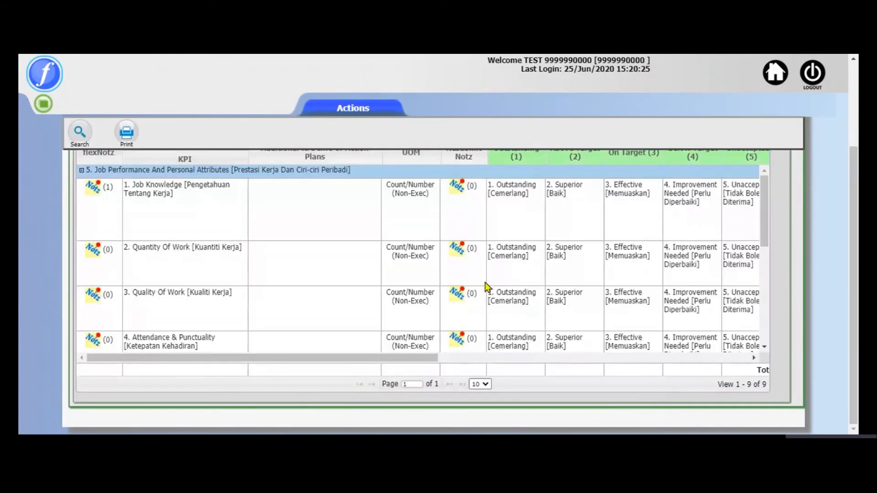
{"action": "mouse_move", "coordinate": [252, 163]}
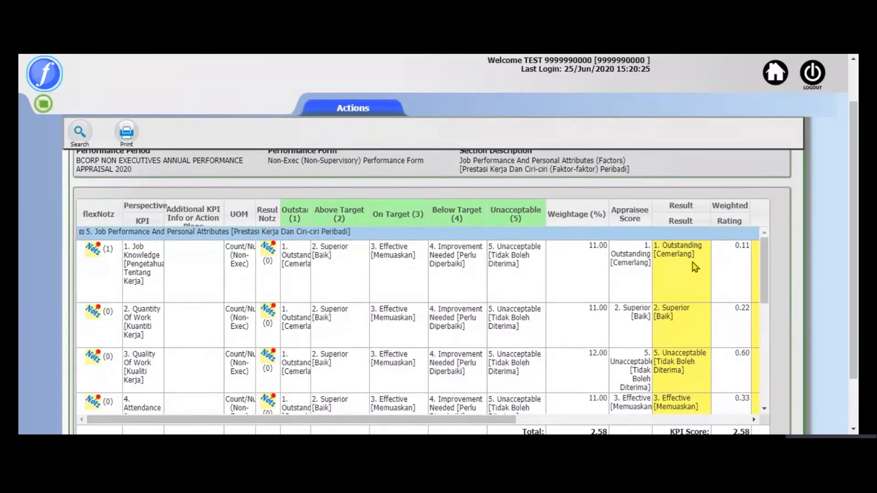
{"action": "mouse_move", "coordinate": [695, 263]}
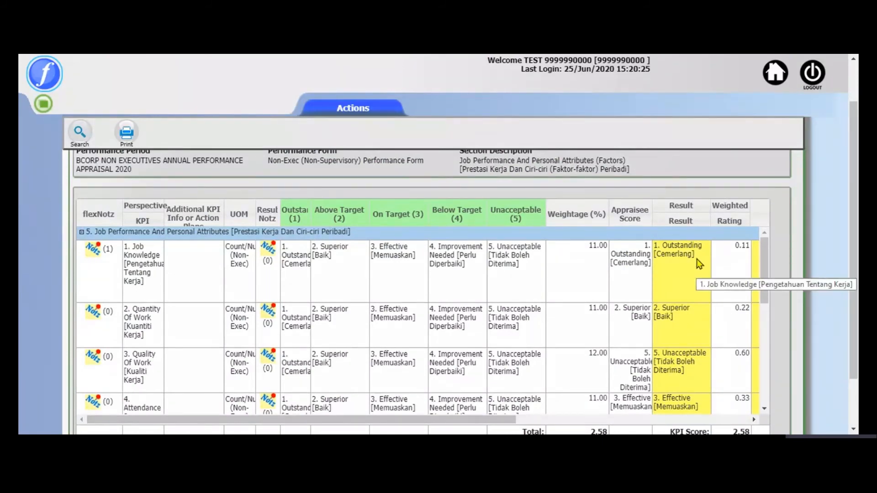
{"action": "mouse_move", "coordinate": [737, 260]}
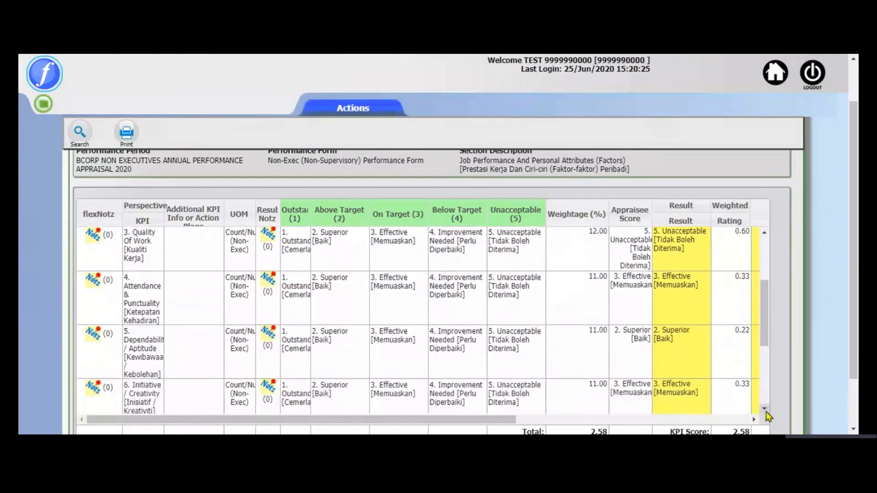
Step: Set Attitude Towards Supervision (item 9) to 1. Outstanding, bringing the appraiser score to 2.47
{"action": "scroll", "scroll_direction": "down", "scroll_amount": 3}
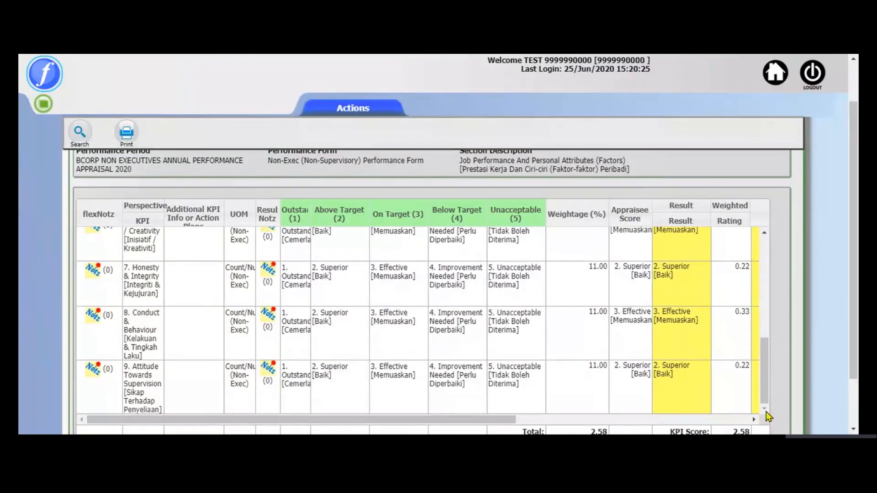
{"action": "mouse_move", "coordinate": [140, 375]}
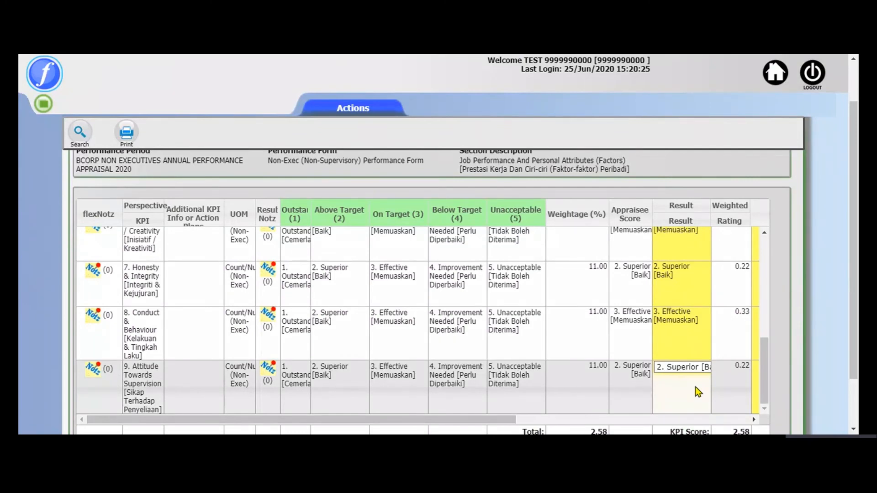
{"action": "left_click", "coordinate": [681, 367]}
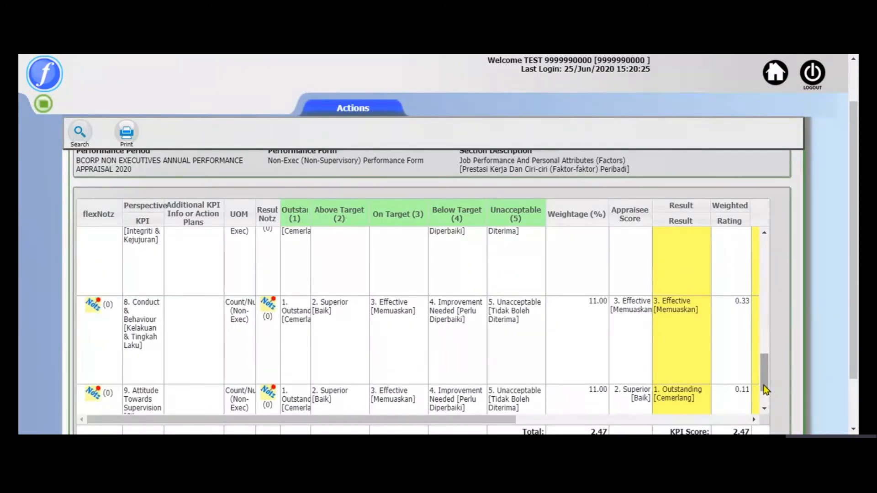
{"action": "scroll", "scroll_direction": "down", "scroll_amount": 3}
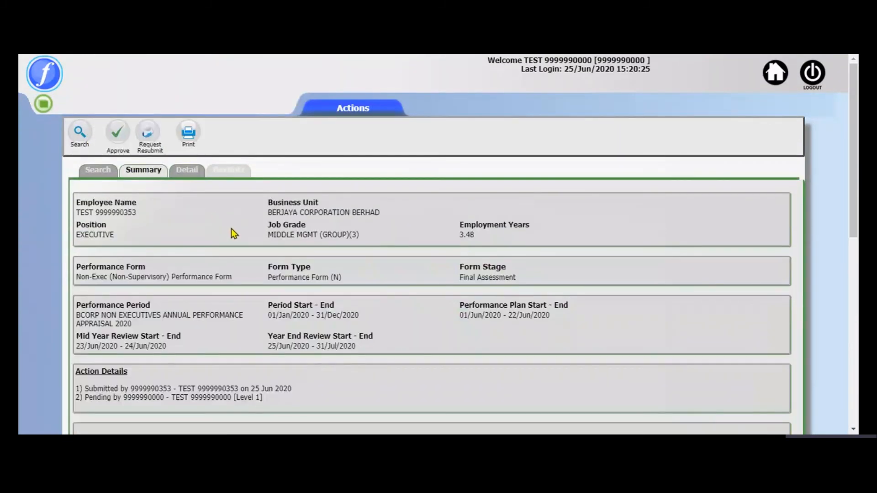
{"action": "scroll", "scroll_direction": "down", "scroll_amount": 3}
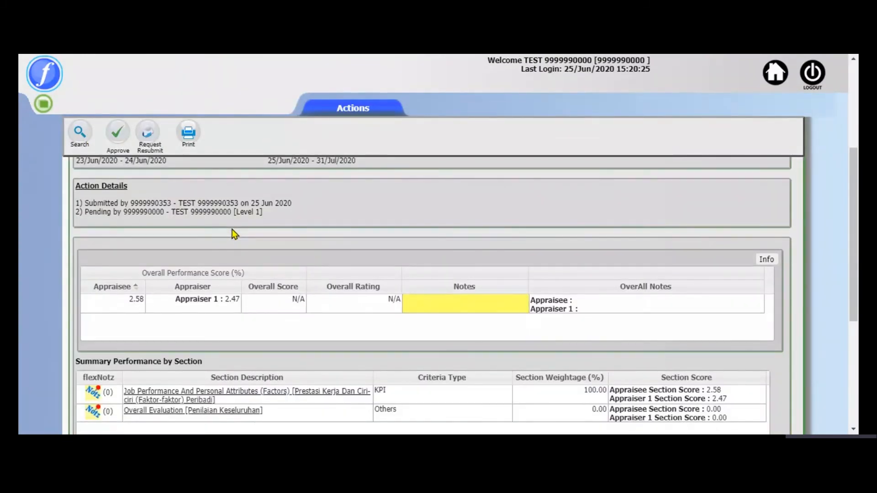
{"action": "mouse_move", "coordinate": [106, 306]}
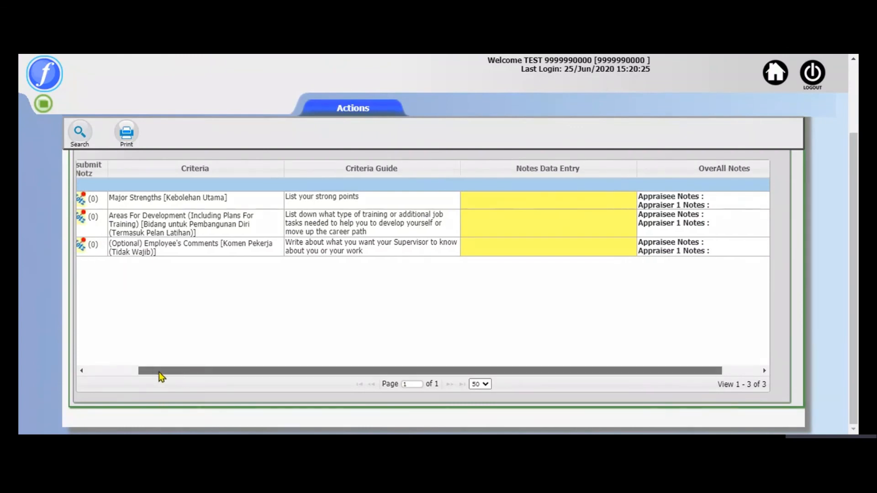
{"action": "left_click", "coordinate": [187, 169]}
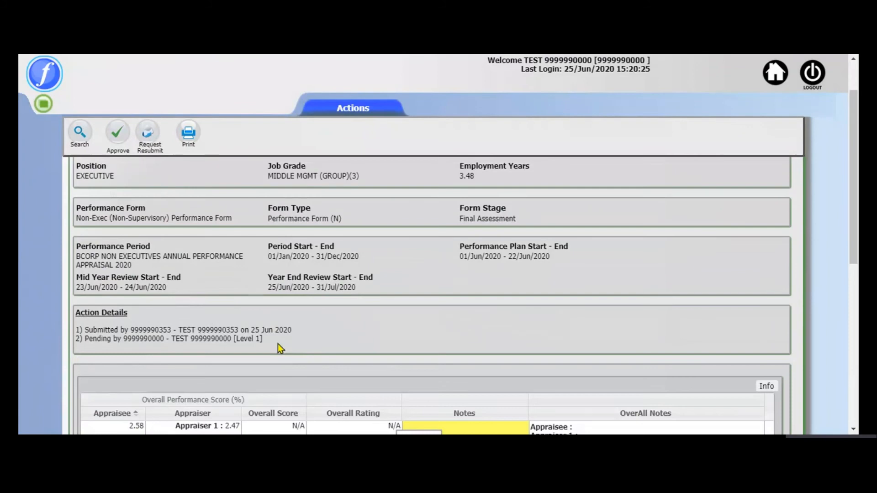
Step: Approve the re-rated 2020 review form, confirming the prompt, and return to the pending forms list
{"action": "scroll", "scroll_direction": "down", "scroll_amount": 3}
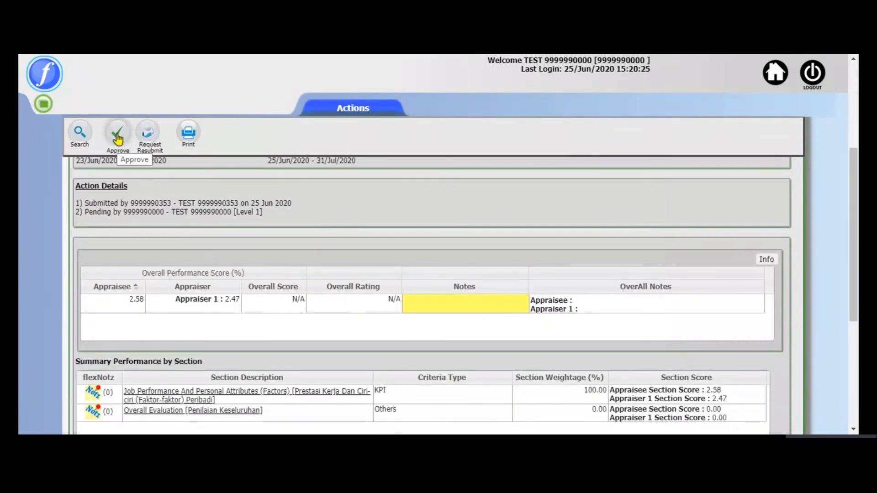
{"action": "left_click", "coordinate": [118, 134]}
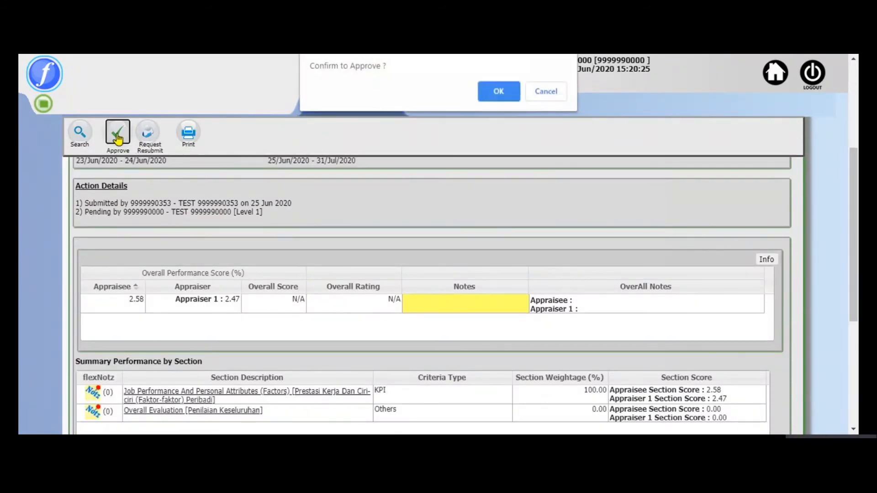
{"action": "left_click", "coordinate": [497, 91]}
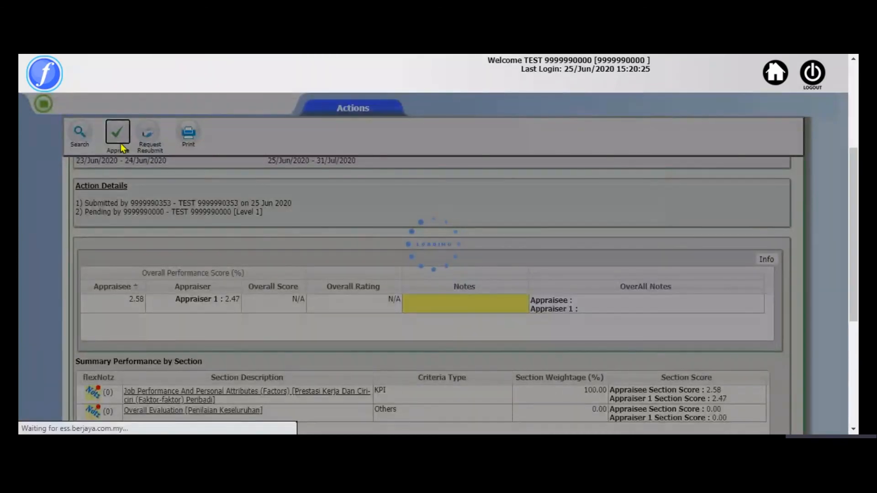
{"action": "left_click", "coordinate": [118, 133]}
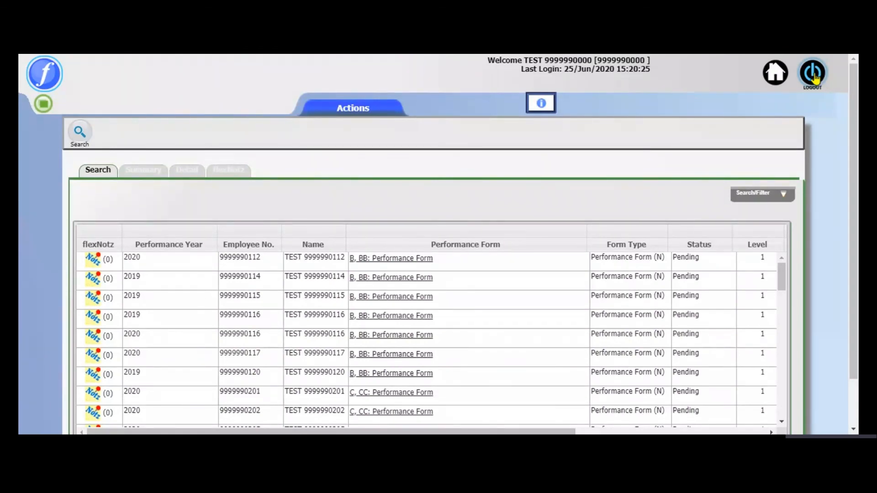
{"action": "left_click", "coordinate": [812, 73]}
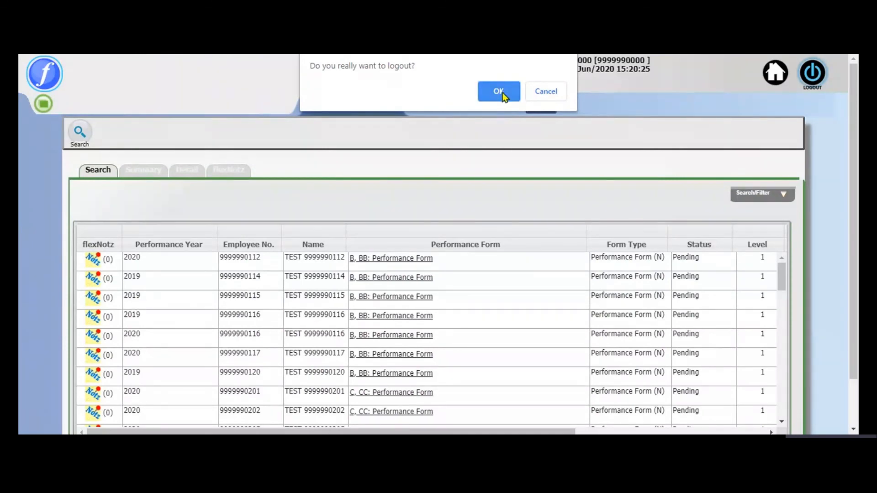
{"action": "left_click", "coordinate": [545, 92]}
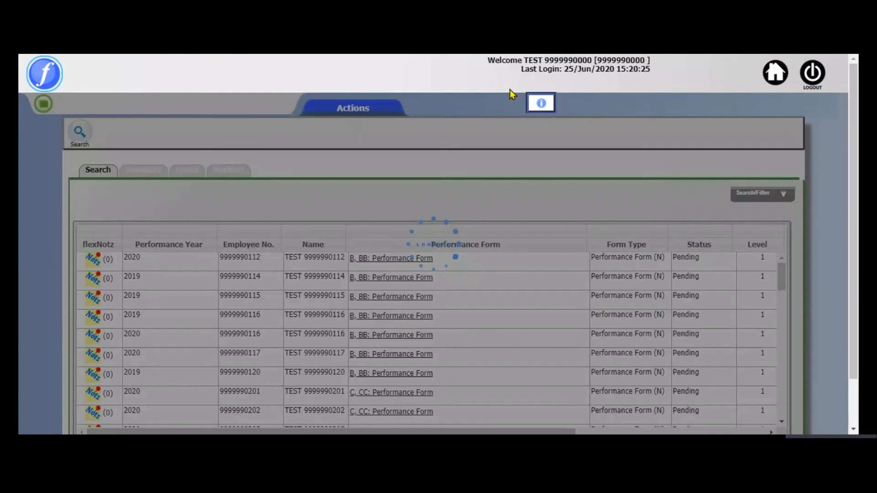
{"action": "left_click", "coordinate": [811, 71]}
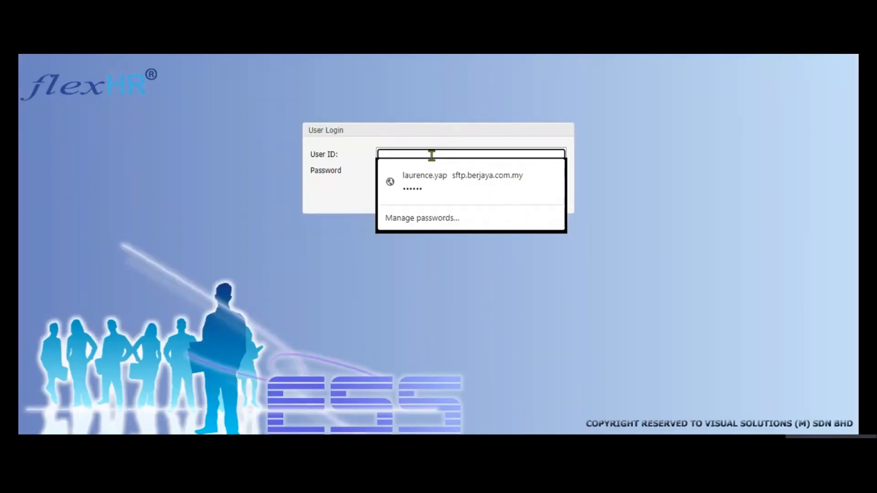
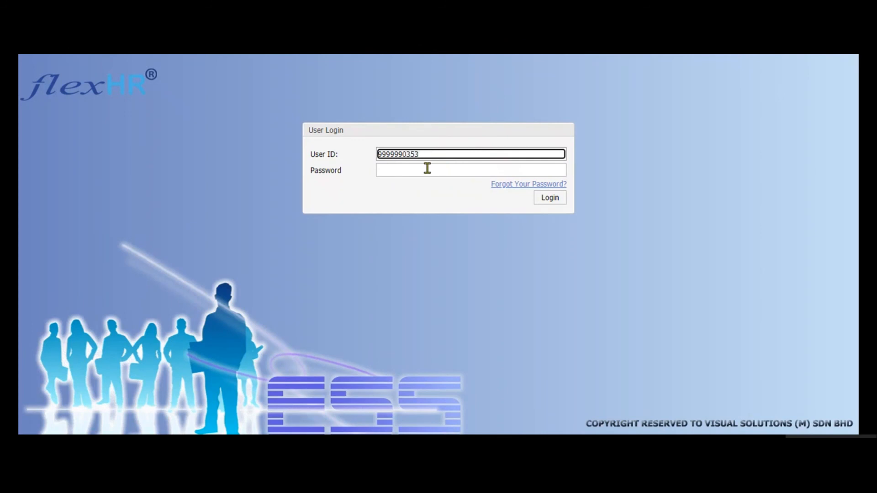
{"action": "left_click", "coordinate": [549, 197]}
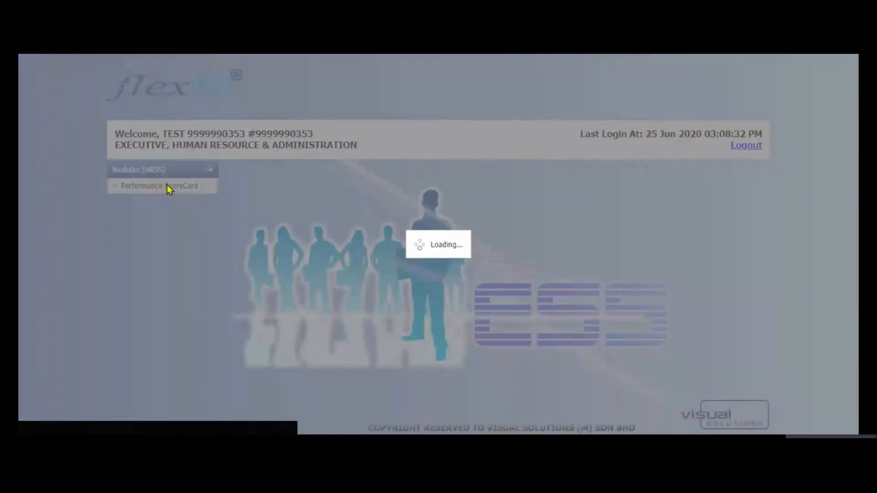
Step: Enter the Performance ScoreCard module to reach the ePerformance menu
{"action": "left_click", "coordinate": [159, 186]}
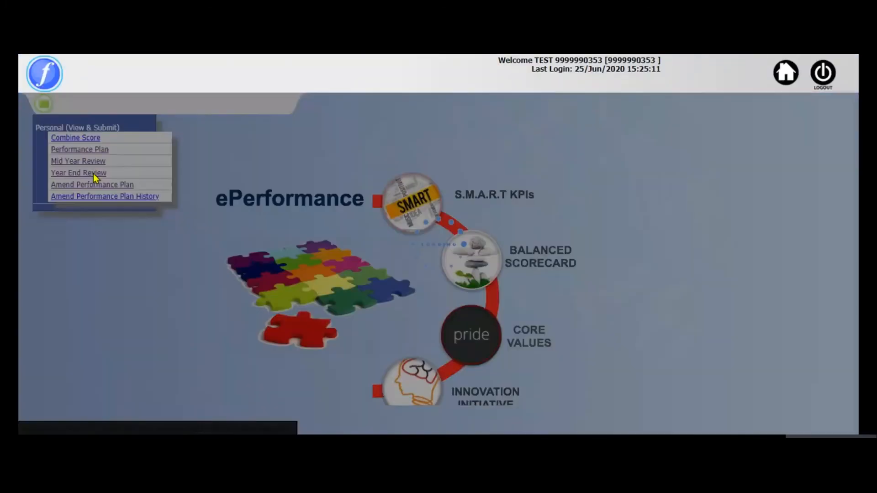
Step: View the Year End Review list showing the 2020 Non-Supervisory form Approved, then start logging out
{"action": "left_click", "coordinate": [79, 173]}
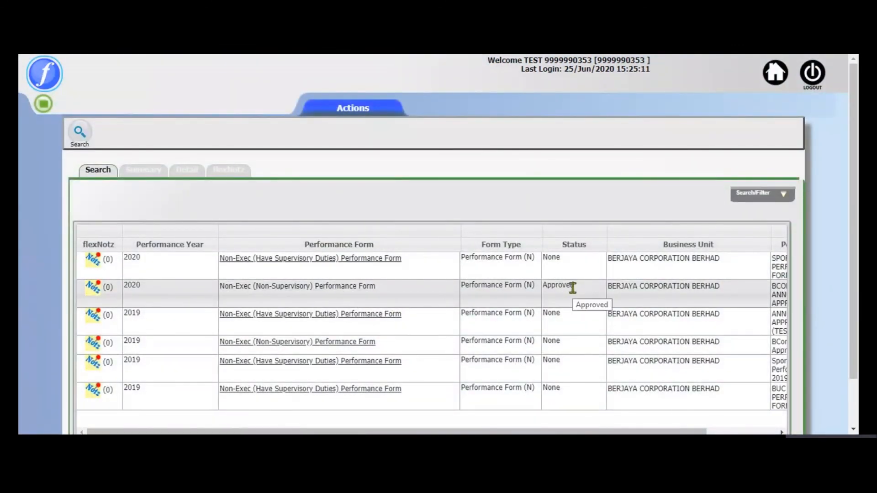
{"action": "mouse_move", "coordinate": [578, 297]}
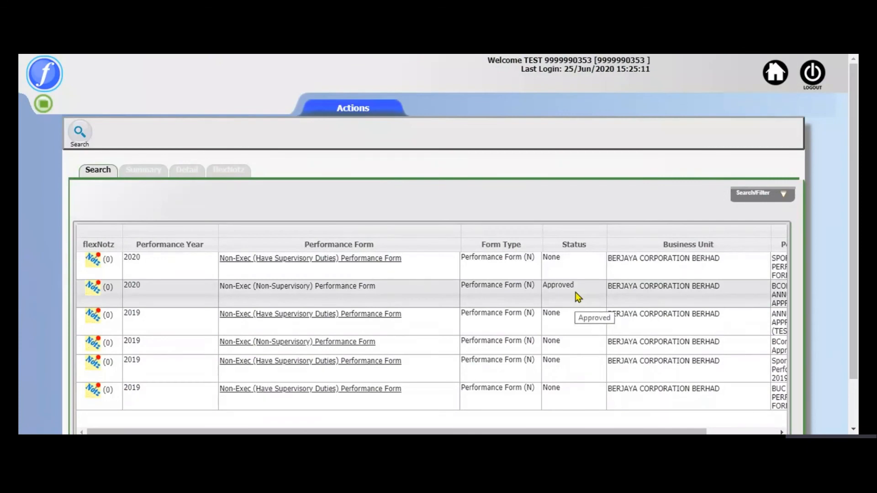
{"action": "mouse_move", "coordinate": [457, 245]}
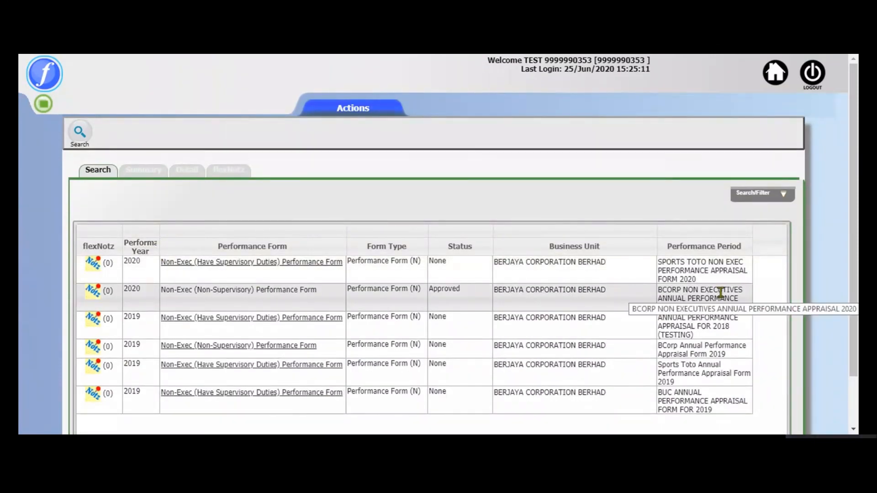
{"action": "mouse_move", "coordinate": [624, 347]}
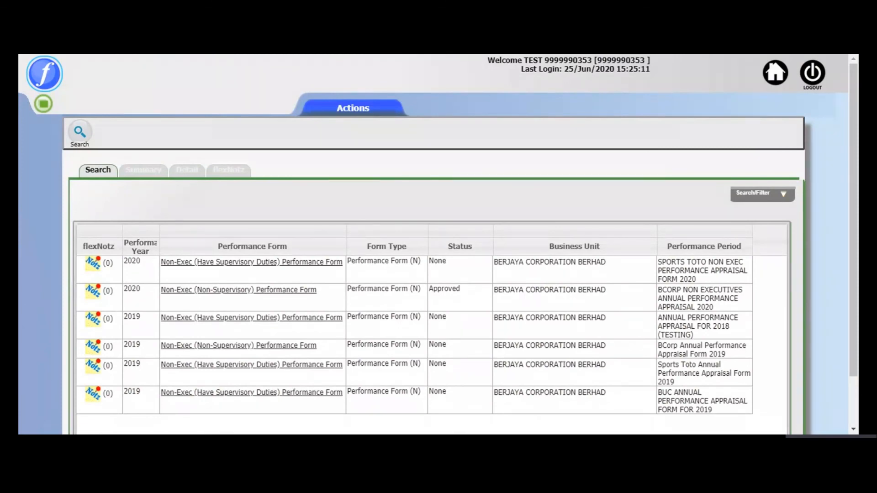
{"action": "left_click", "coordinate": [812, 71]}
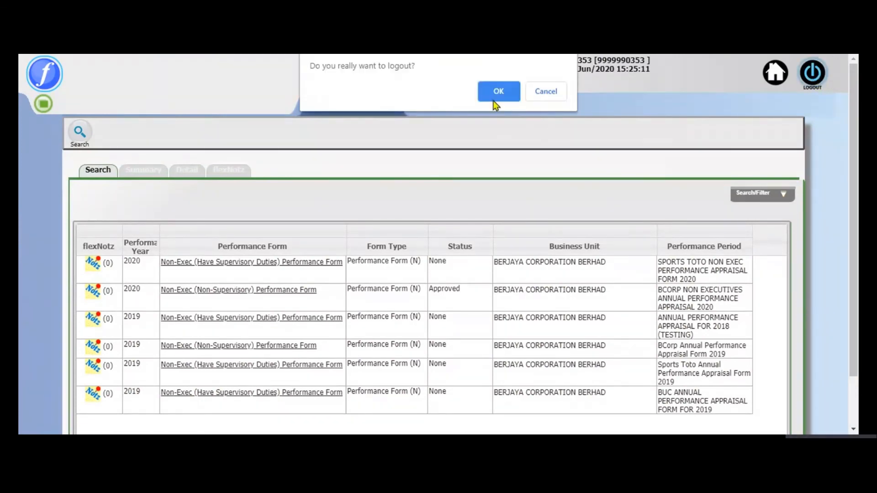